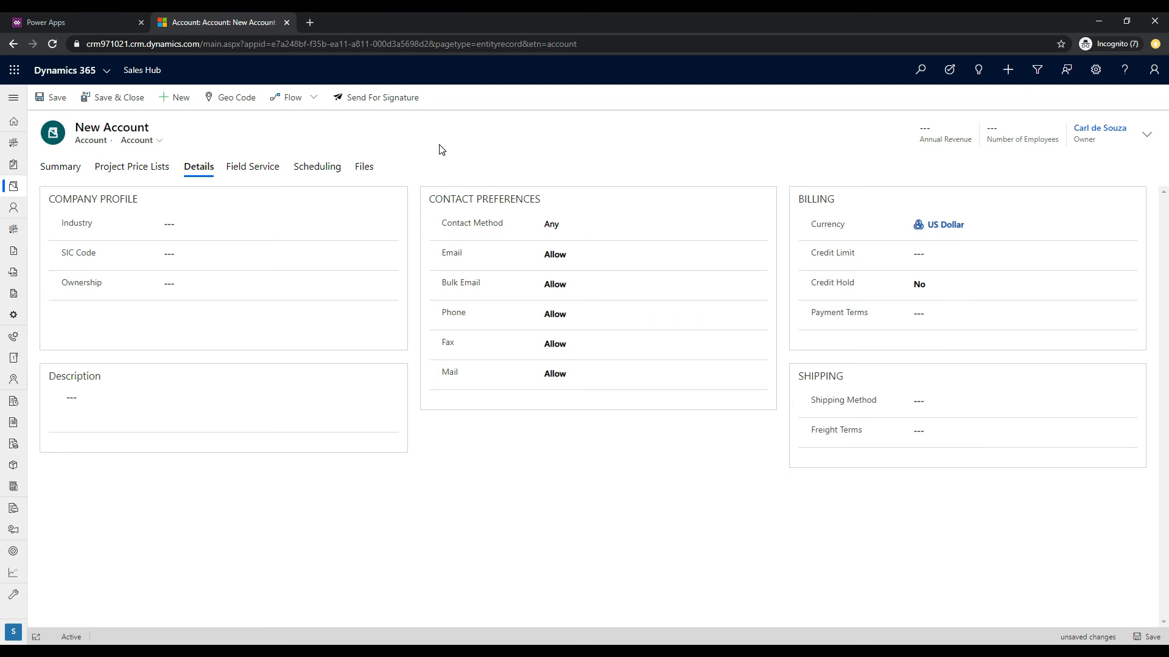
mouse_move(282, 137)
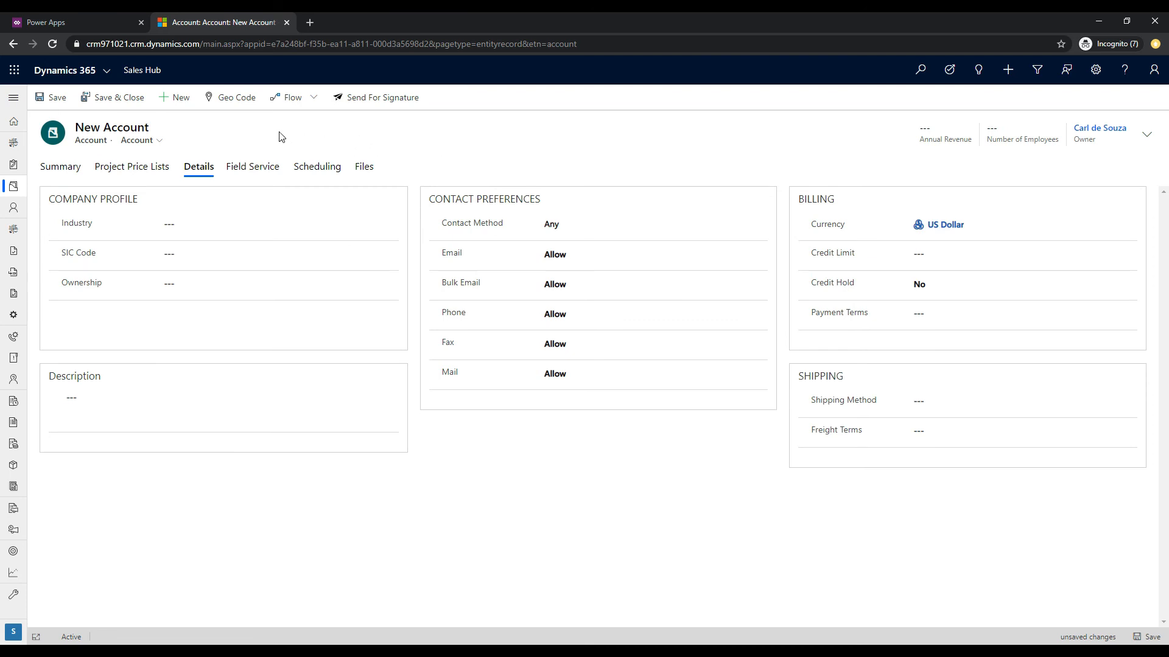
mouse_move(248, 173)
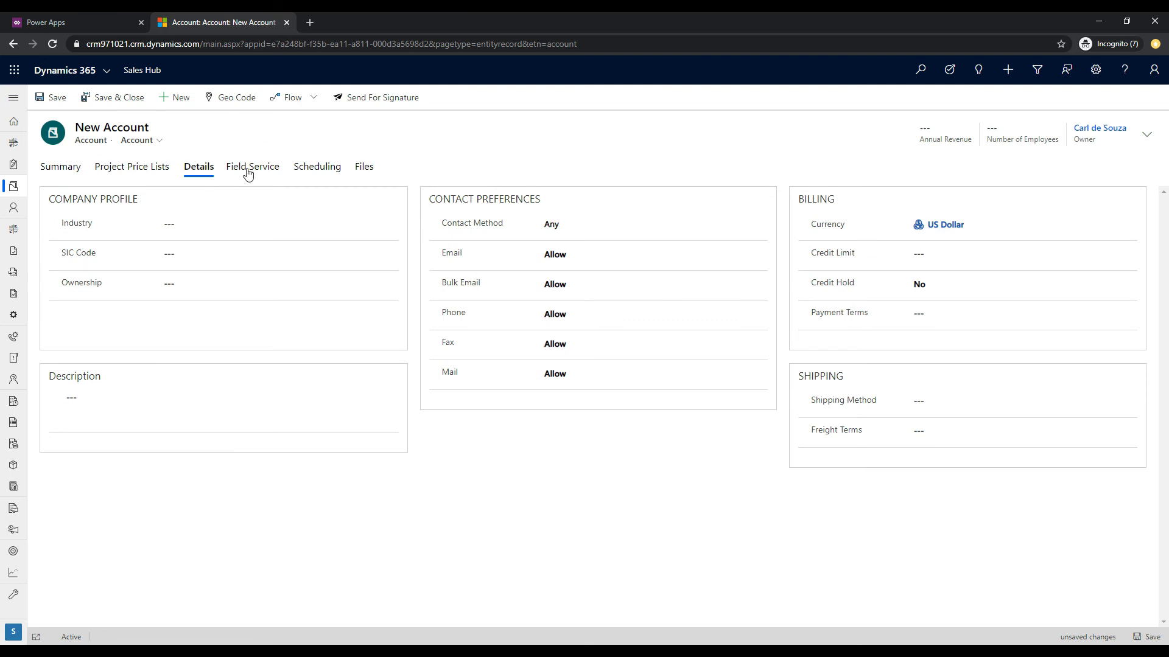
mouse_move(225, 130)
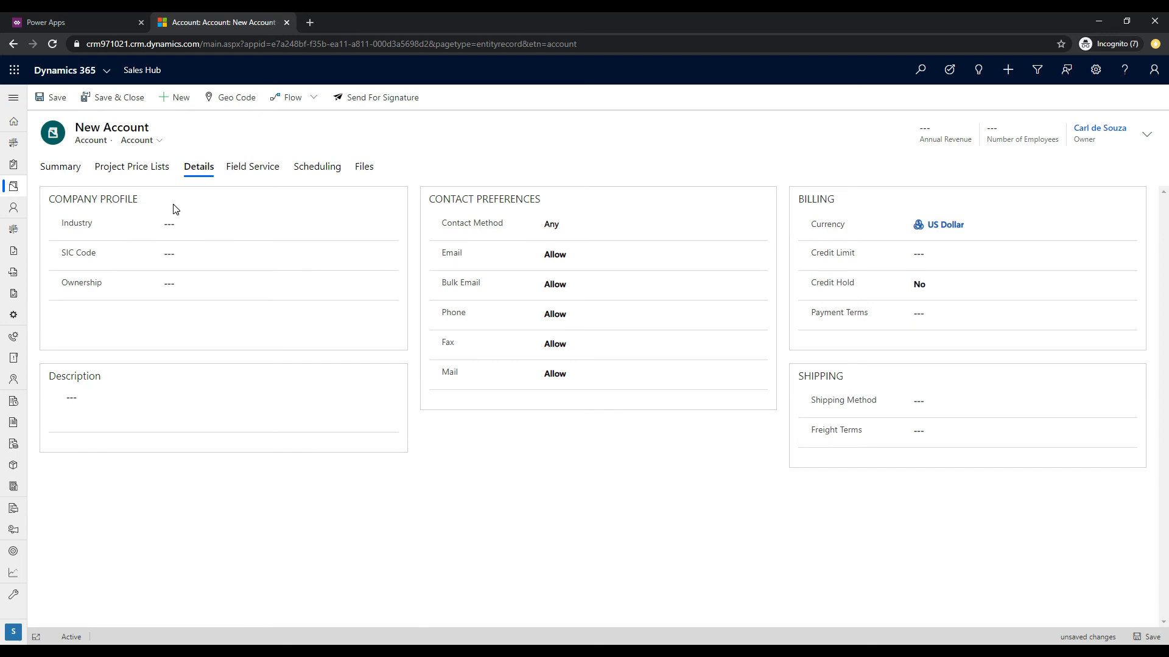
mouse_move(474, 294)
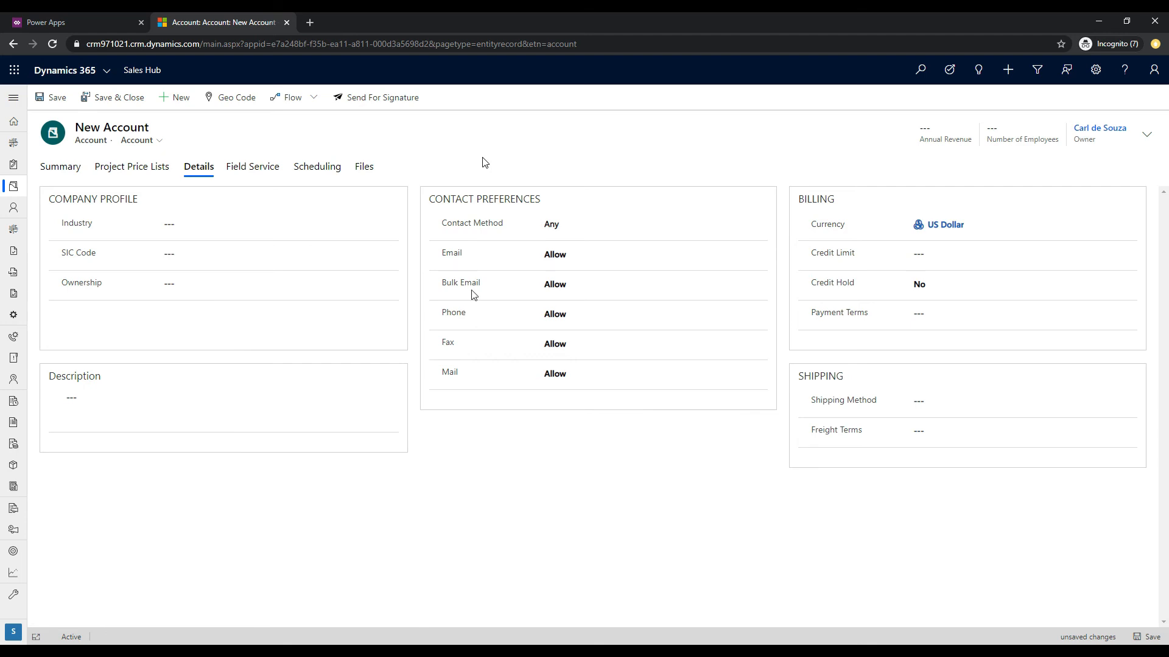
mouse_move(476, 460)
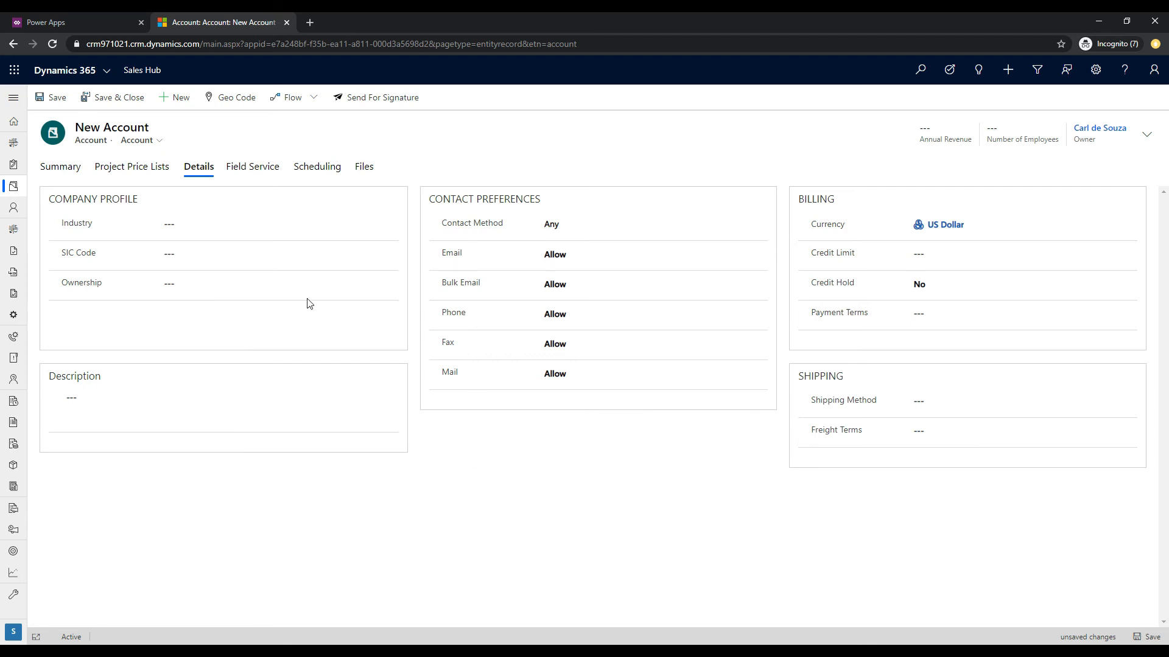
mouse_move(462, 458)
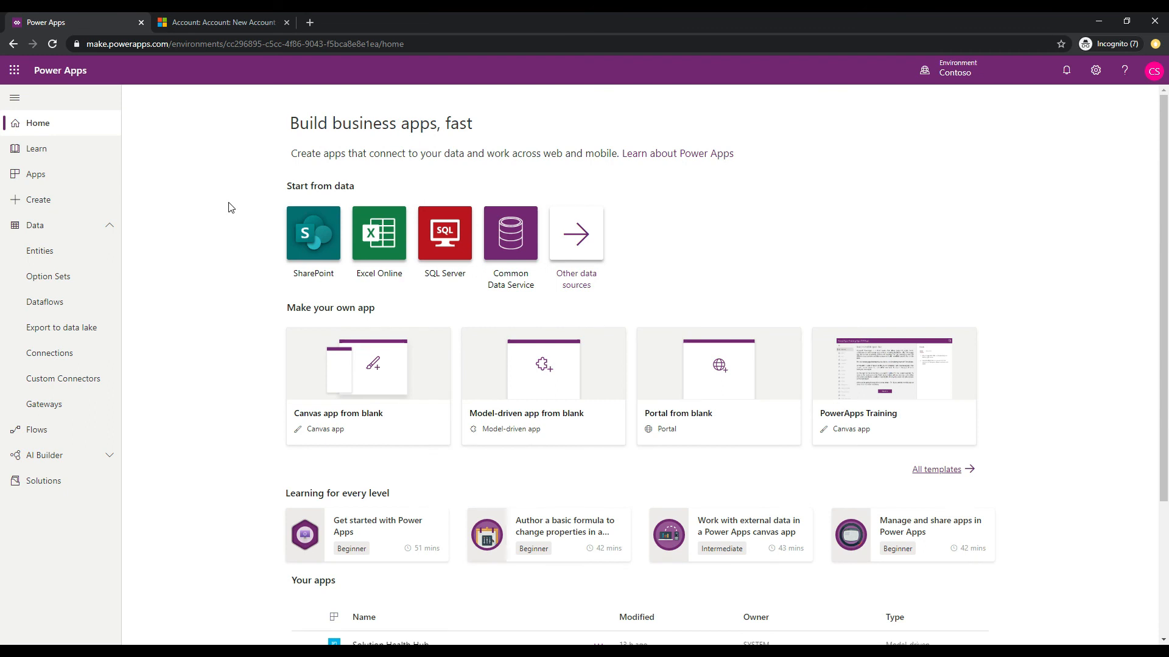
Go to Data > Entities, enter the Account entity and begin a new field
left_click(40, 251)
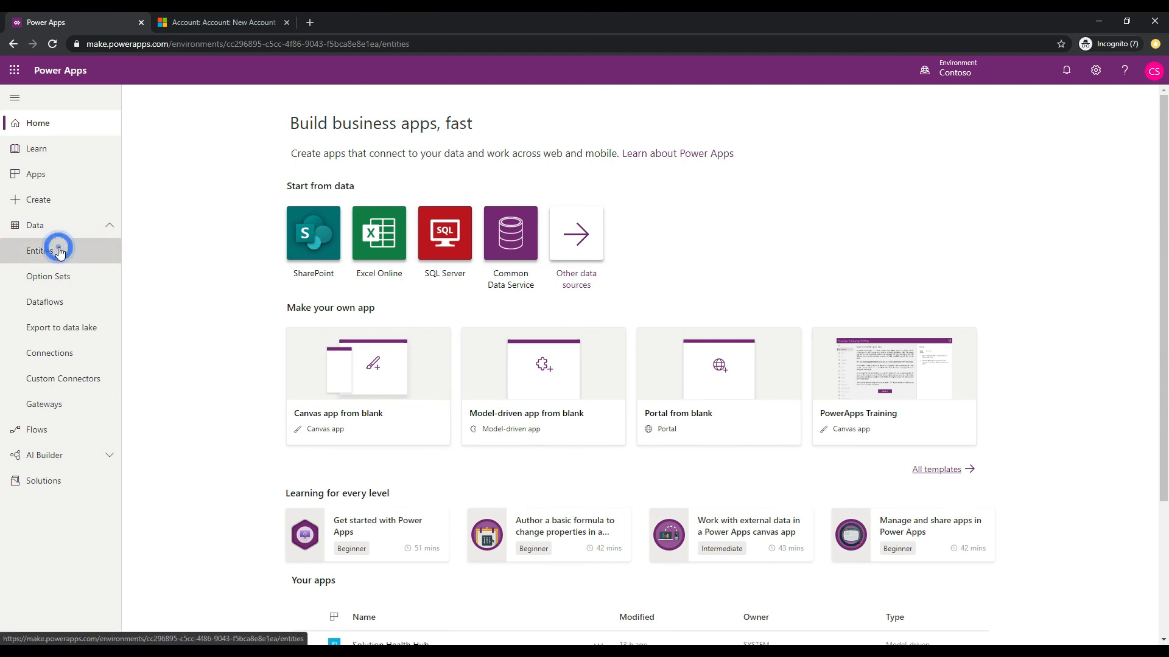
left_click(39, 251)
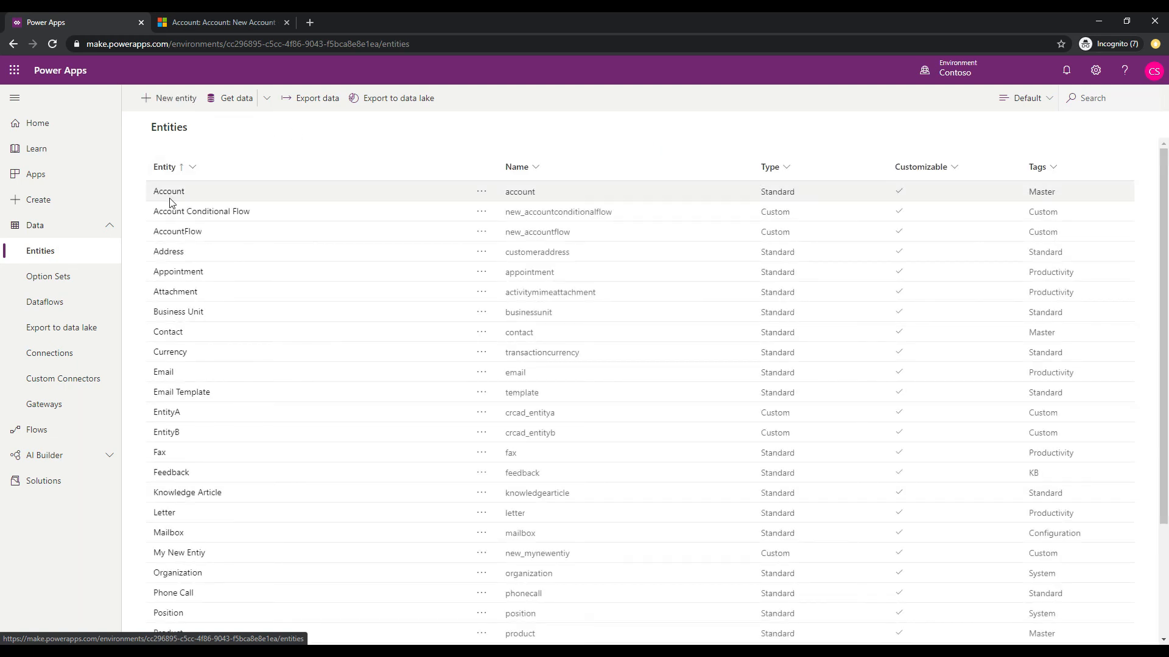
left_click(169, 192)
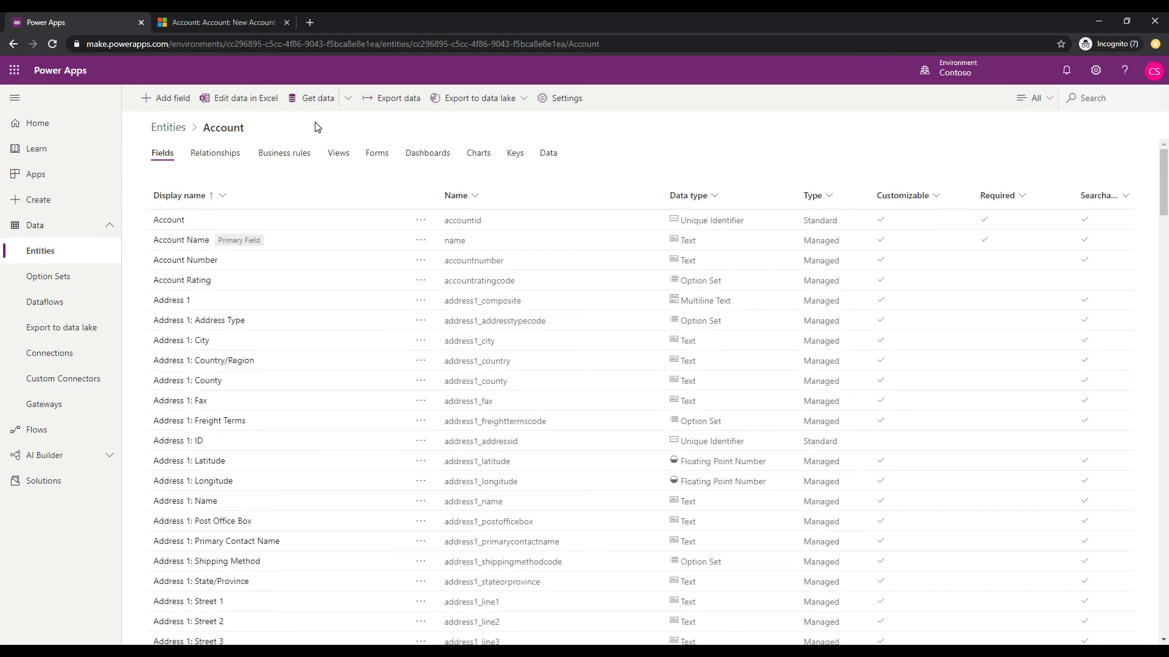
left_click(171, 98)
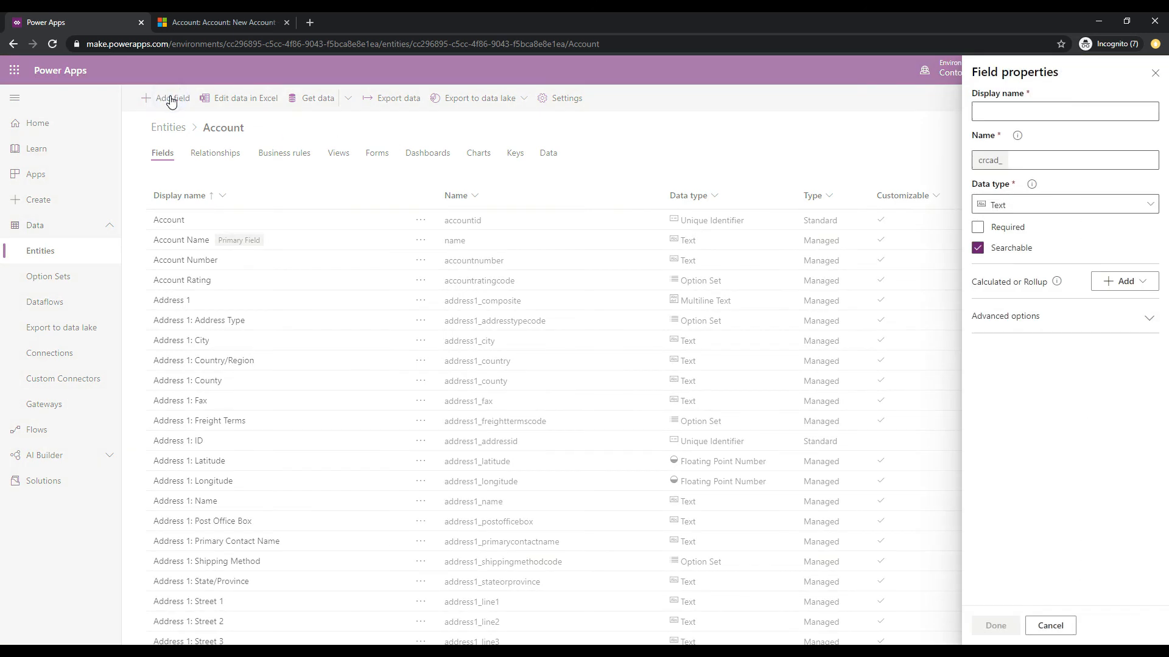
Name the field Company Profile Show Hide and make its data type Two Options
left_click(1063, 111)
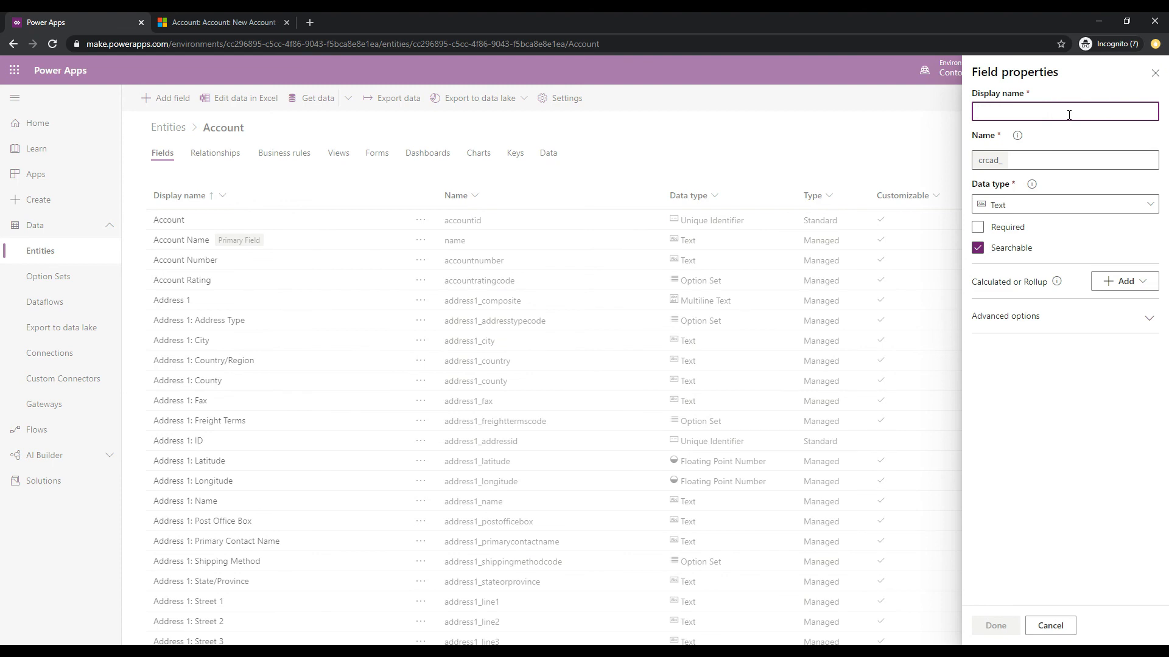
type("Company Profile Show")
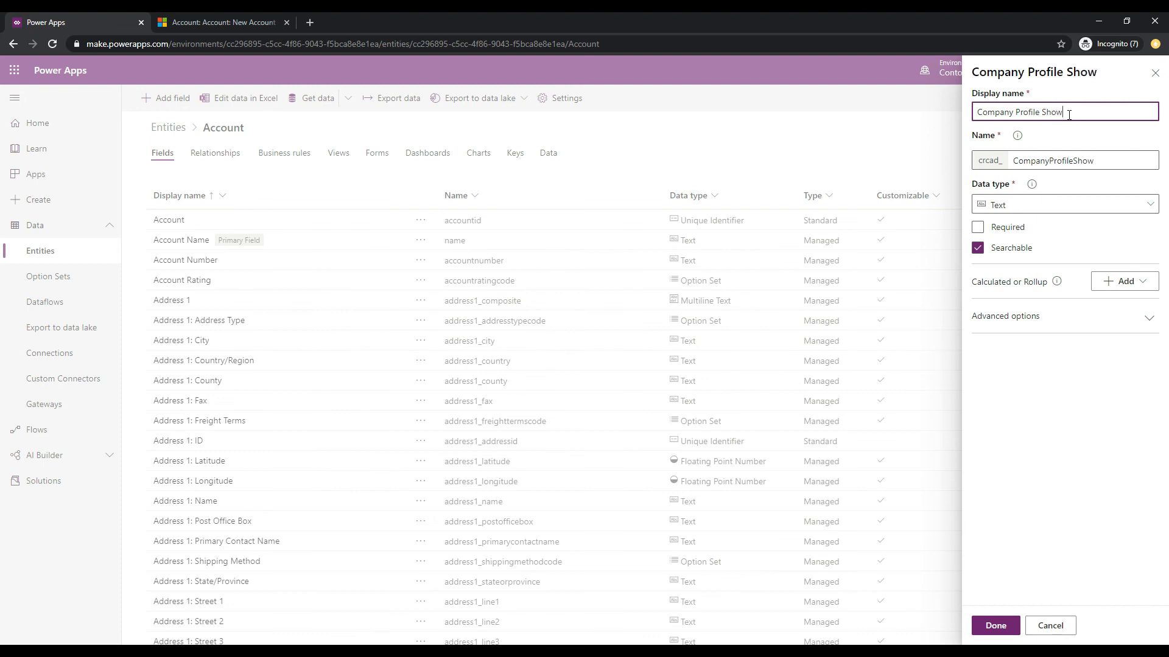
type("Hide")
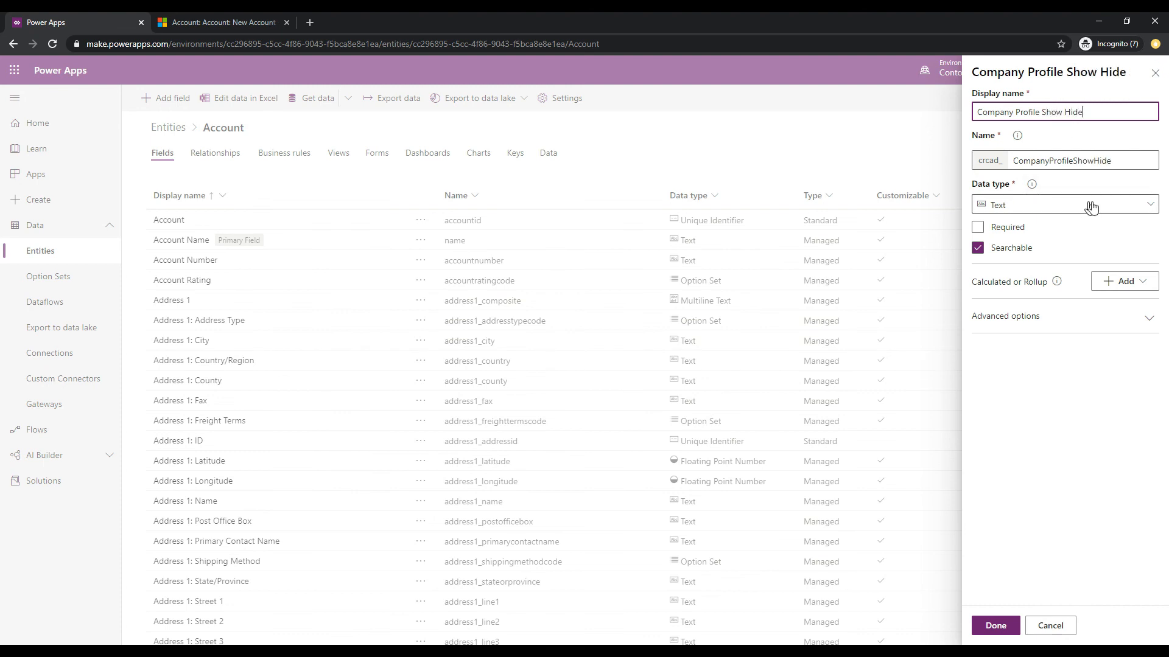
left_click(1062, 204)
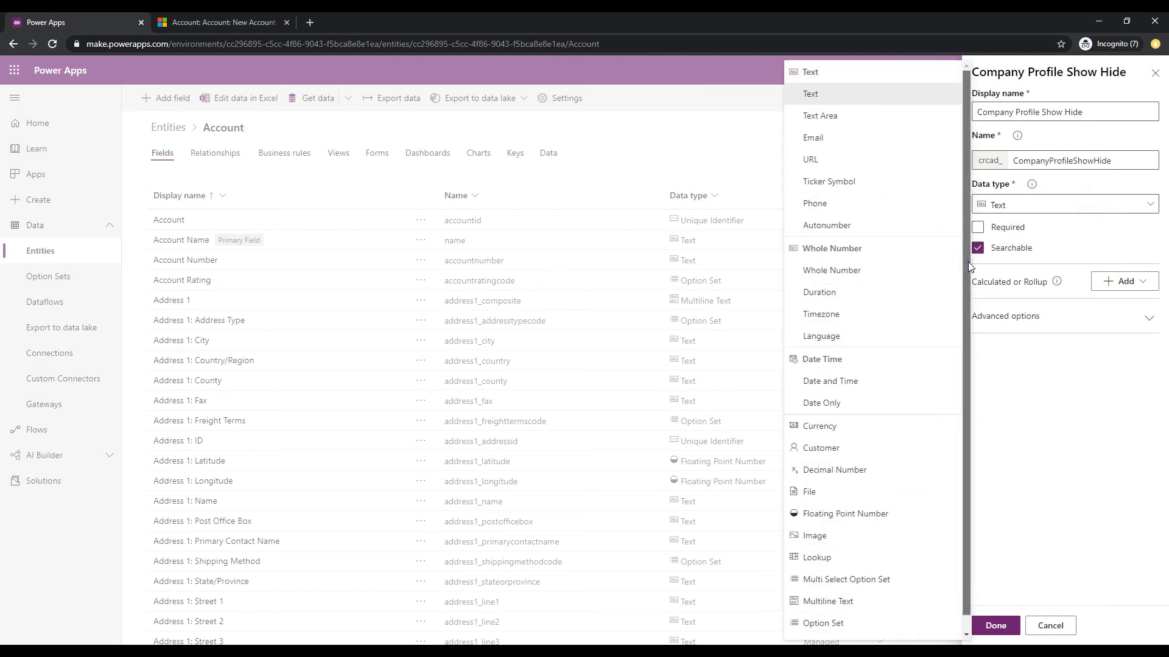
scroll("down", 3)
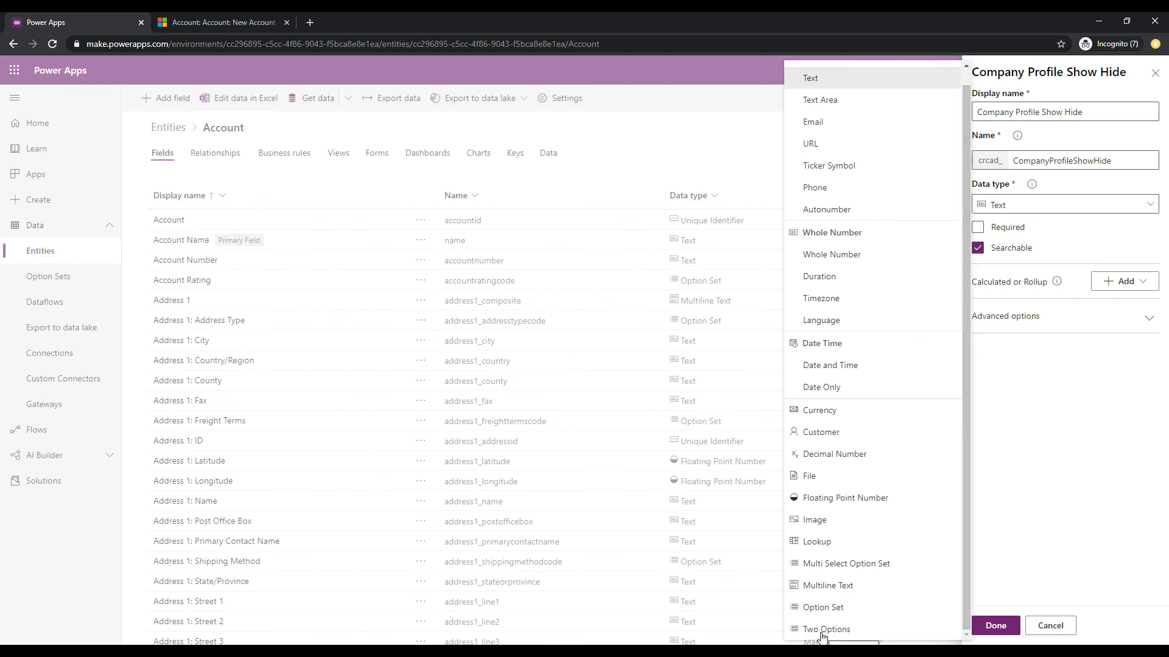
left_click(826, 628)
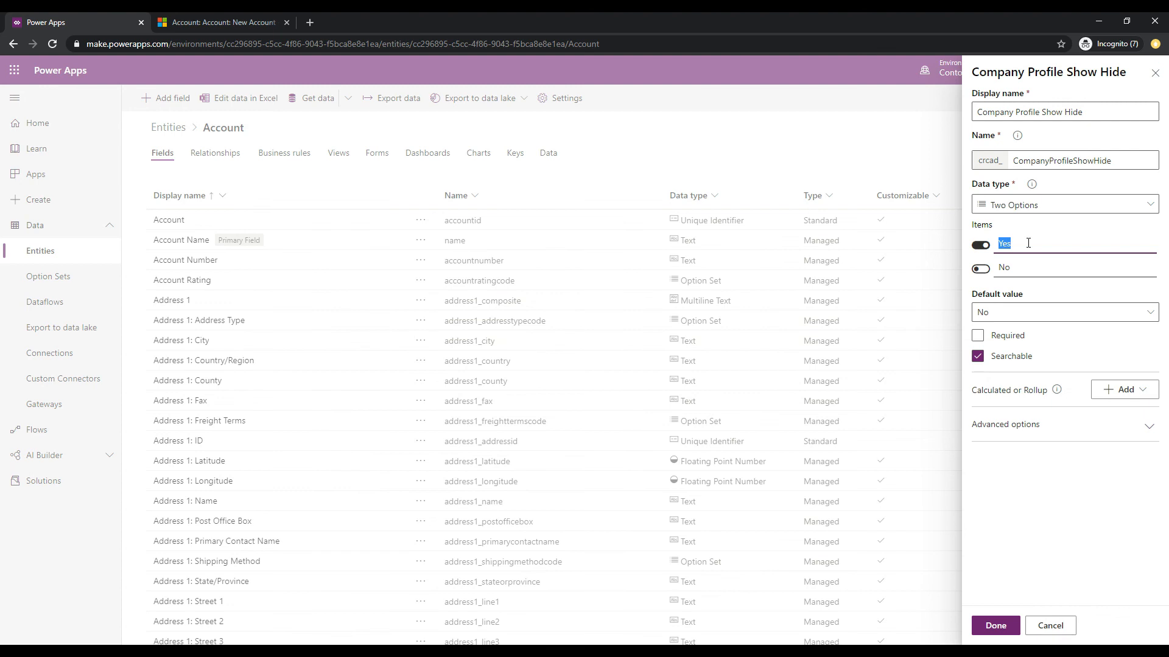
mouse_move(1026, 236)
type("Show")
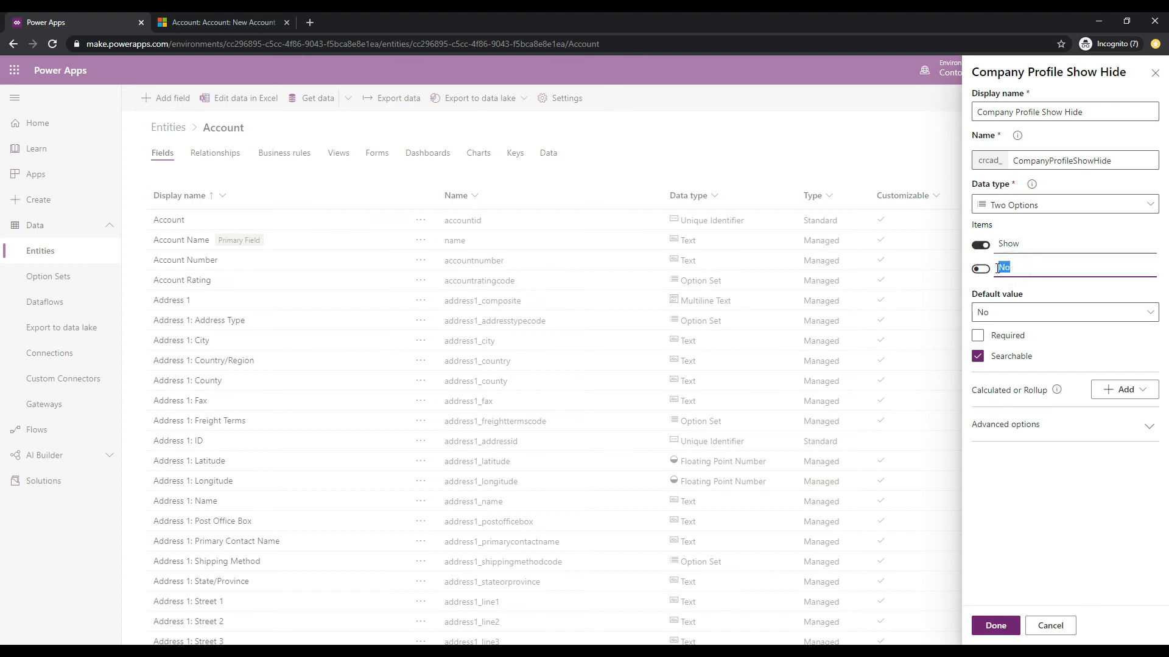
Label the items Show and Hide with Hide as default, then confirm the field with Done
type("Hide")
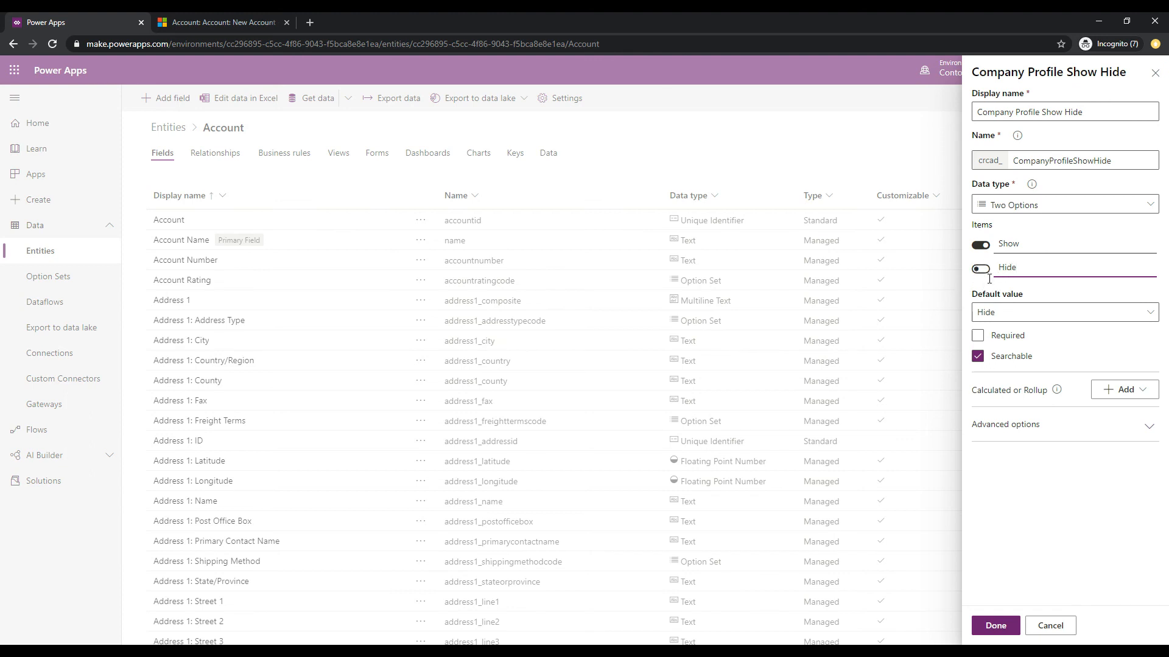
mouse_move(993, 281)
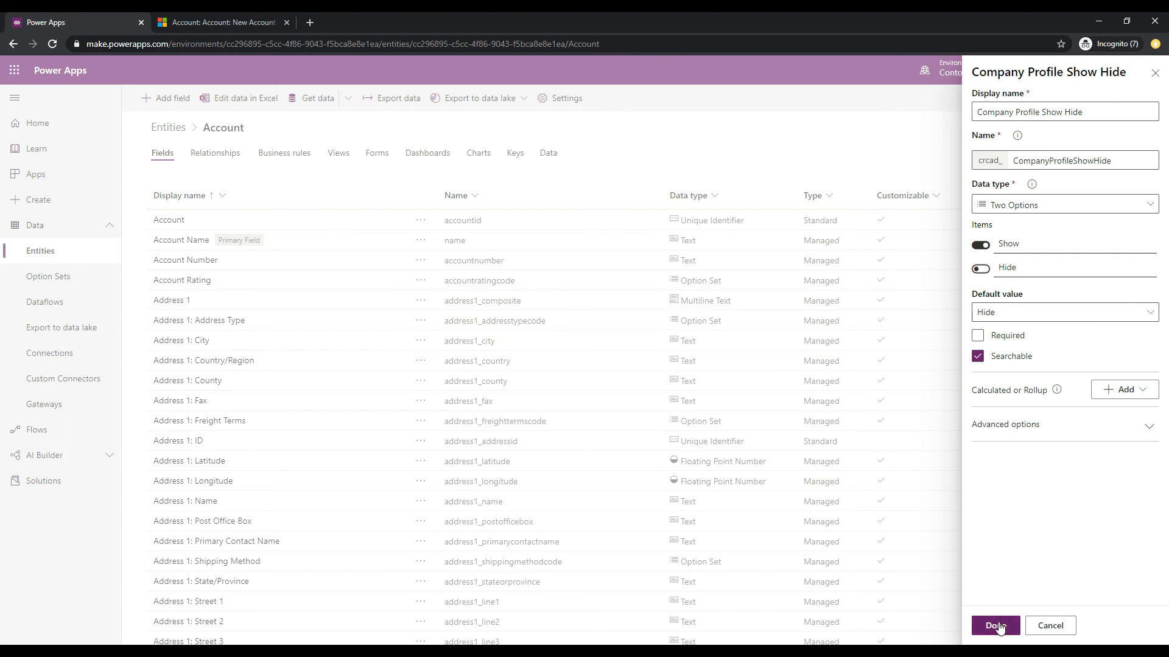
left_click(995, 625)
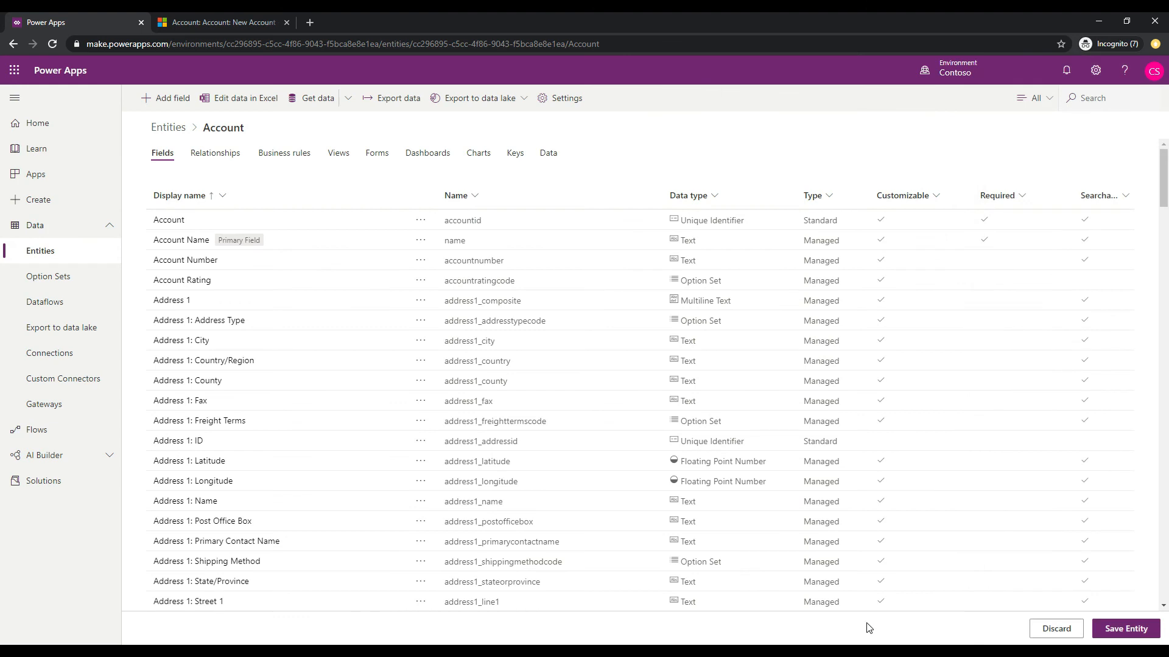
mouse_move(1029, 596)
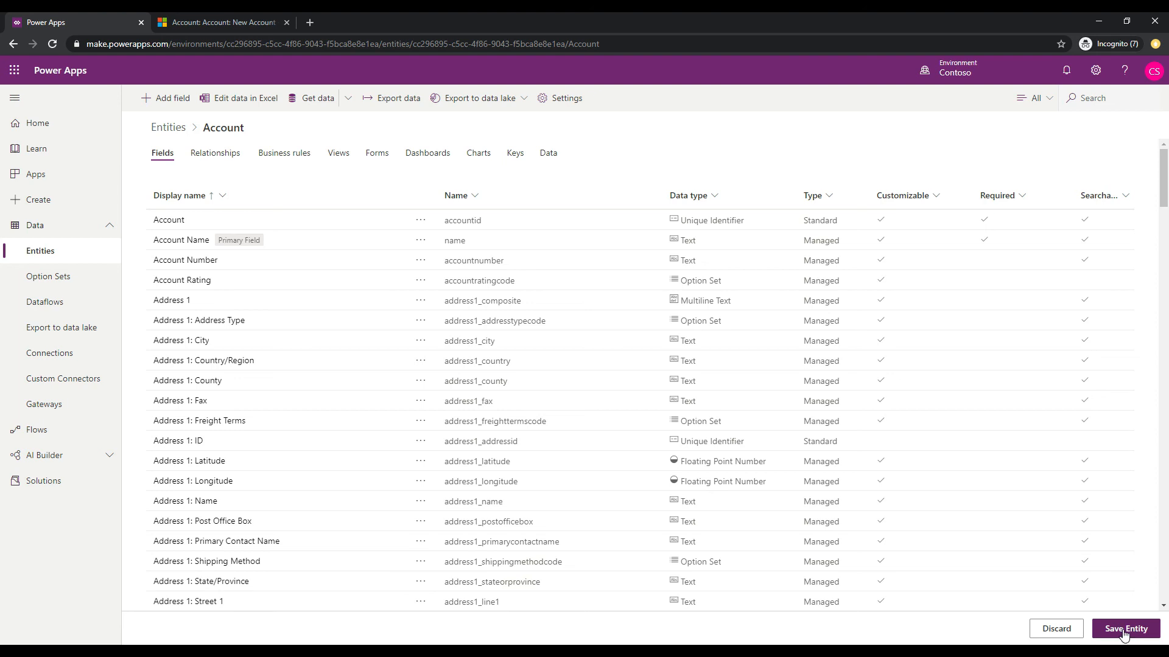
Save the Account entity, go to its Forms and enter the main Account form in the designer
left_click(1125, 628)
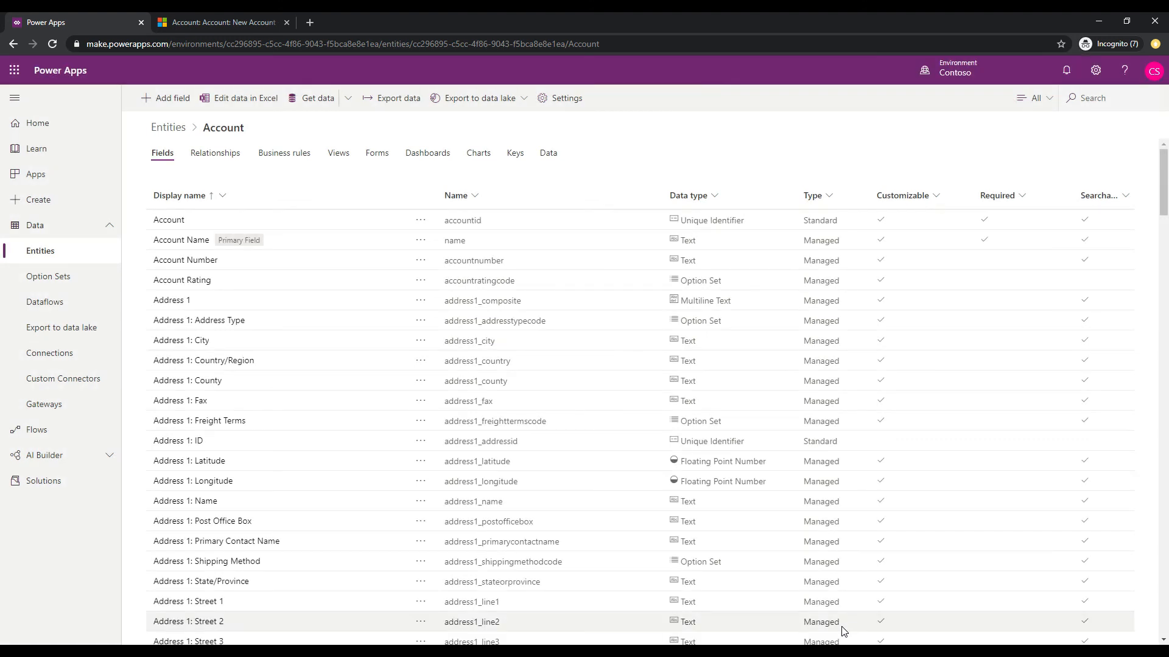
left_click(376, 152)
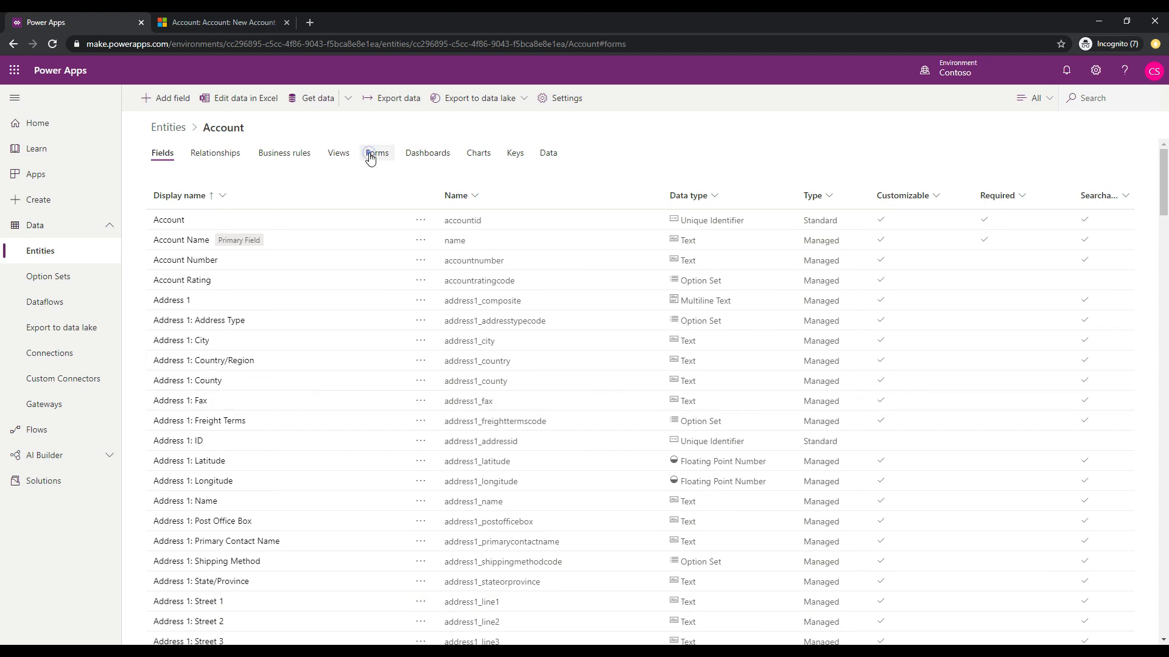
left_click(376, 153)
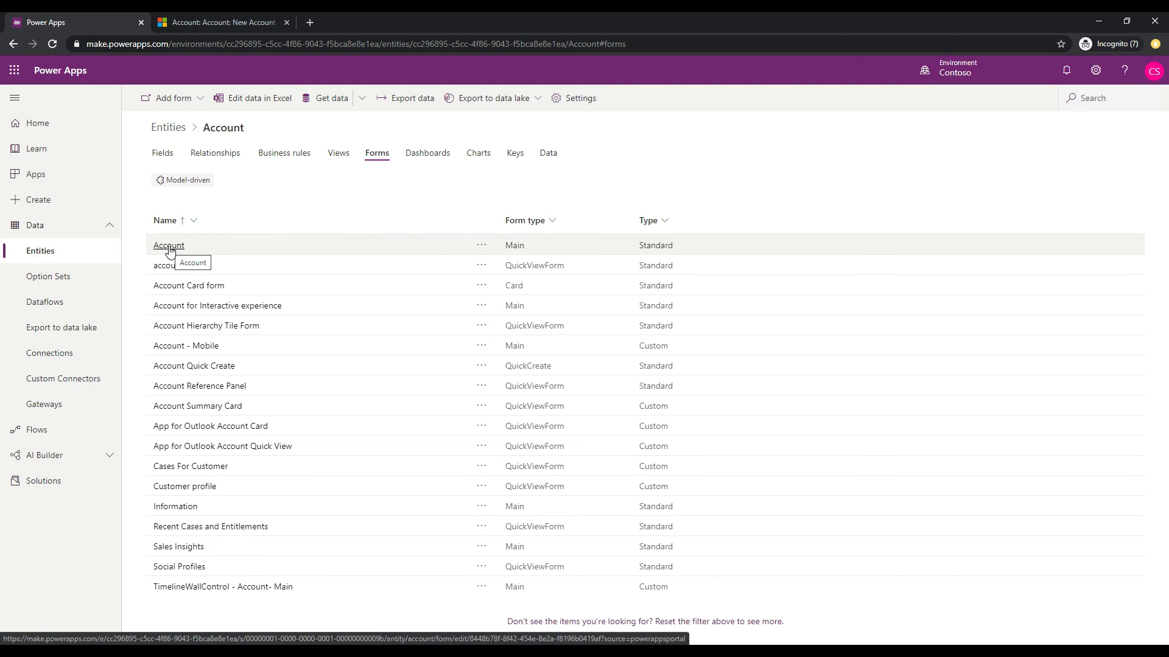
left_click(168, 245)
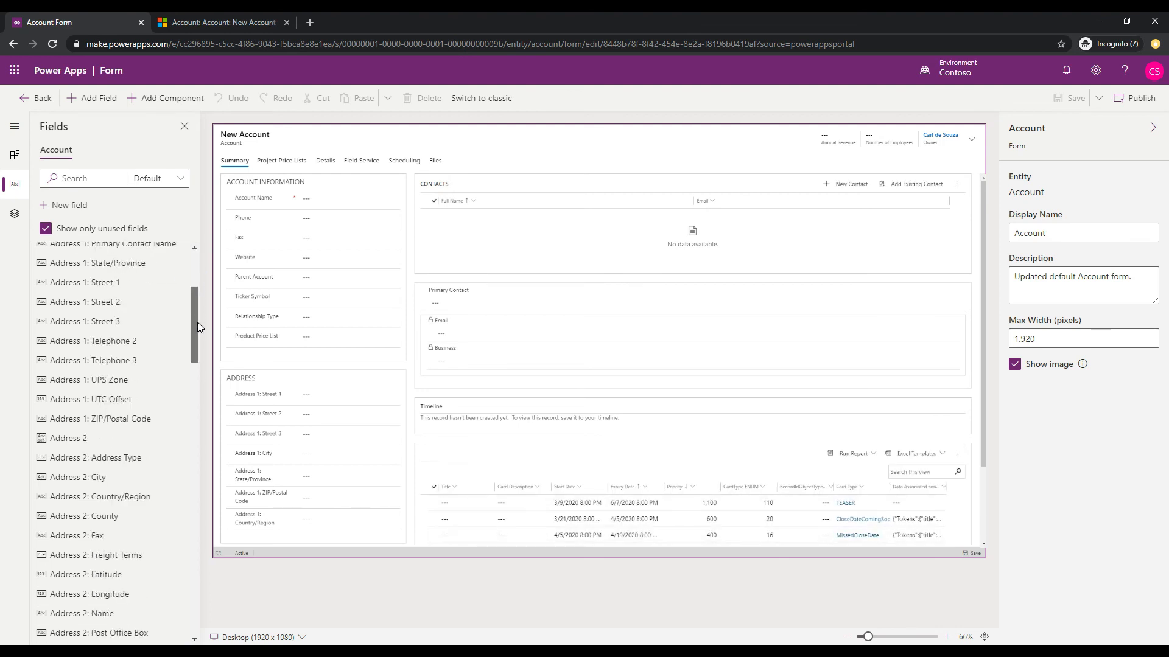
scroll("down", 3)
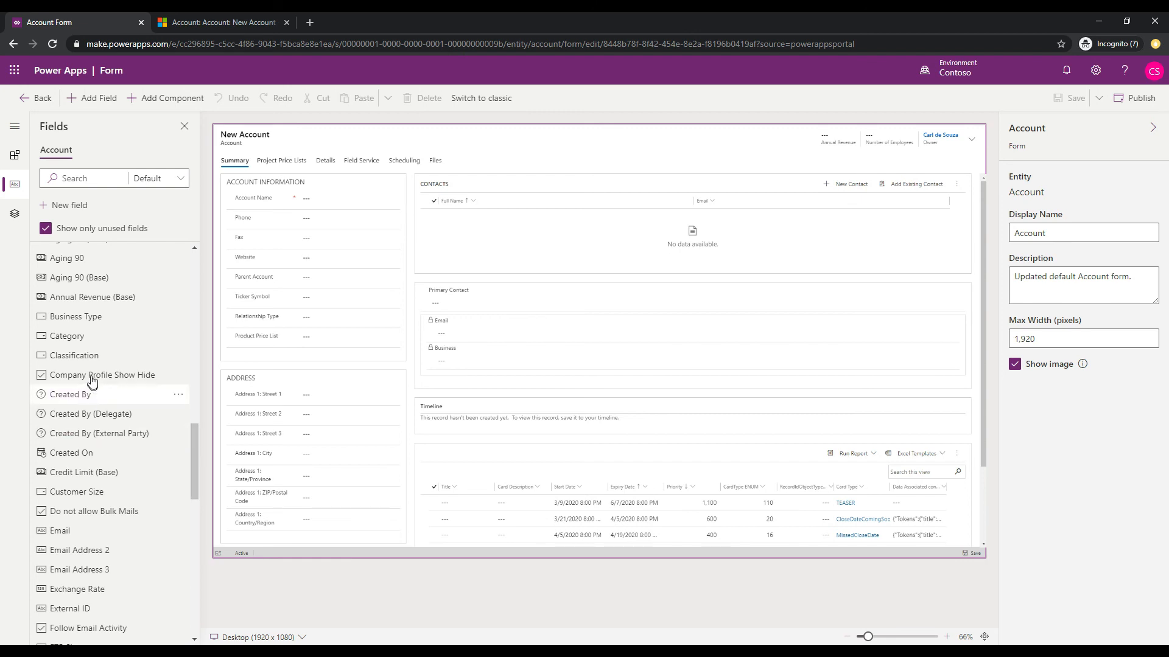
mouse_move(124, 375)
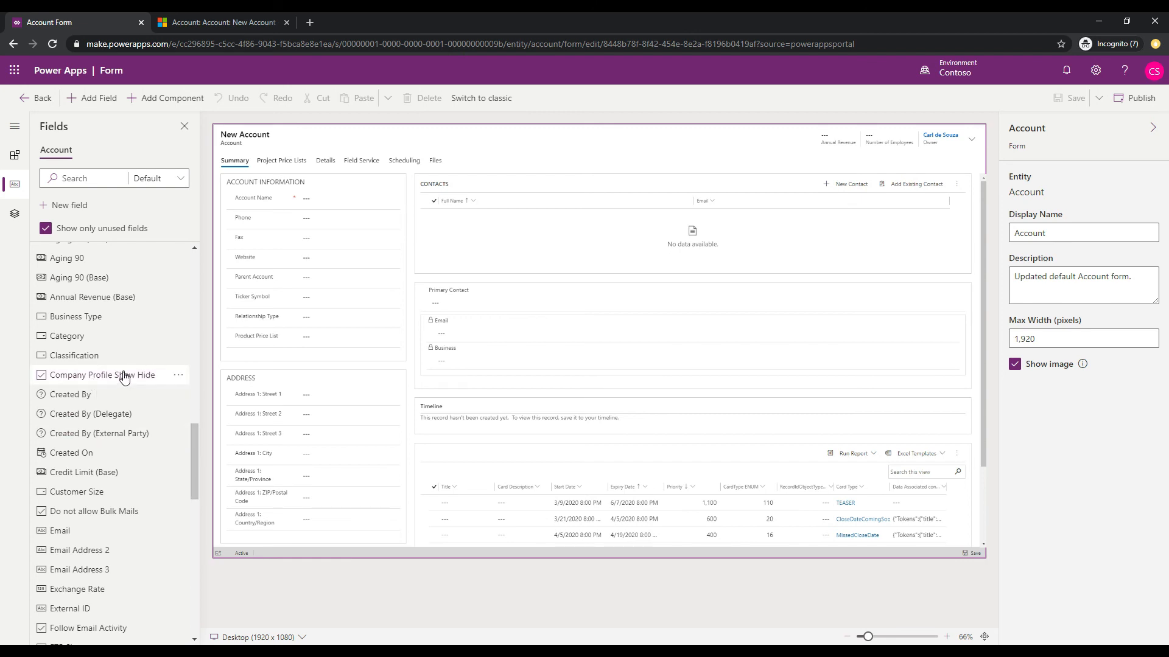
mouse_move(67, 380)
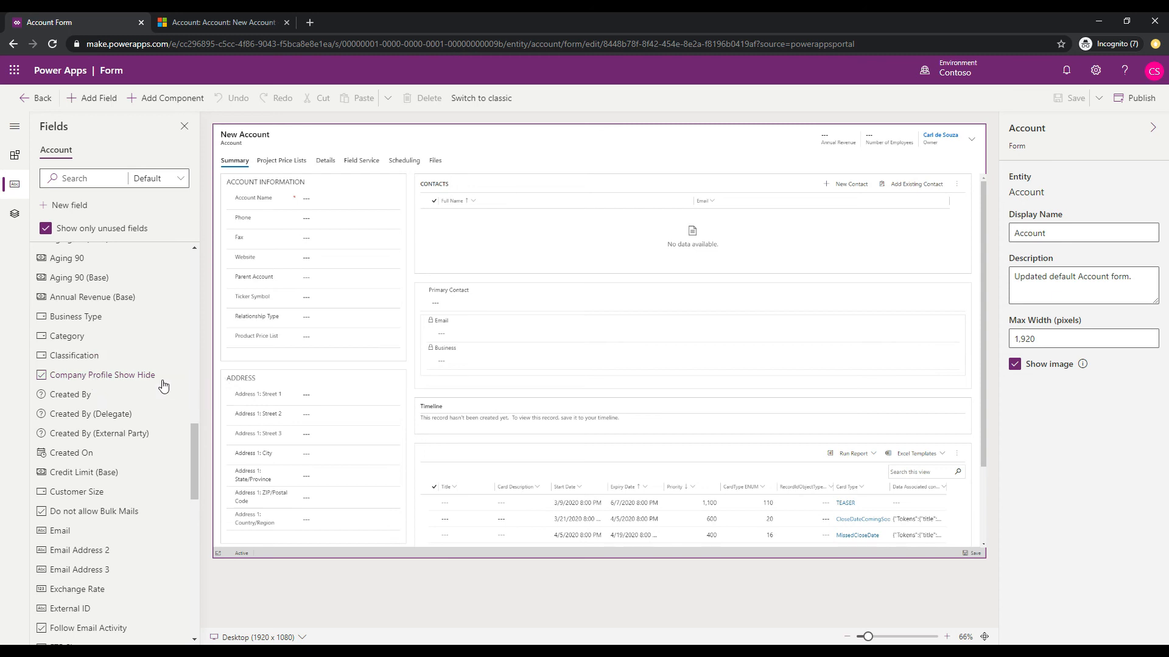
mouse_move(103, 375)
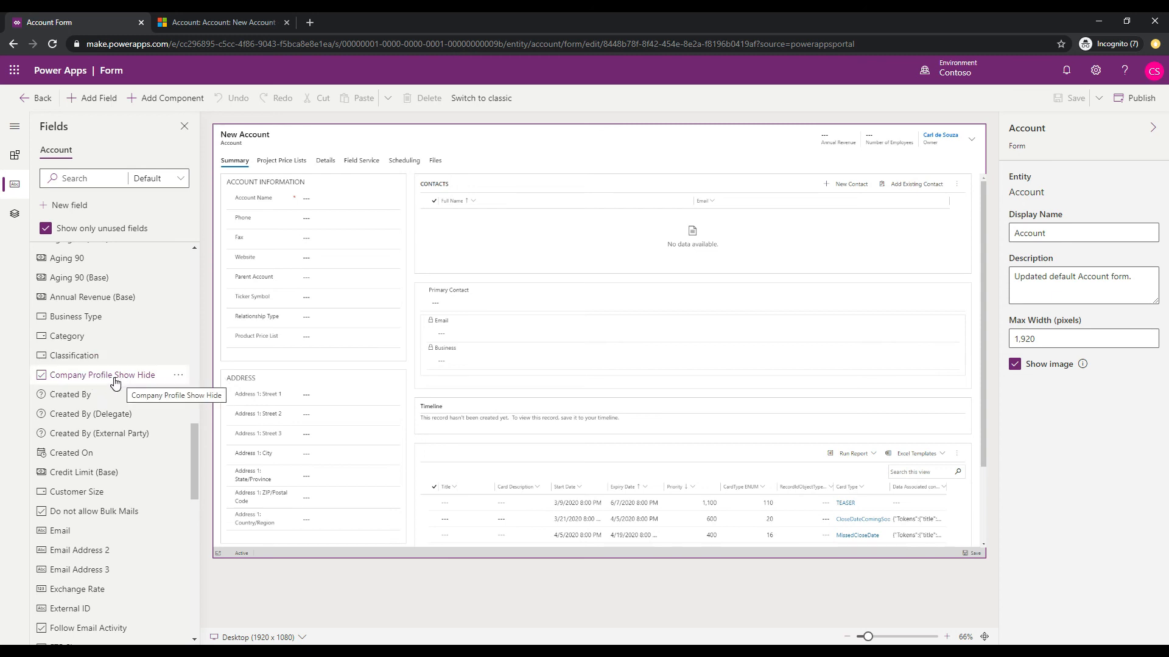
mouse_move(424, 342)
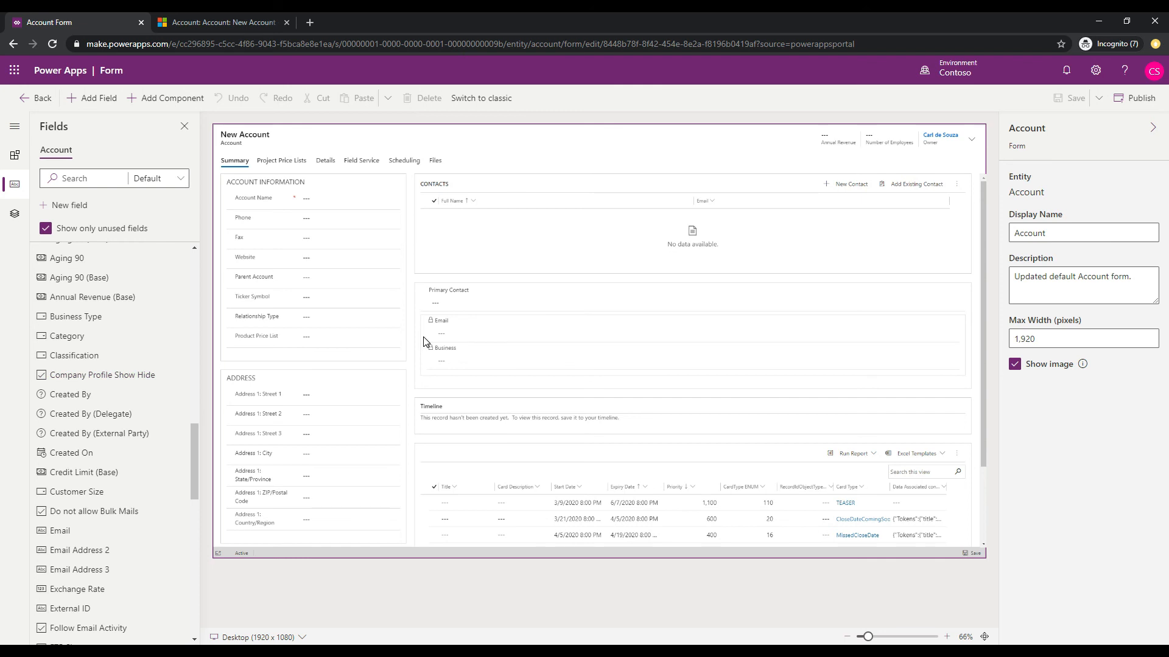
mouse_move(103, 375)
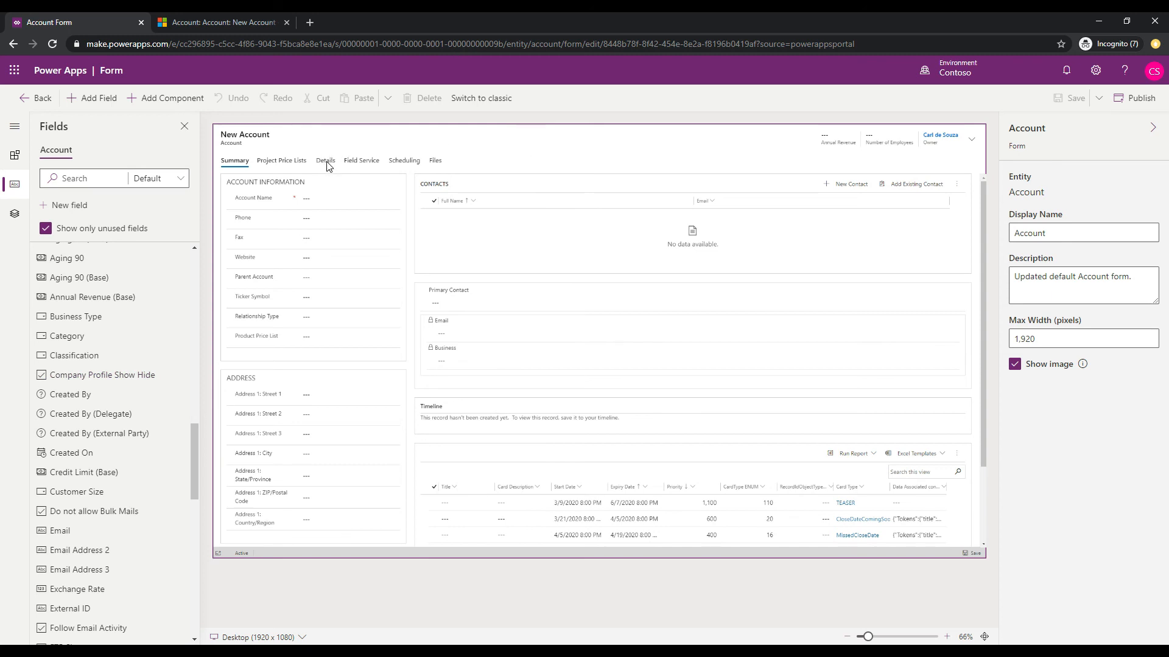
Switch the Account form to its Details tab and expand the designer's left navigation
left_click(325, 160)
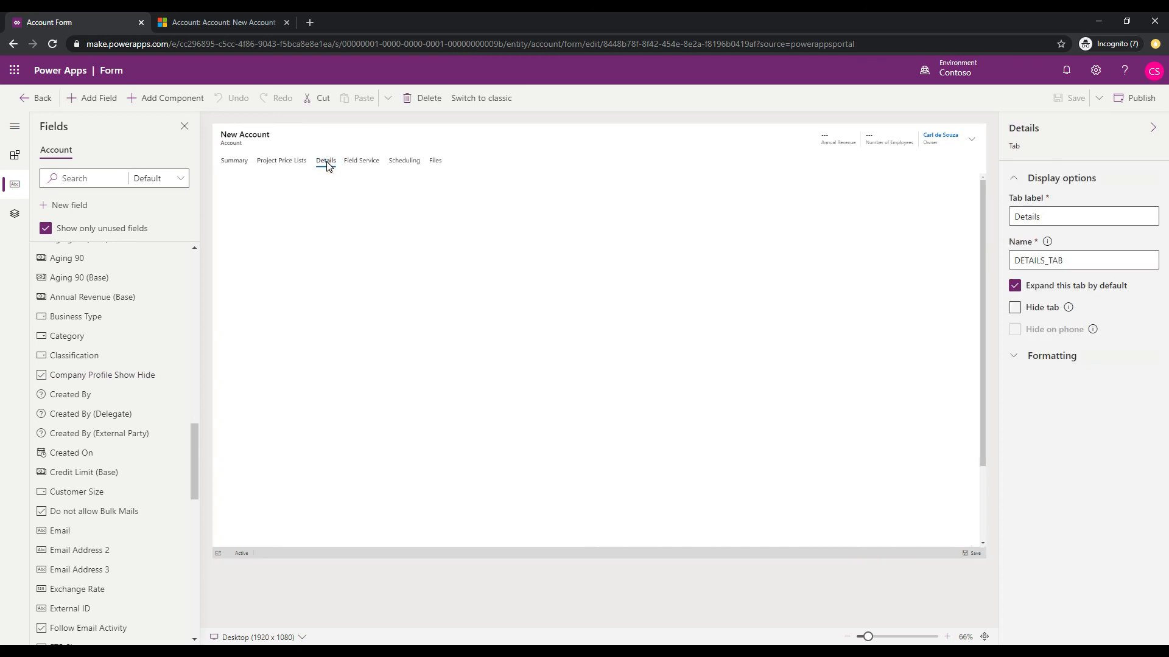
left_click(326, 160)
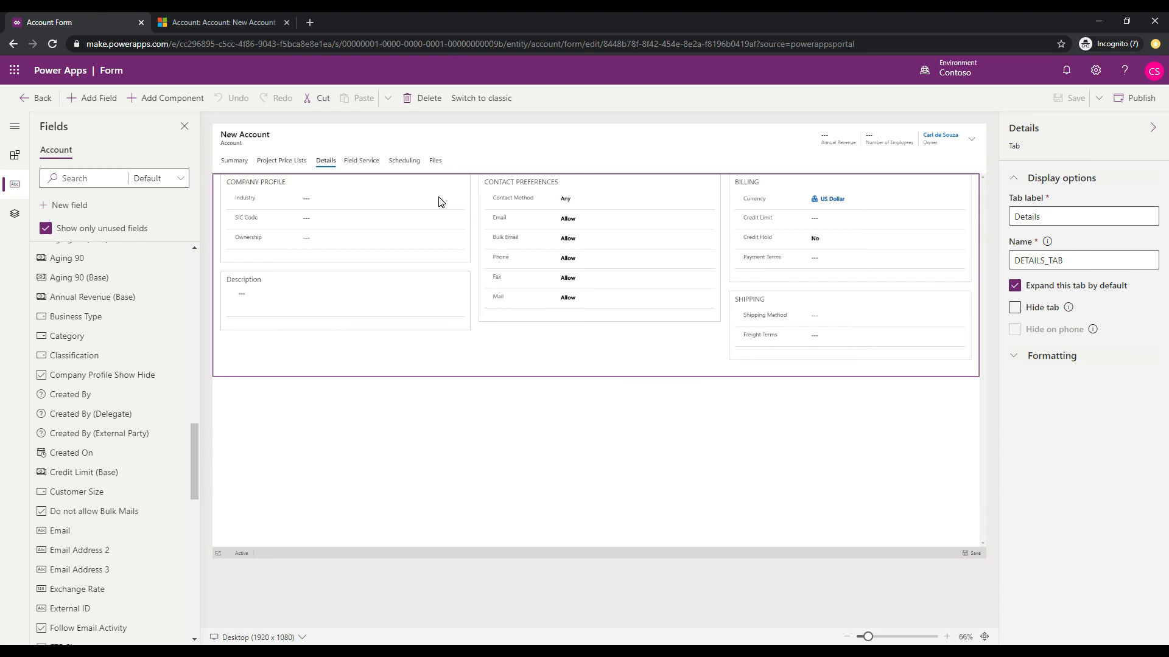
mouse_move(359, 202)
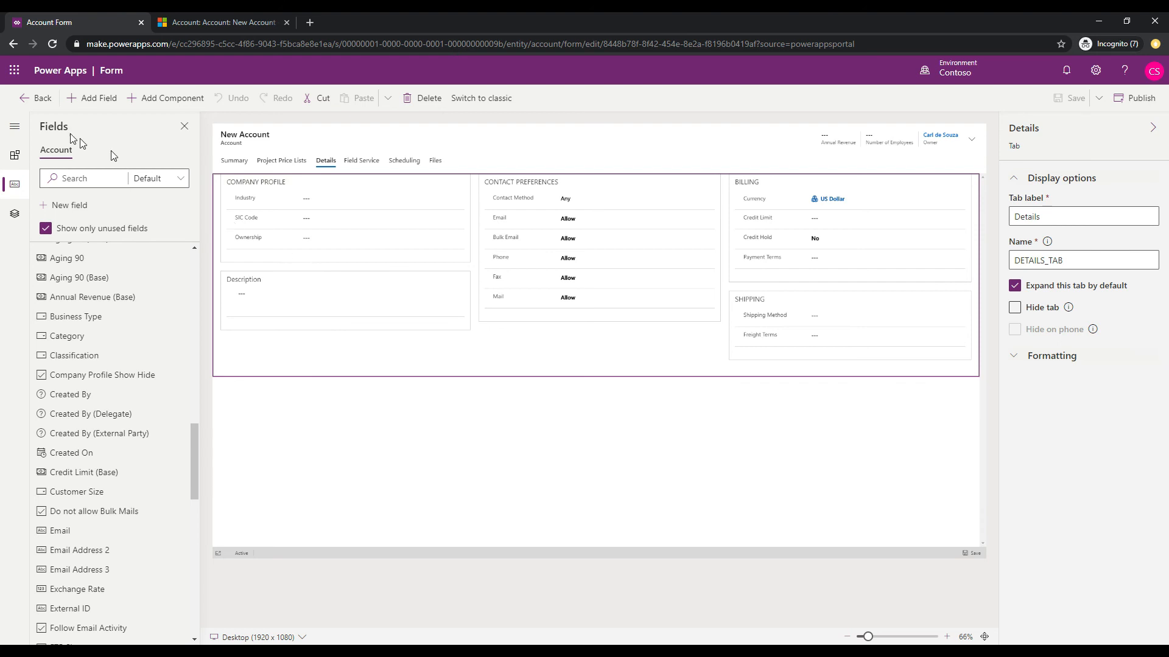
left_click(13, 129)
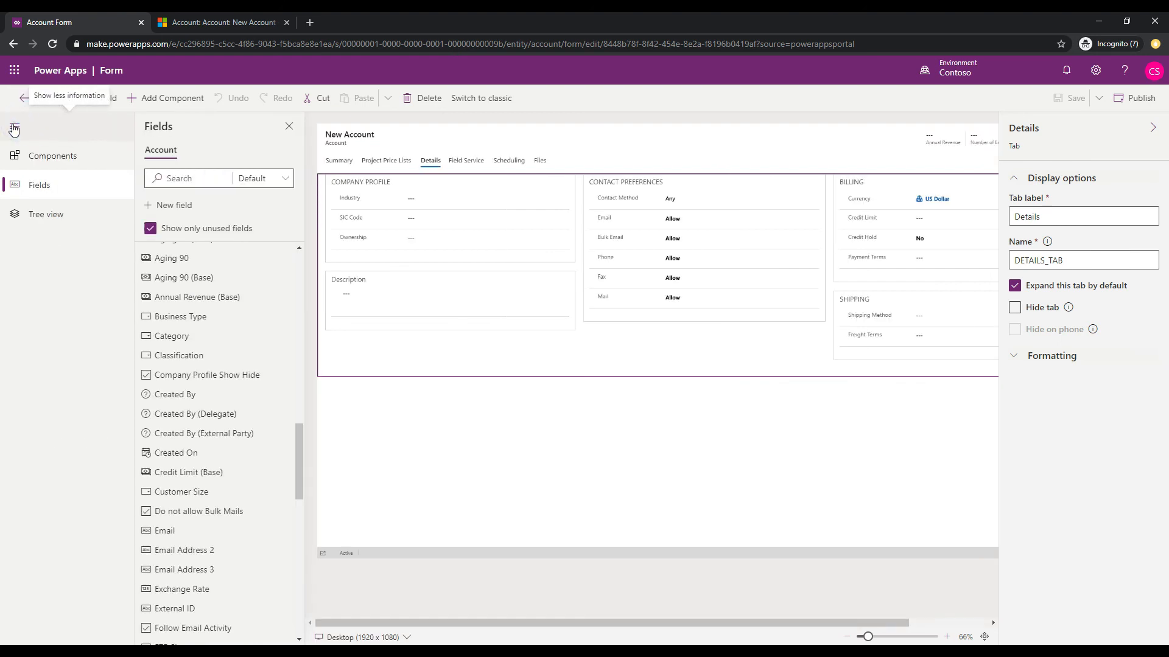
Bring up the Components library to pick a 1-Column section for the Details tab
left_click(39, 156)
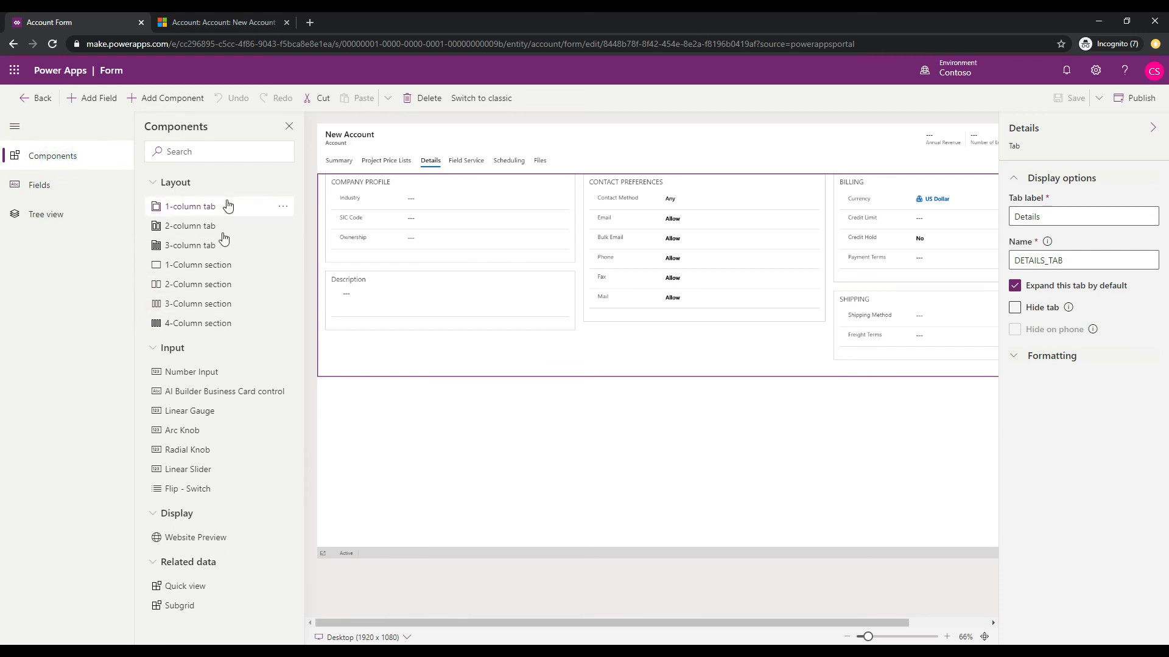
mouse_move(216, 324)
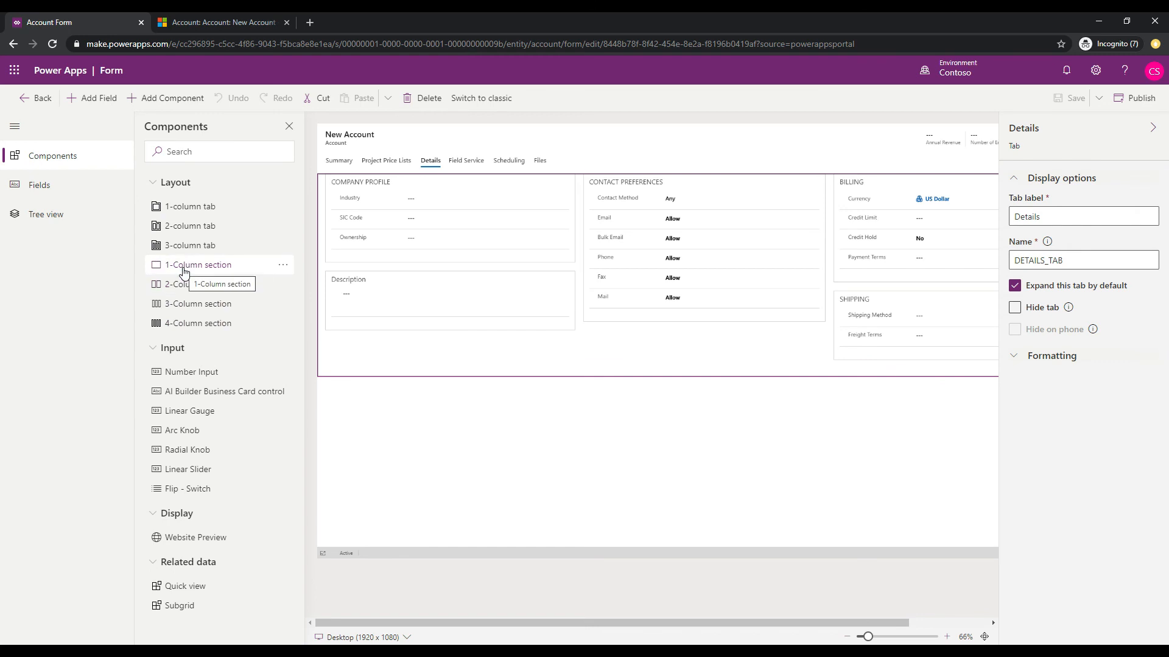
mouse_move(216, 276)
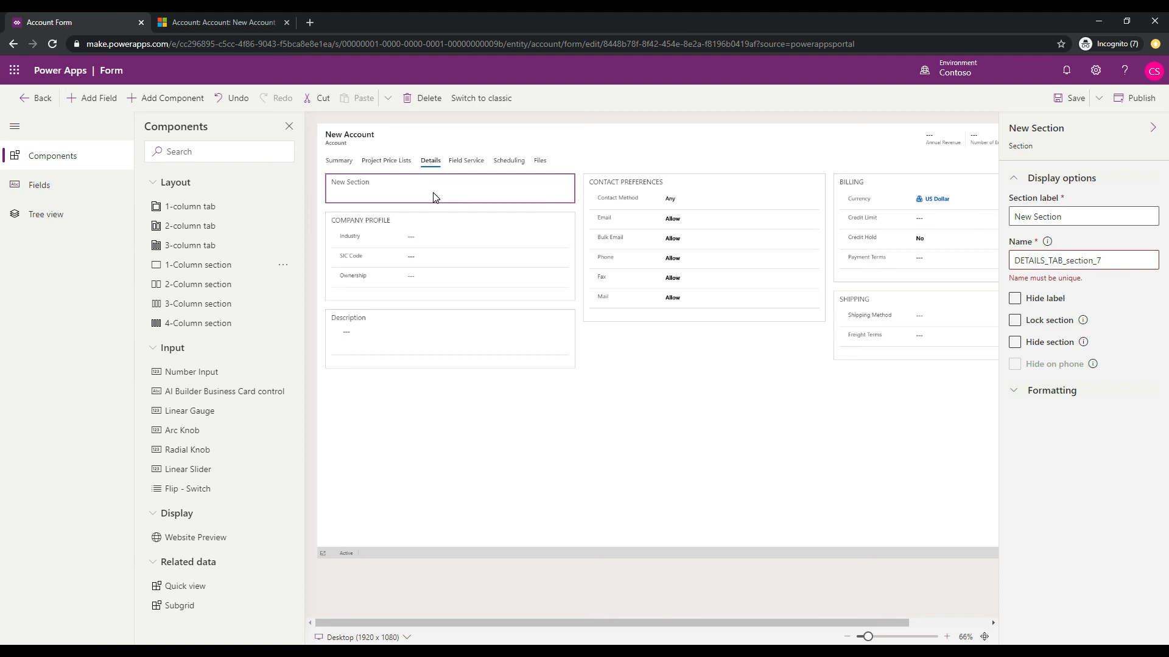
mouse_move(421, 199)
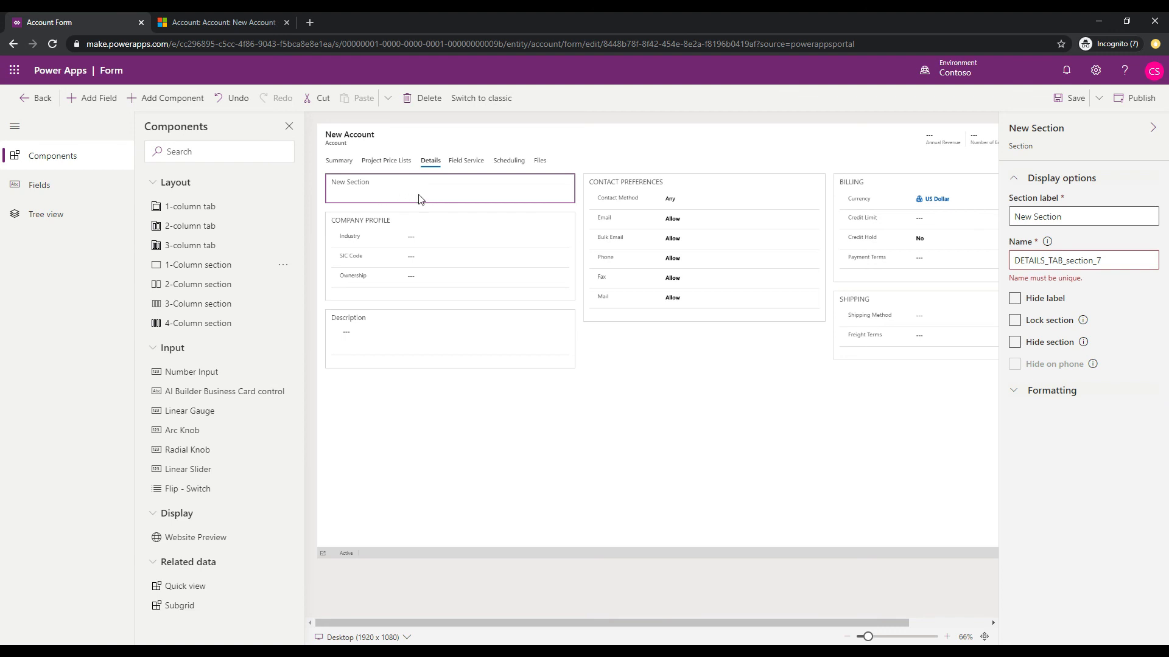
mouse_move(375, 194)
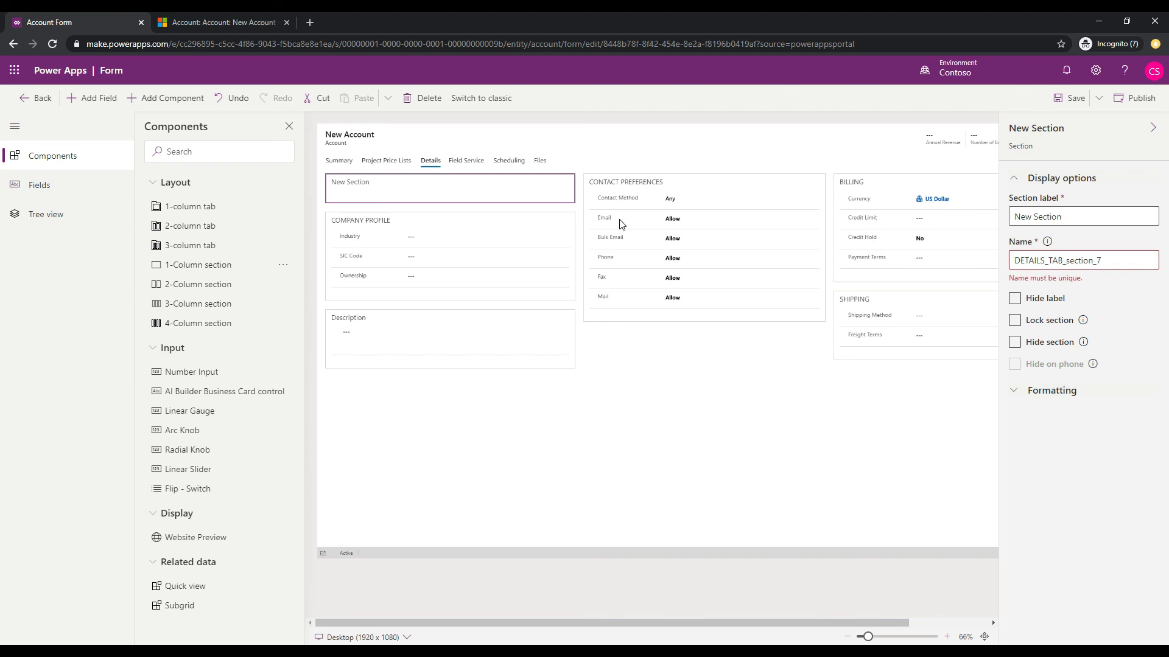
Rename the new section to ShowHideSection and enable Hide label
left_click(1082, 216)
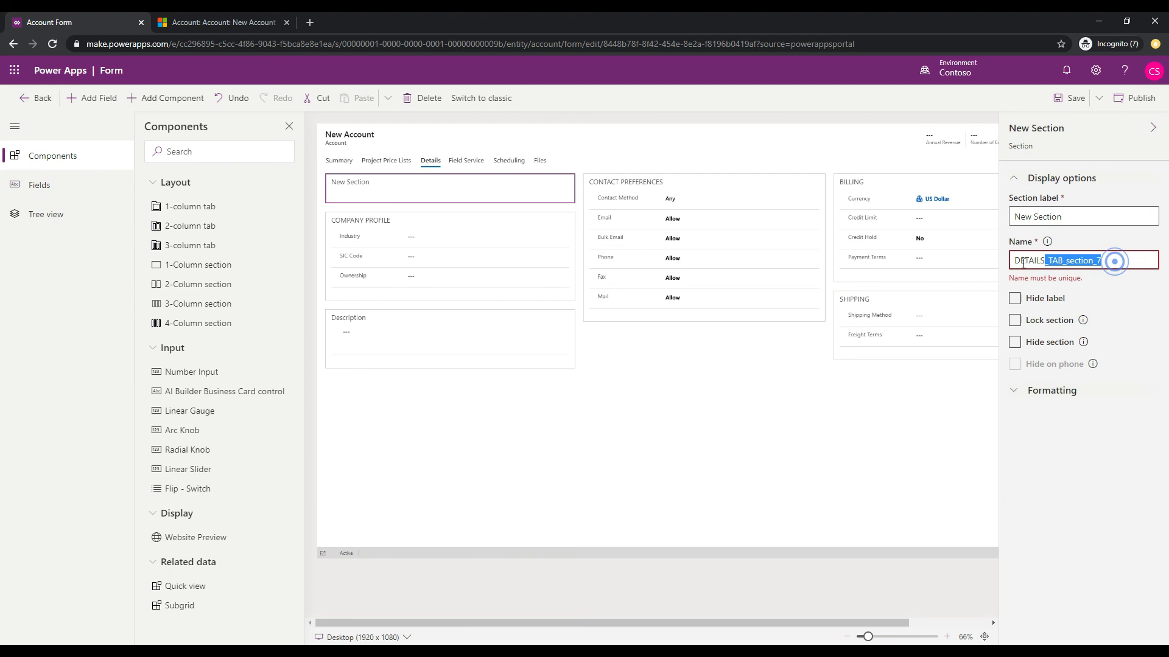
triple_click(1062, 259)
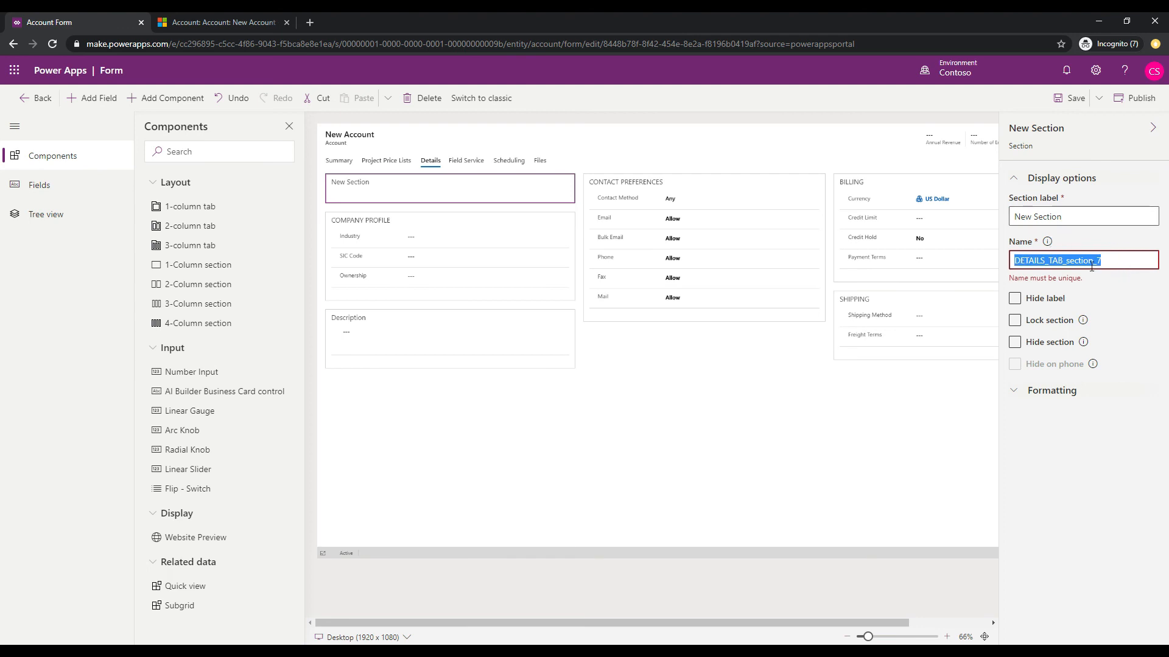
type("ShowHideSectio")
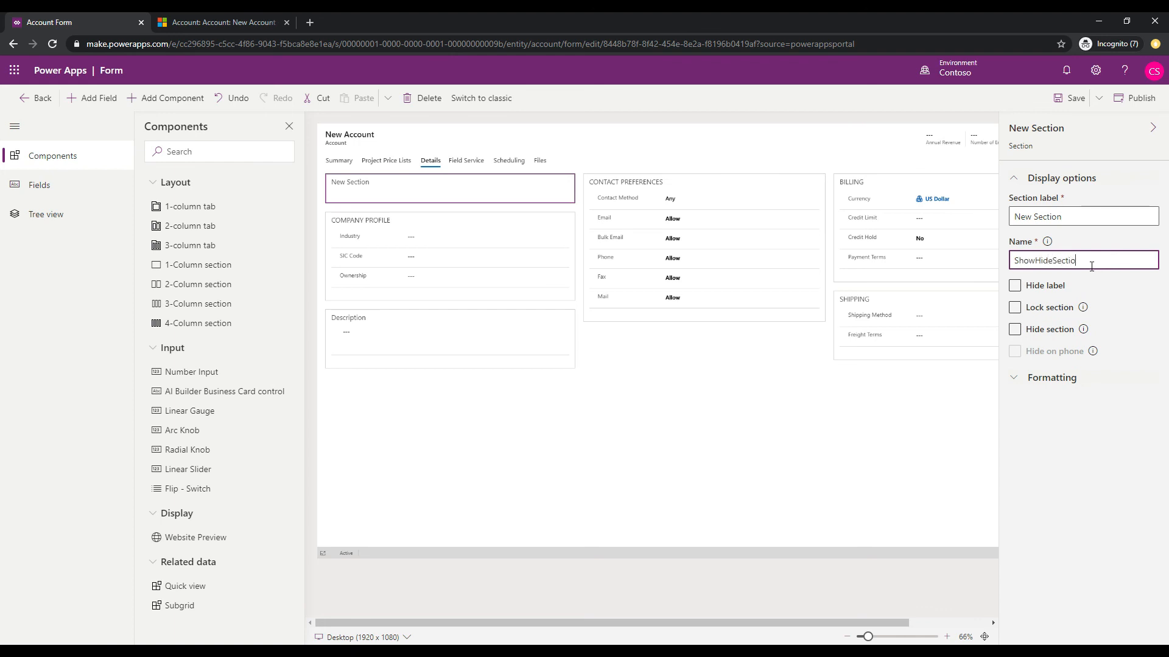
left_click(1015, 285)
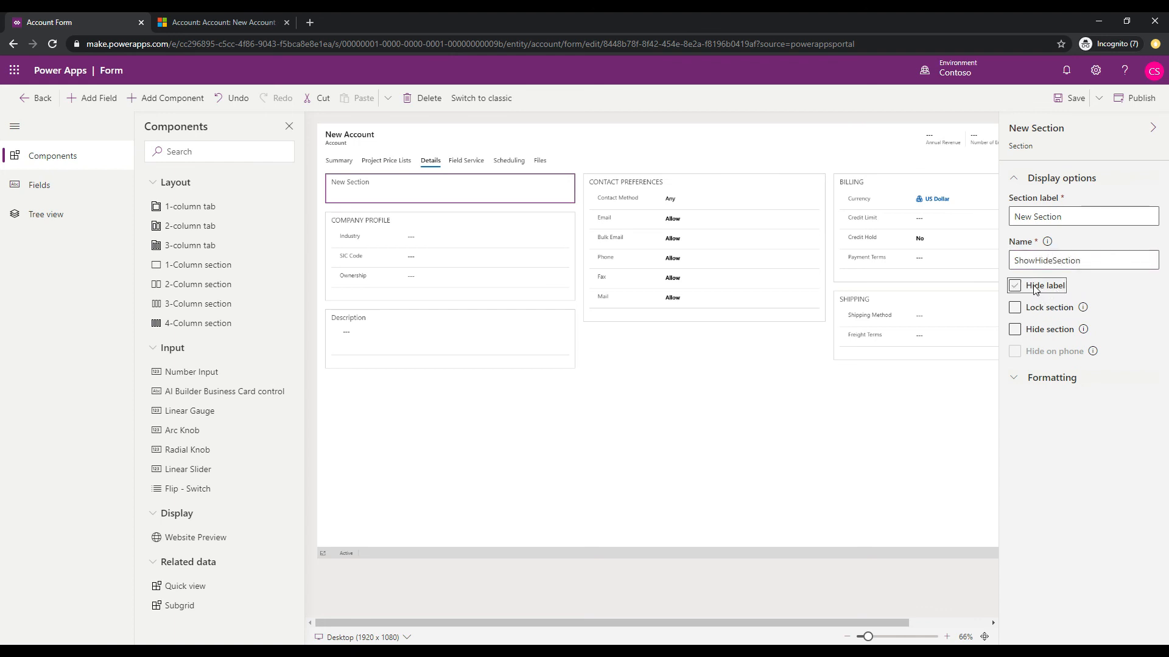
left_click(1014, 286)
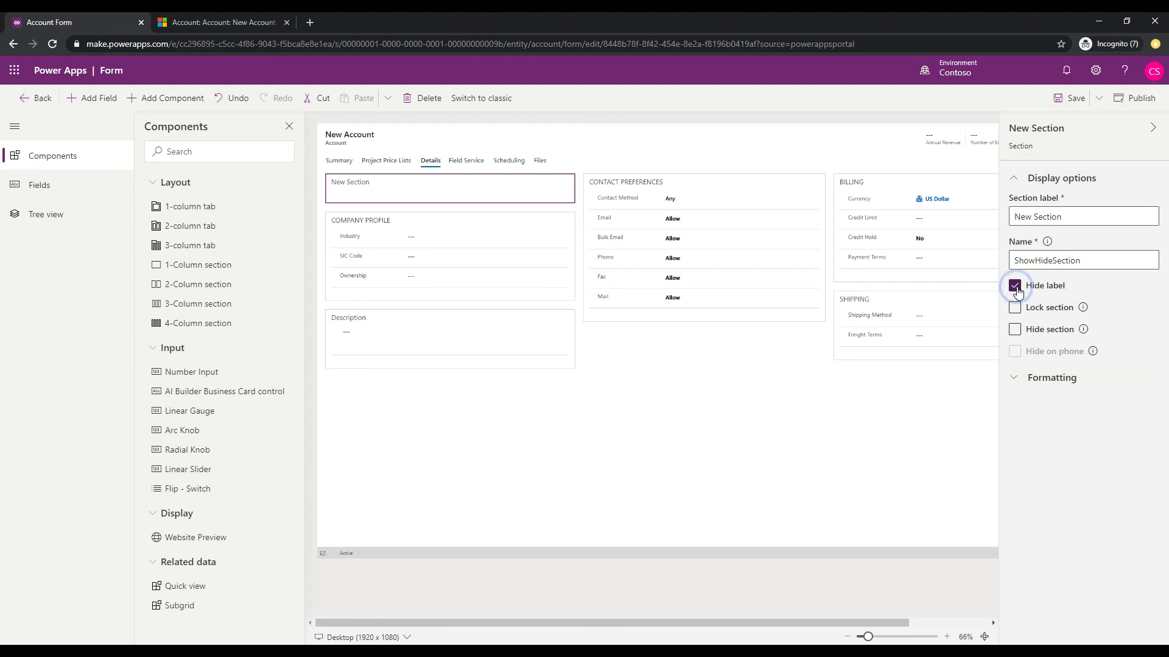
left_click(1015, 287)
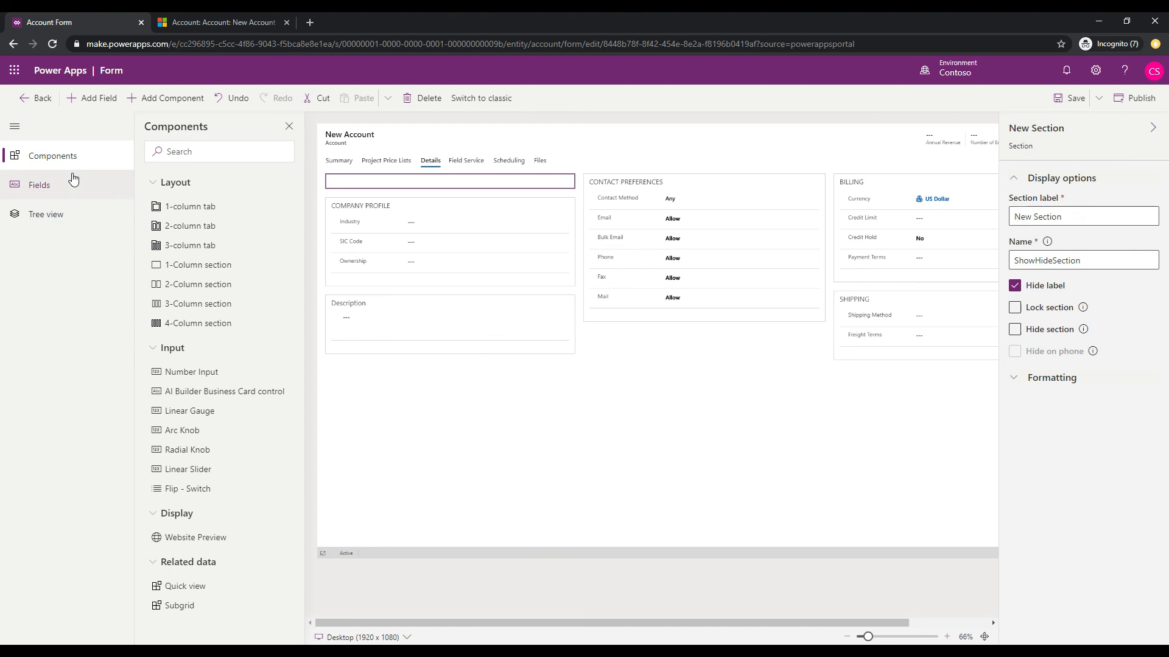
From the Fields list, drag Company Profile Show Hide into the new ShowHideSection
left_click(39, 185)
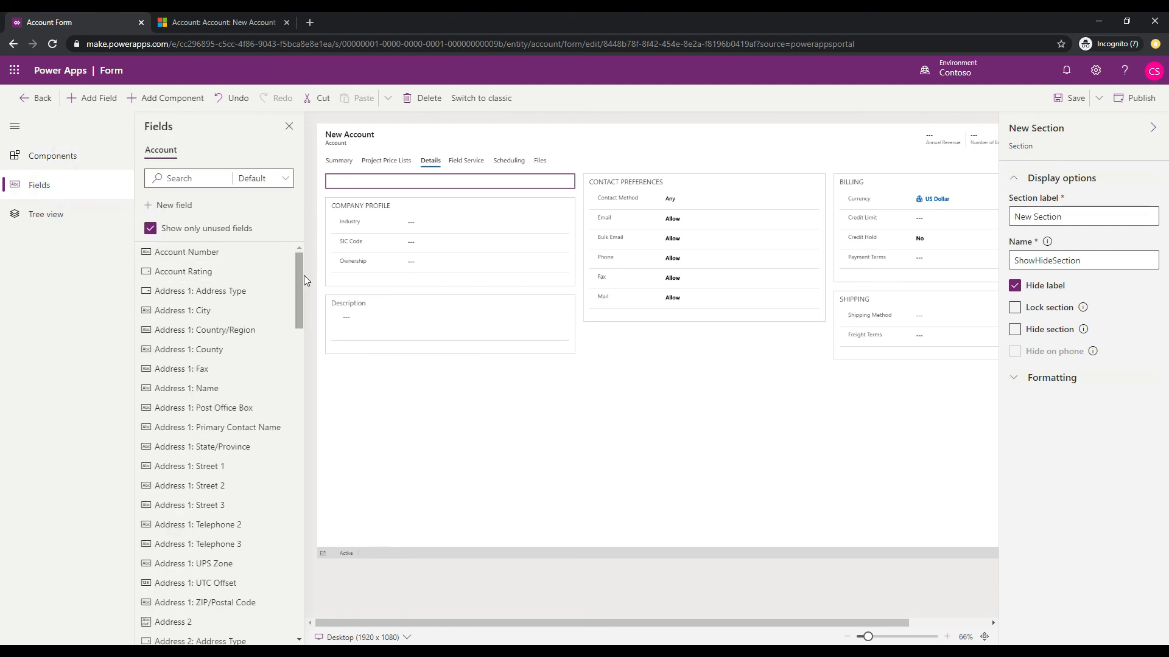
scroll("down", 3)
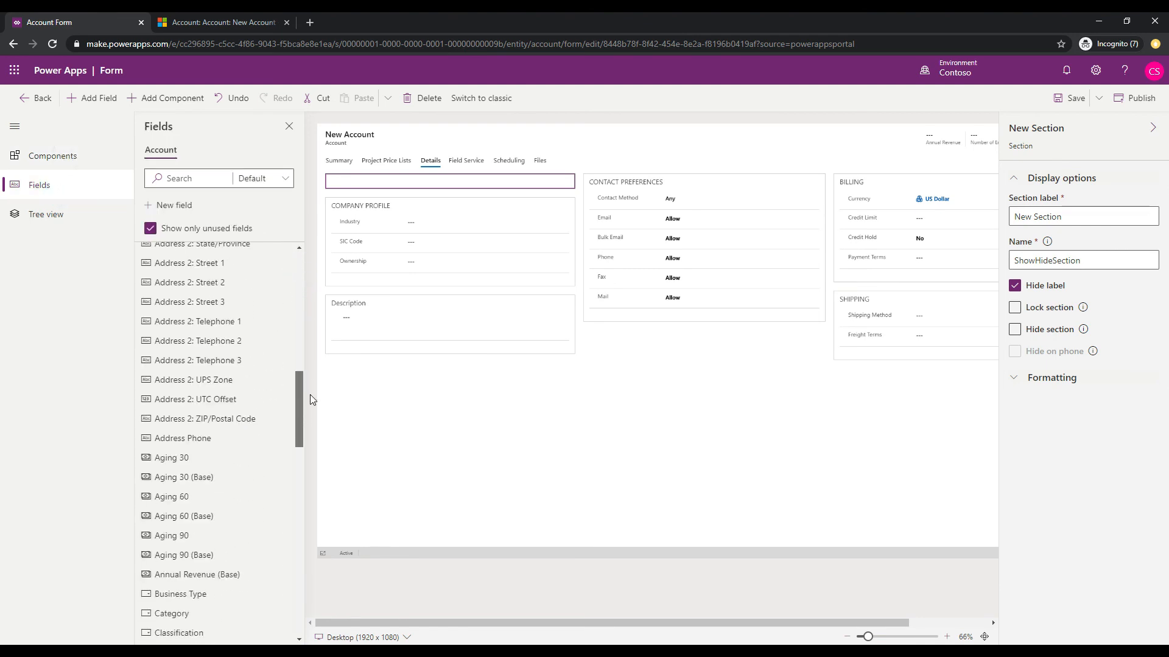
scroll("down", 3)
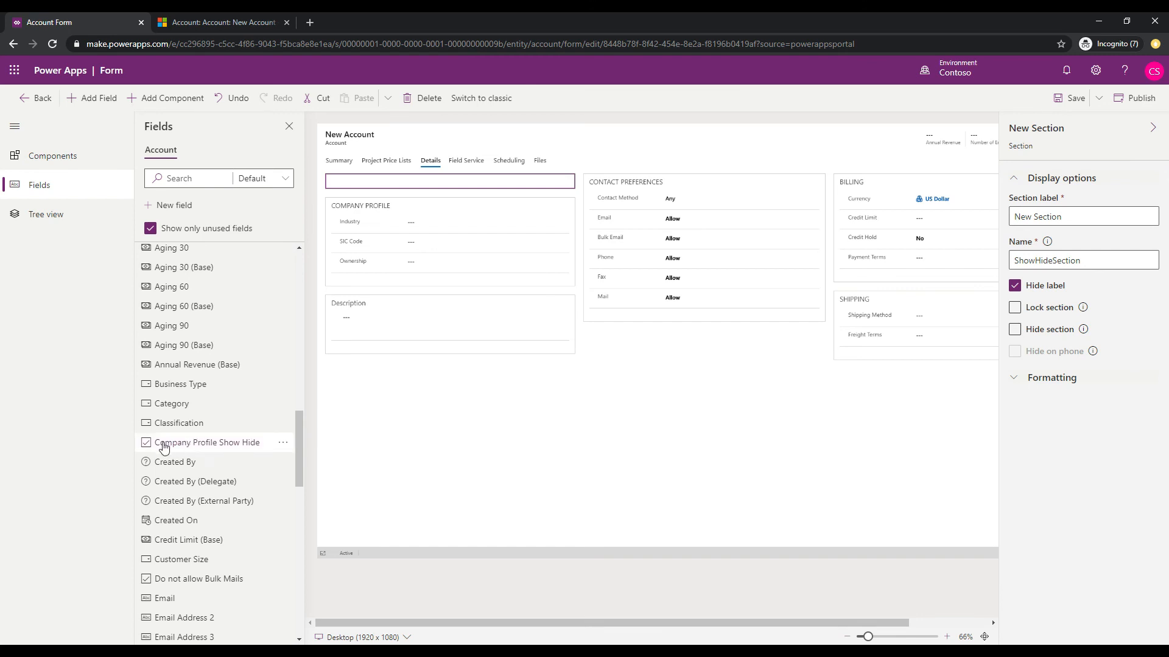
left_click(209, 442)
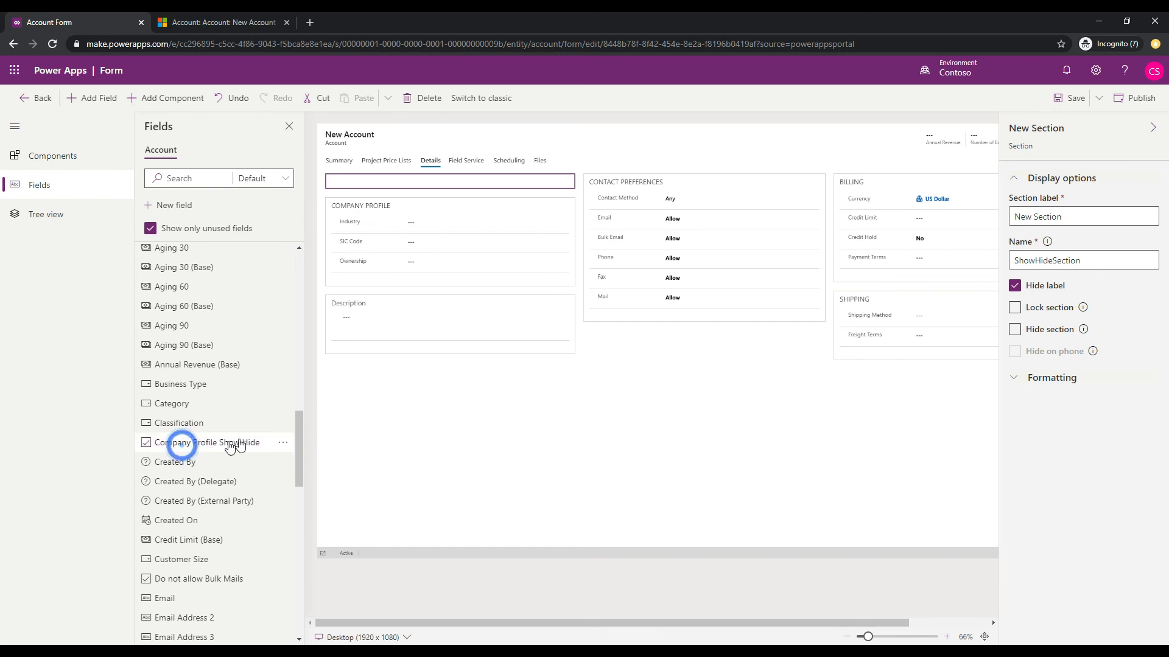
left_click_drag(209, 442, 449, 180)
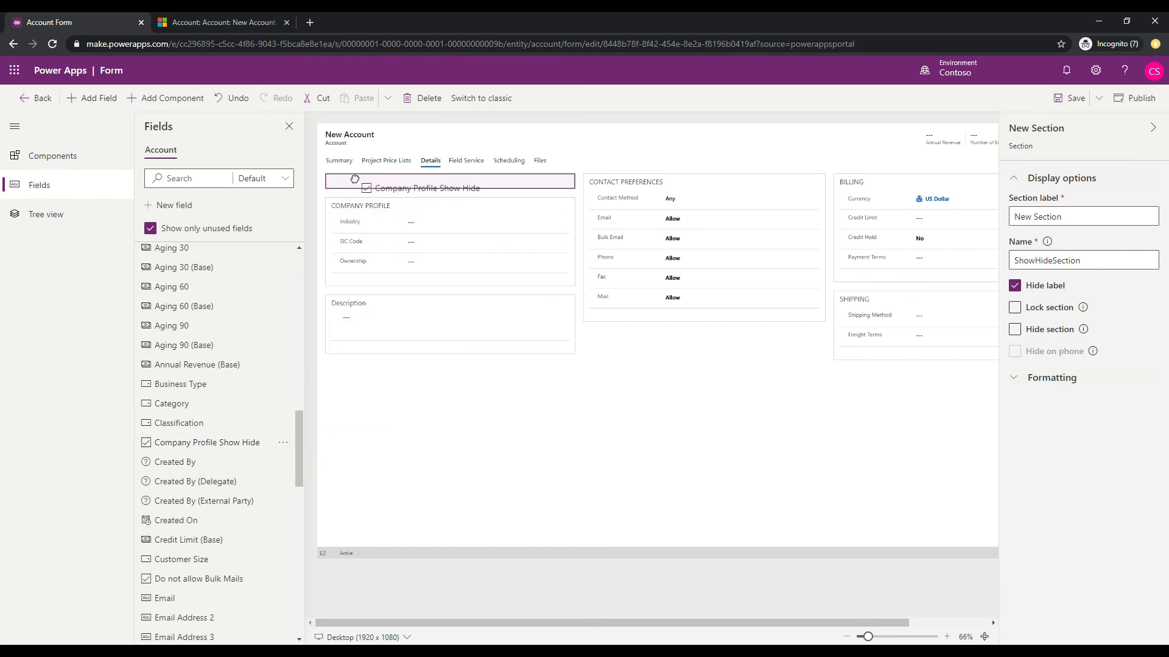
left_click(425, 186)
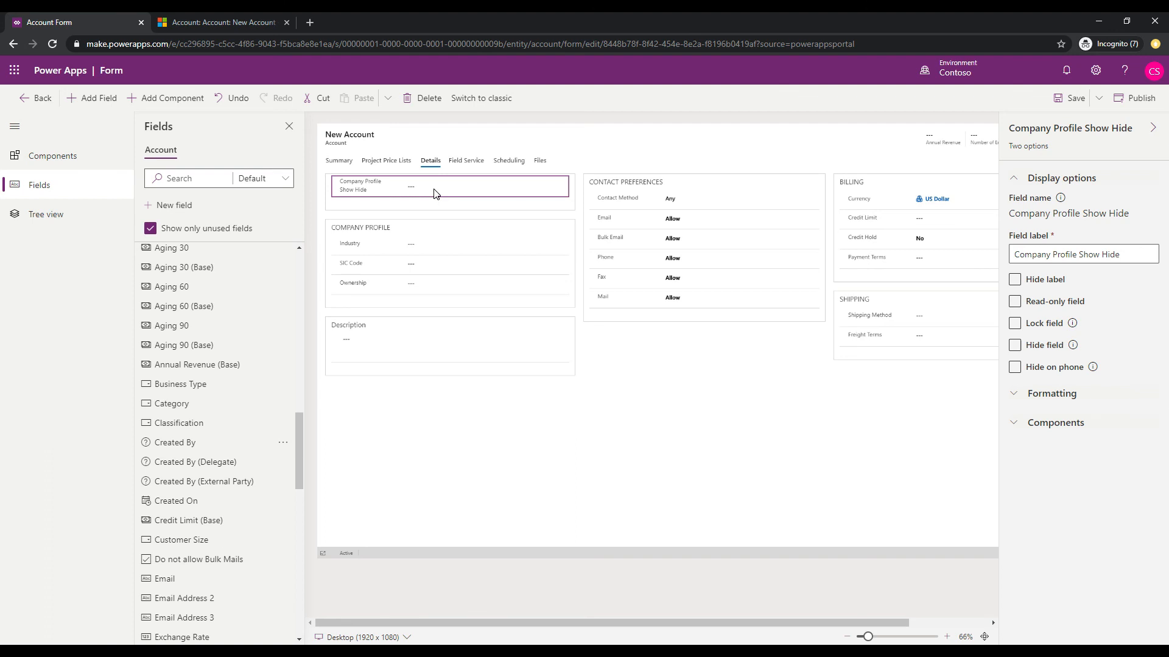
mouse_move(1078, 117)
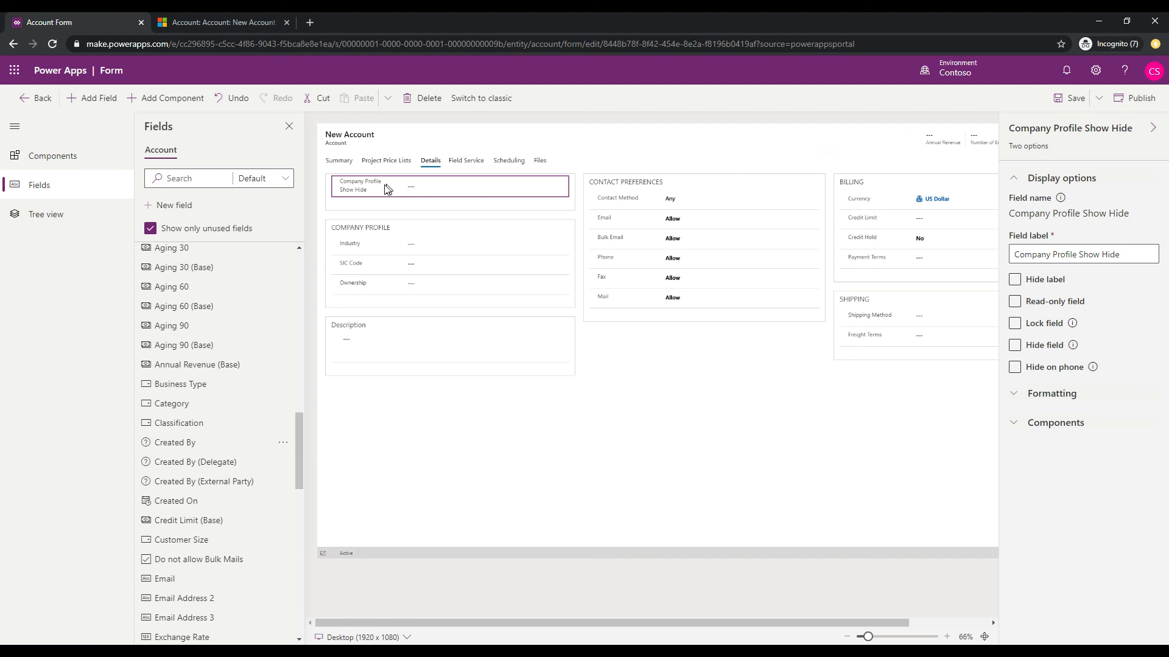
mouse_move(409, 195)
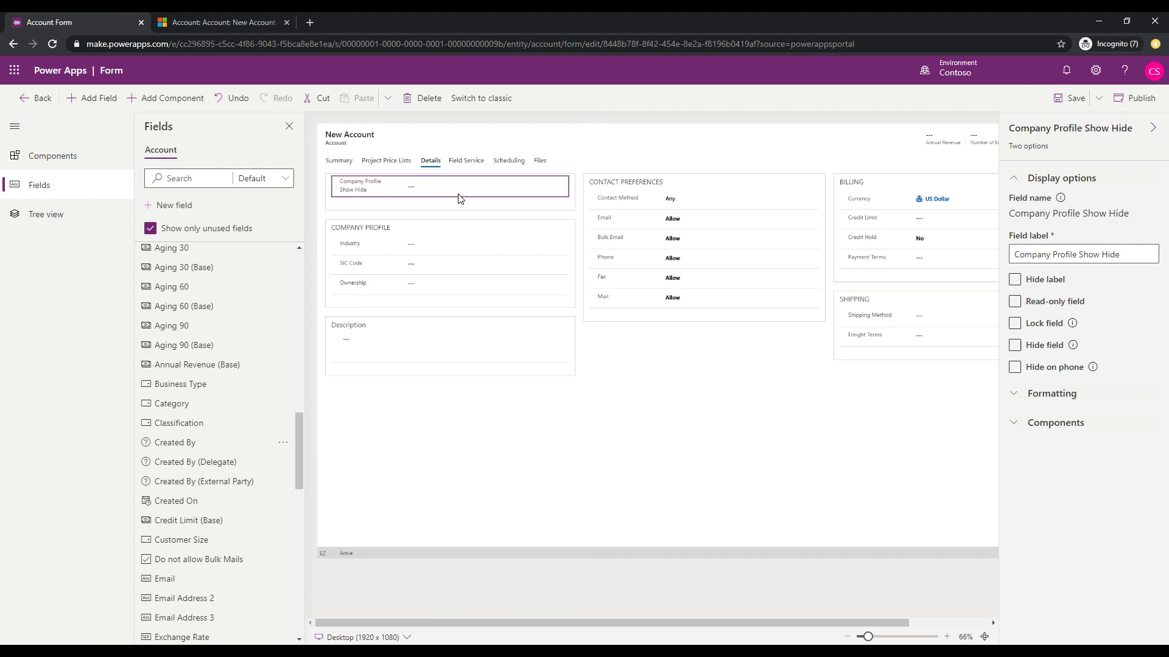
mouse_move(763, 409)
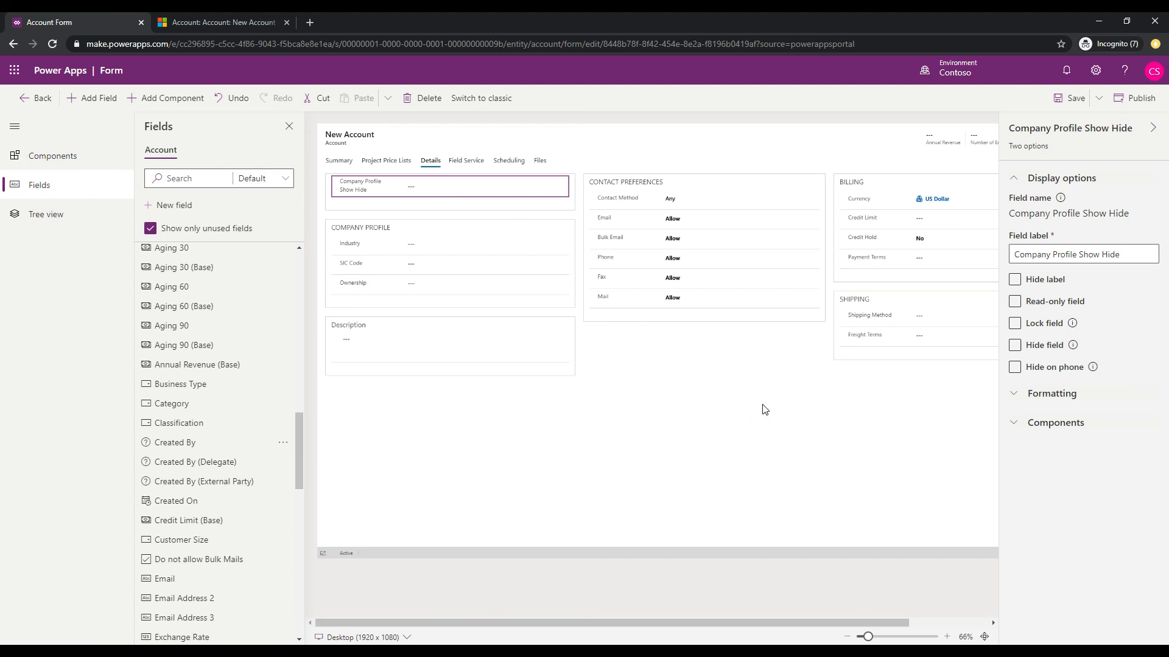
mouse_move(1015, 428)
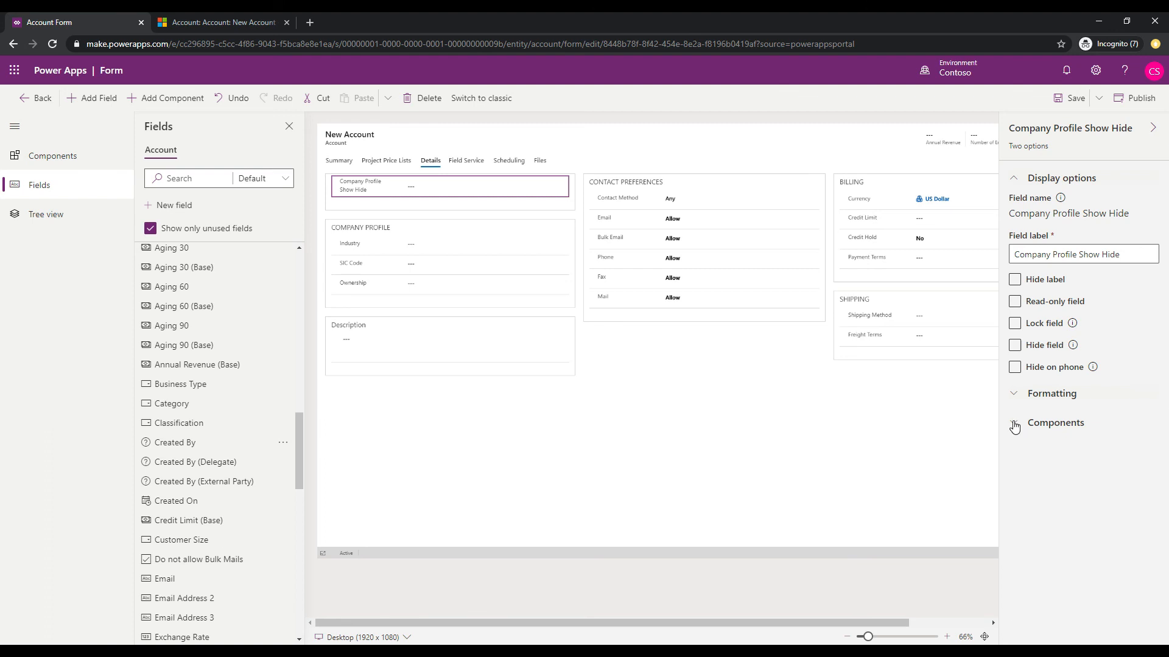
Add a Flip - Switch component to the field for Web, Mobile and Tablet
left_click(1055, 423)
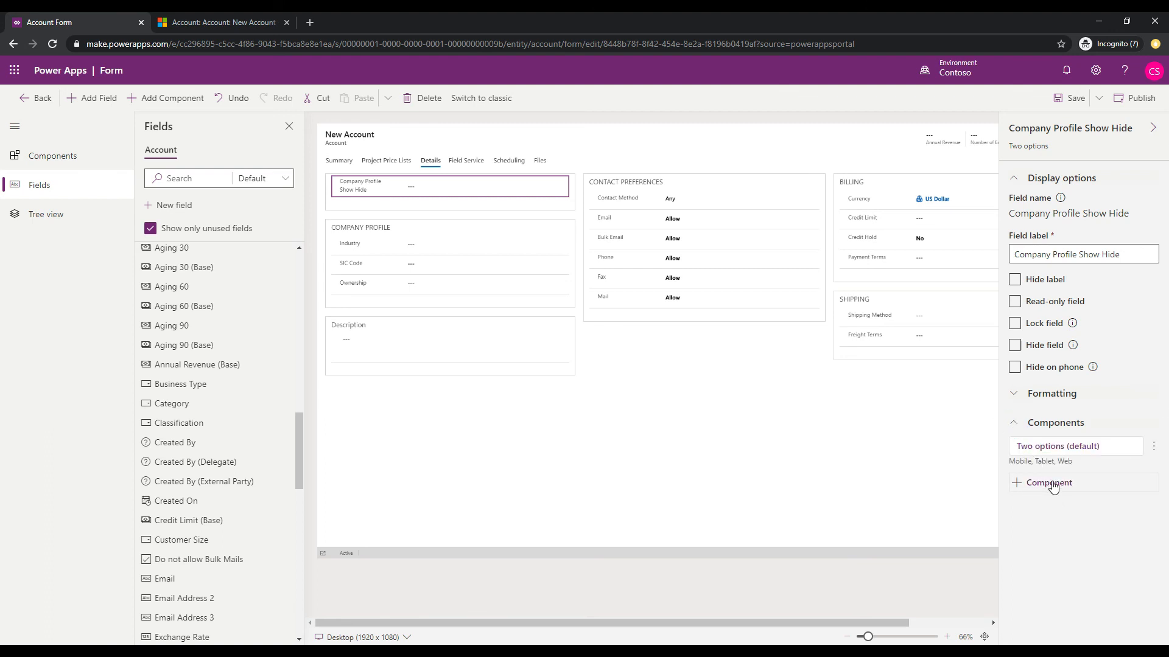
left_click(1048, 482)
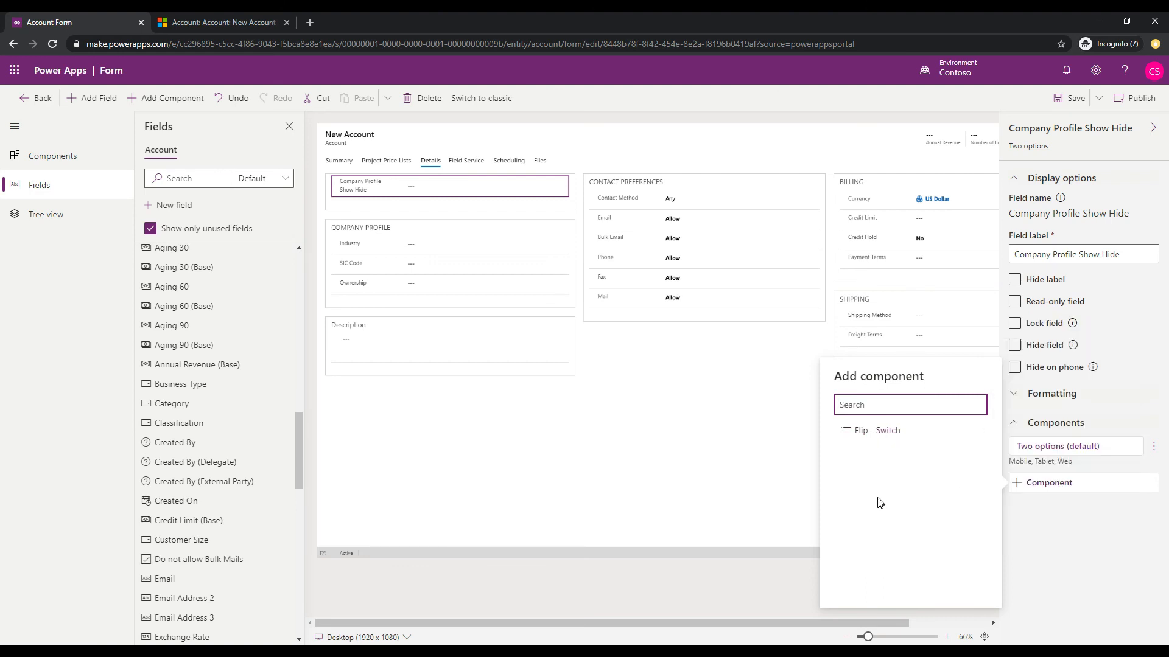
mouse_move(873, 434)
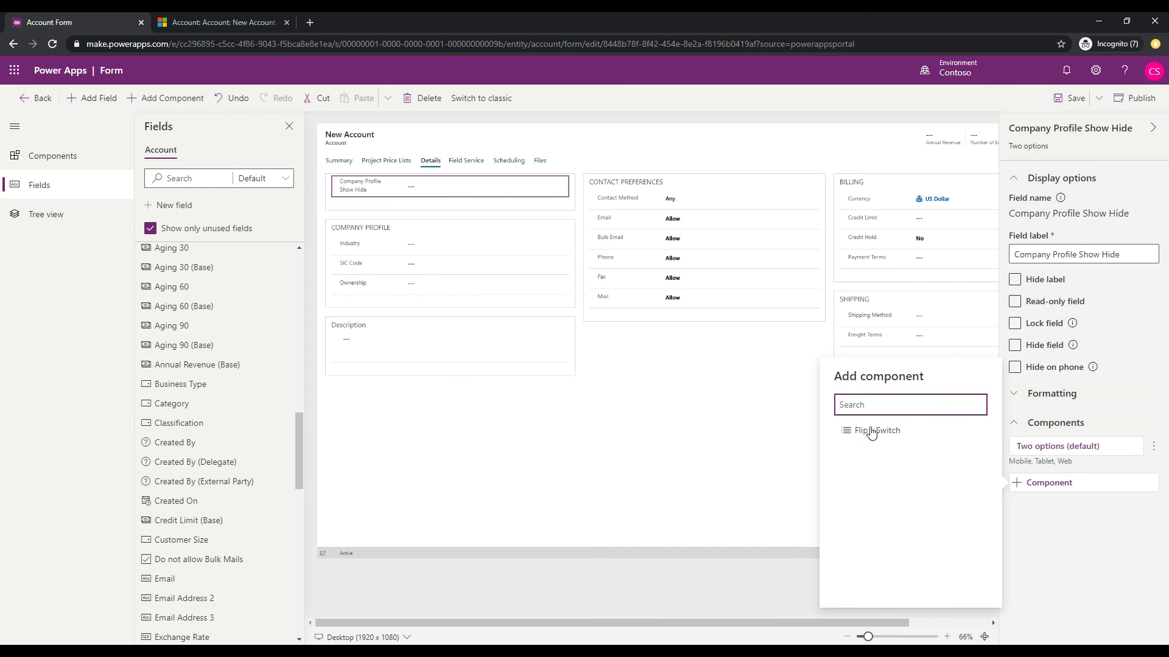
mouse_move(901, 444)
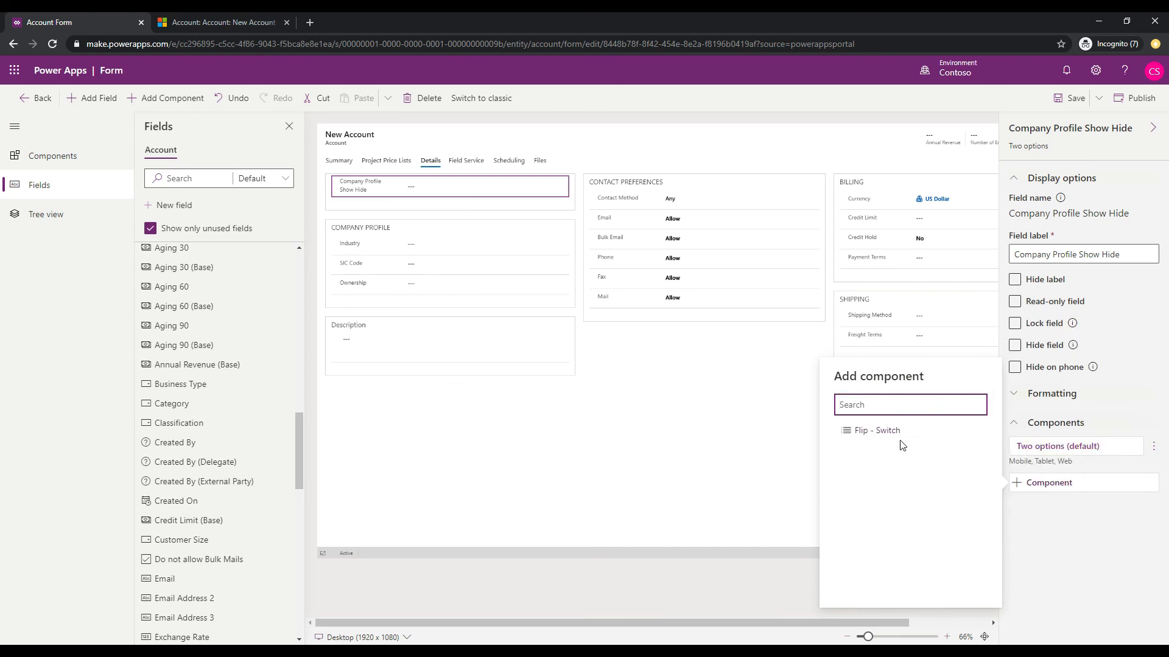
mouse_move(877, 431)
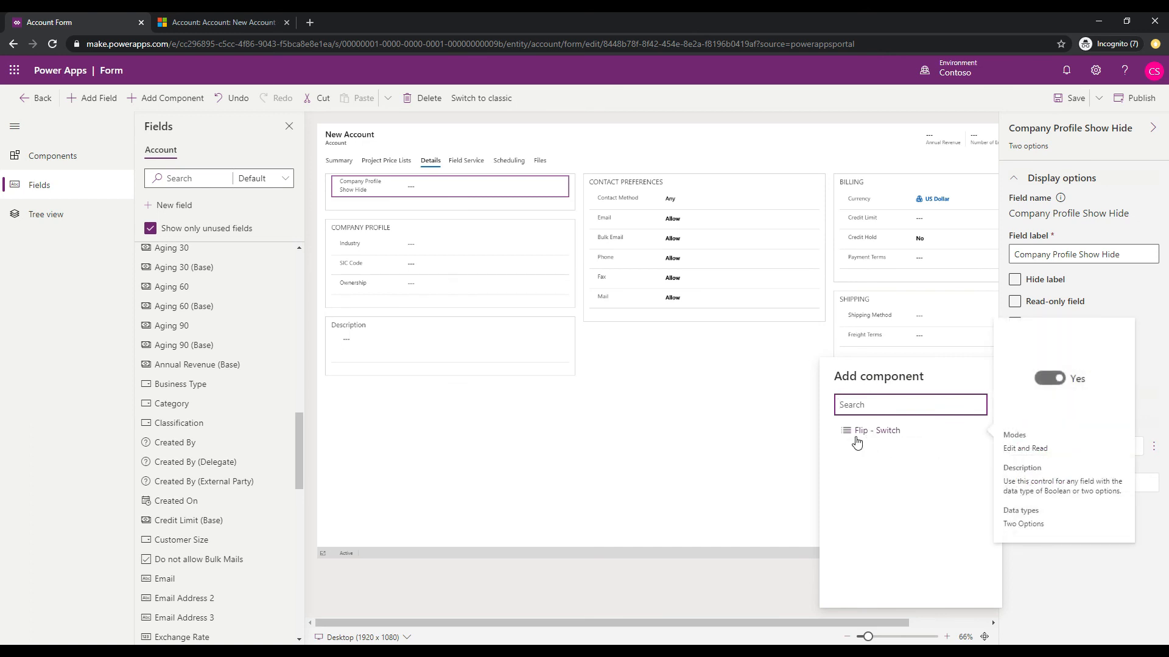
mouse_move(876, 440)
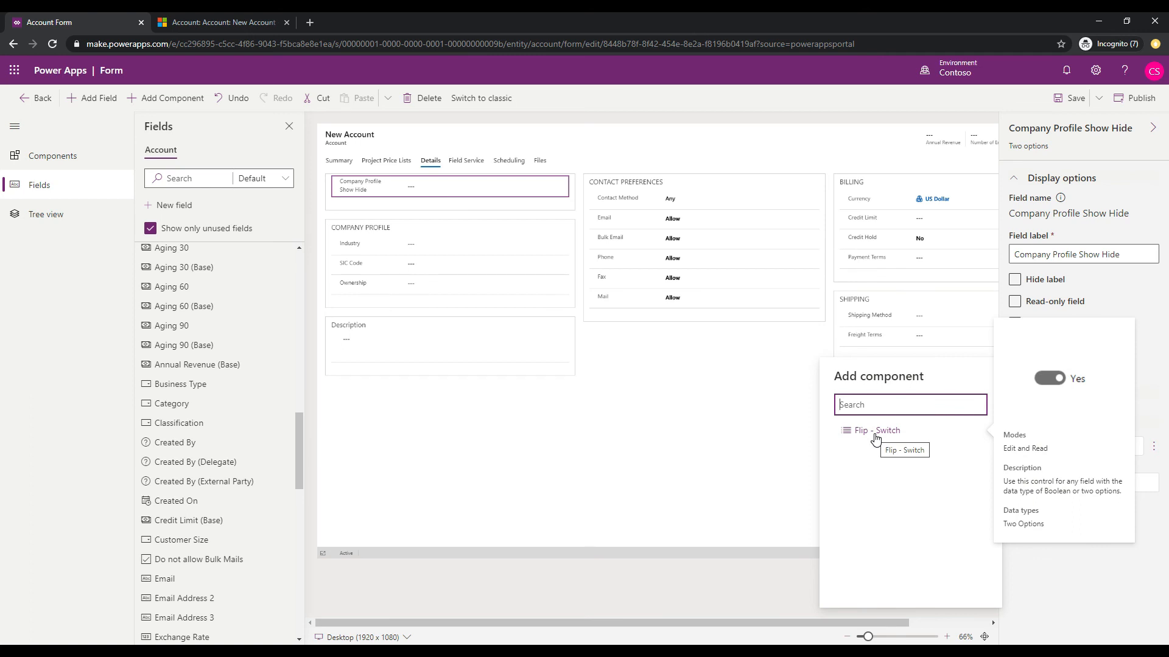
mouse_move(893, 438)
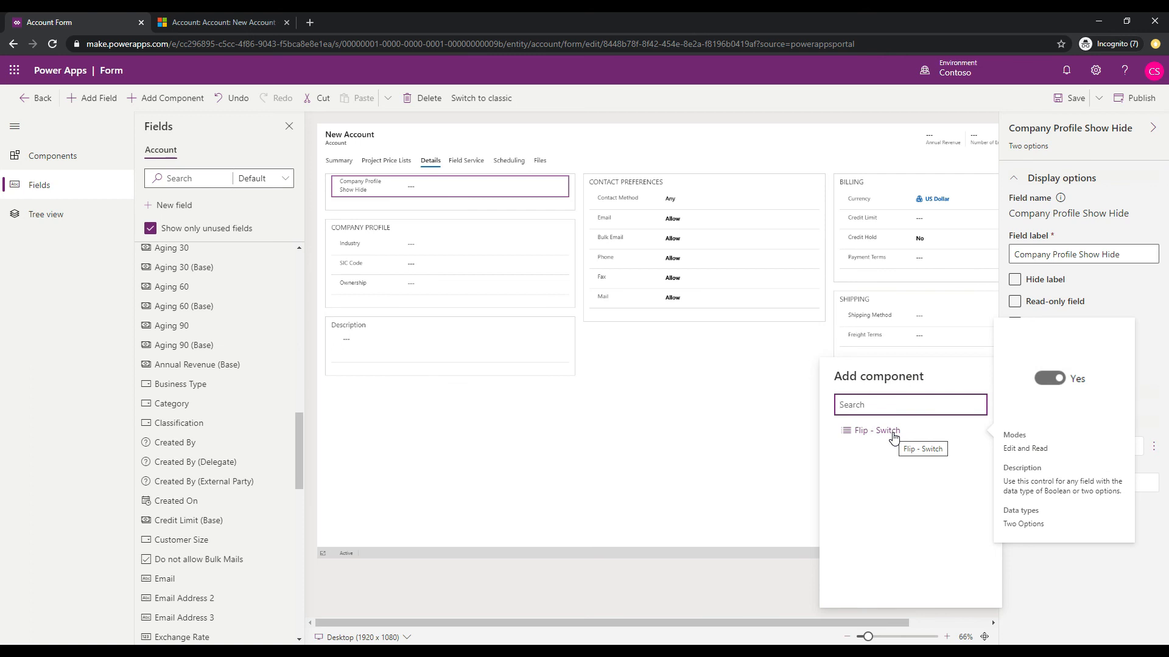
left_click(875, 430)
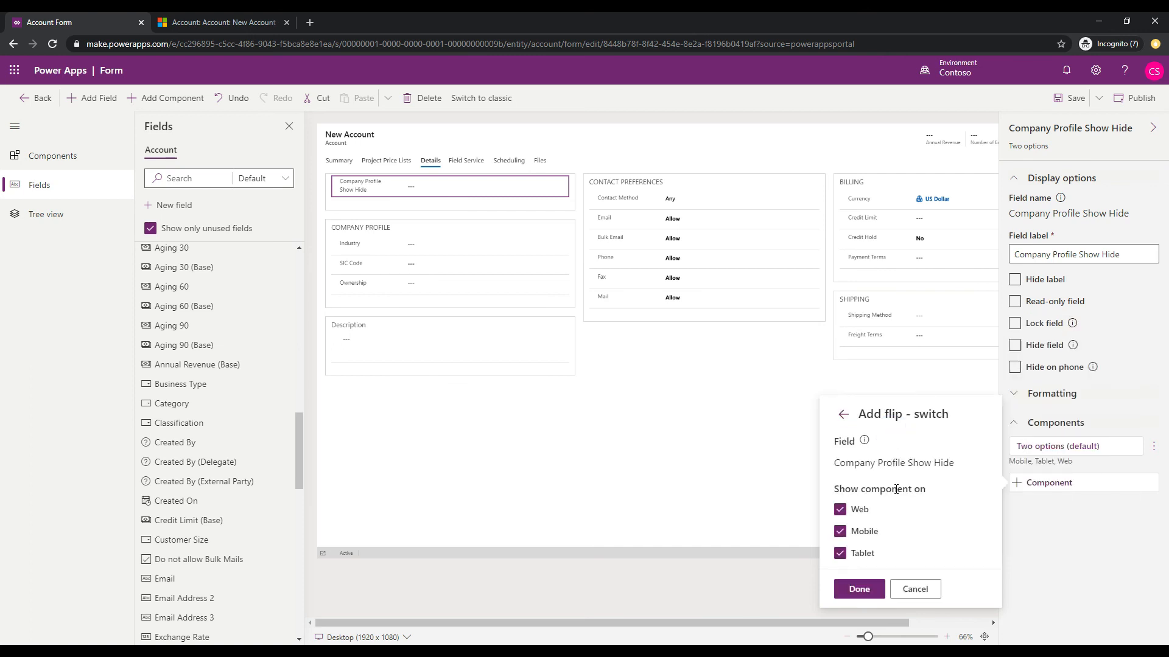
mouse_move(936, 528)
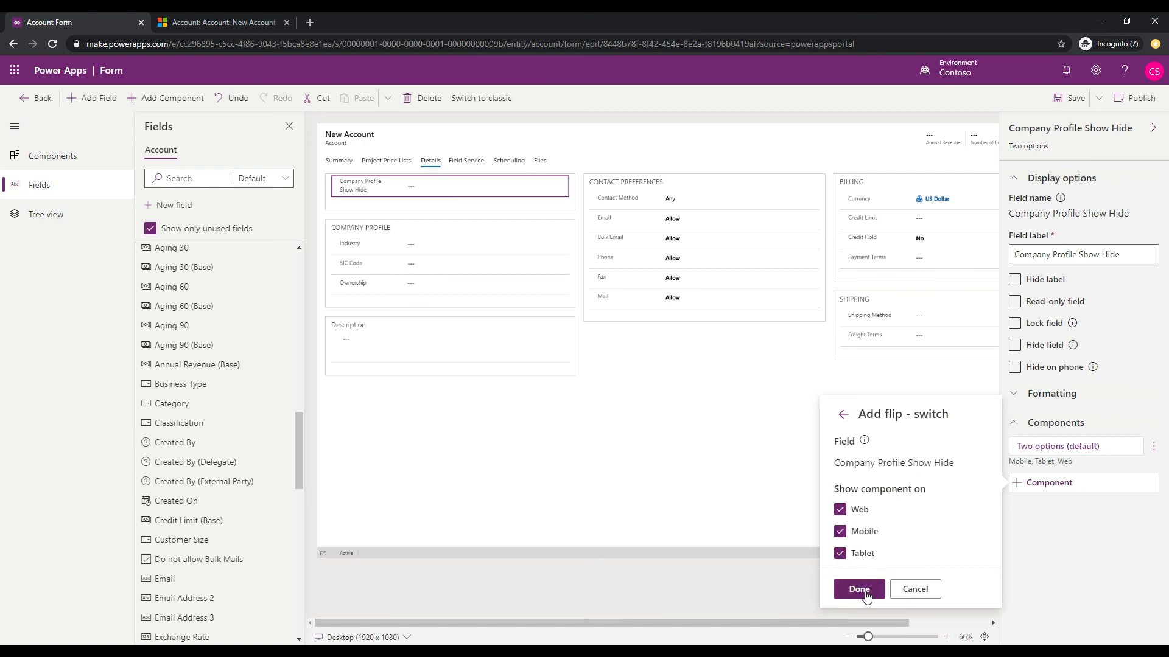
left_click(858, 589)
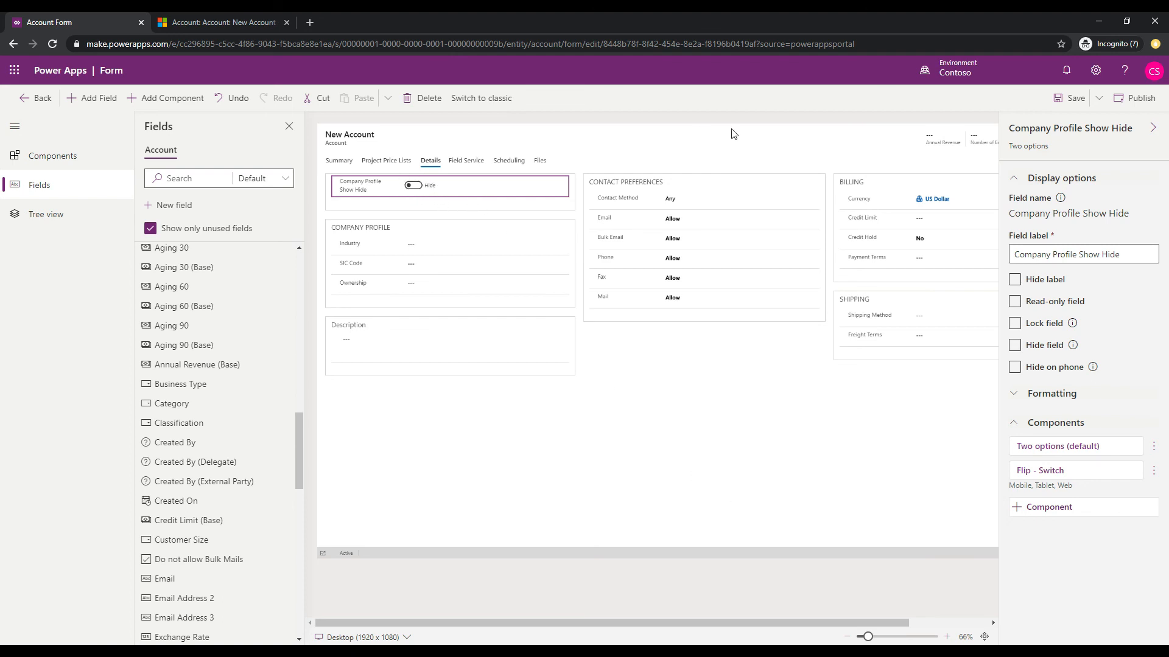
mouse_move(1074, 97)
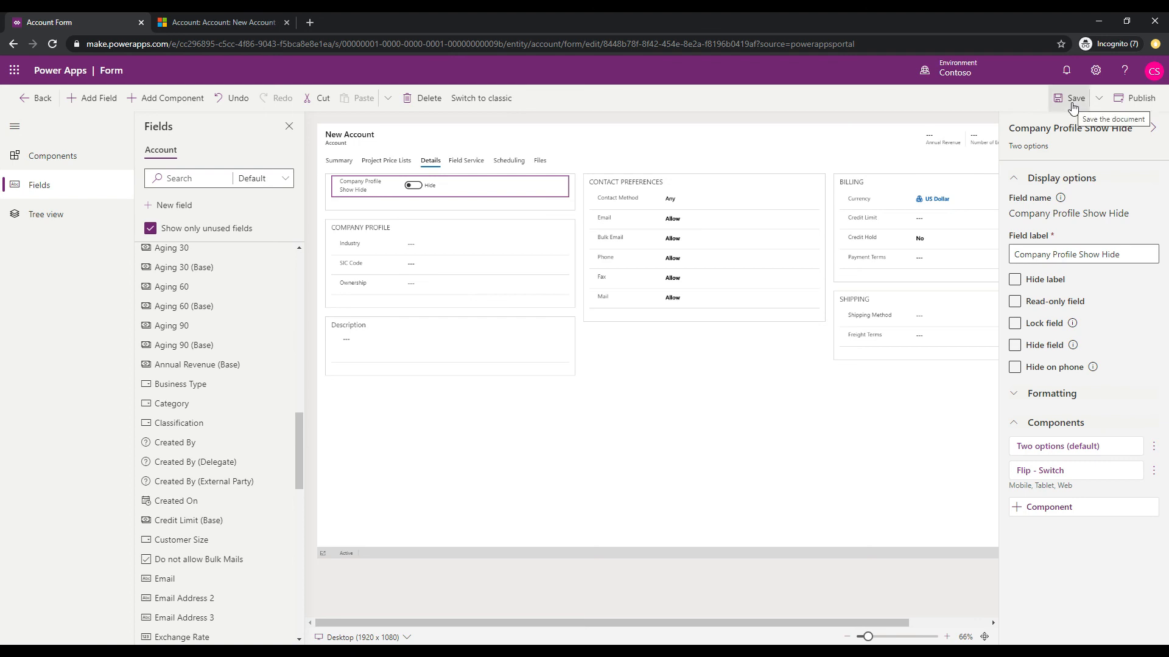
Save the Account form with the new flip-switch field
left_click(1074, 97)
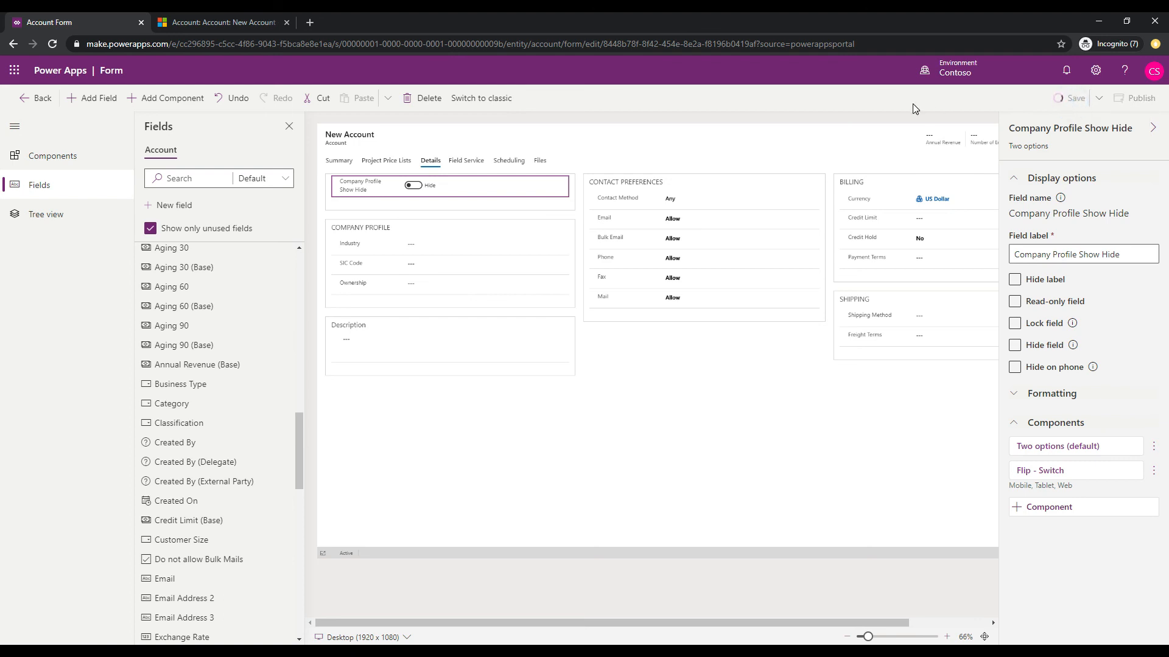
mouse_move(880, 134)
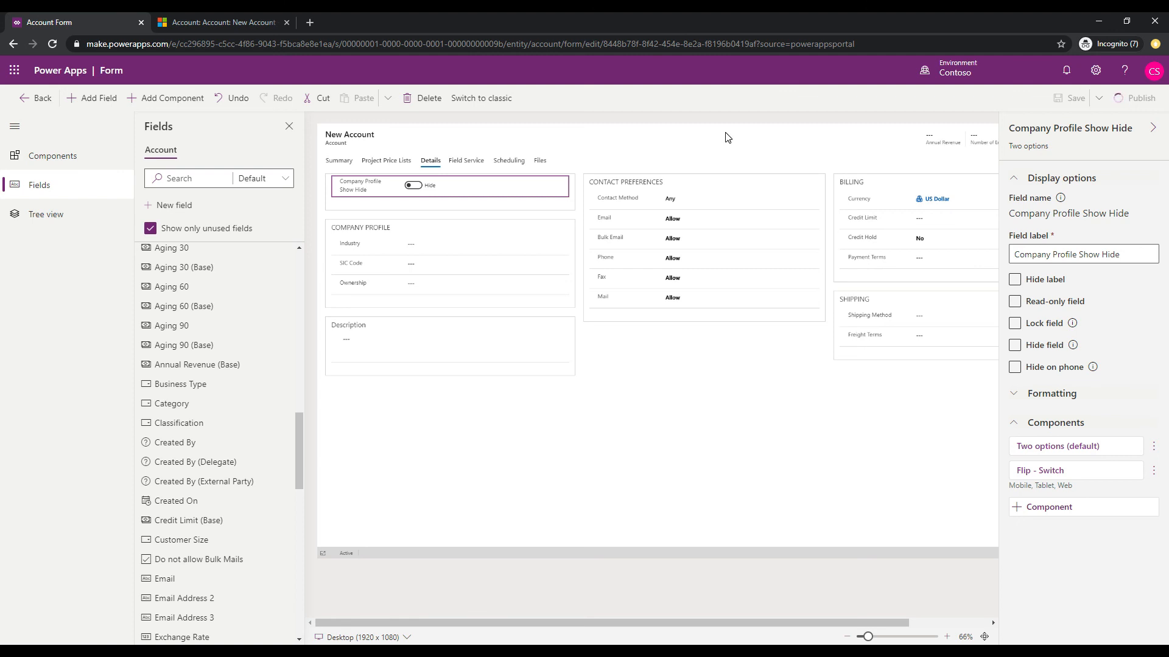
mouse_move(611, 305)
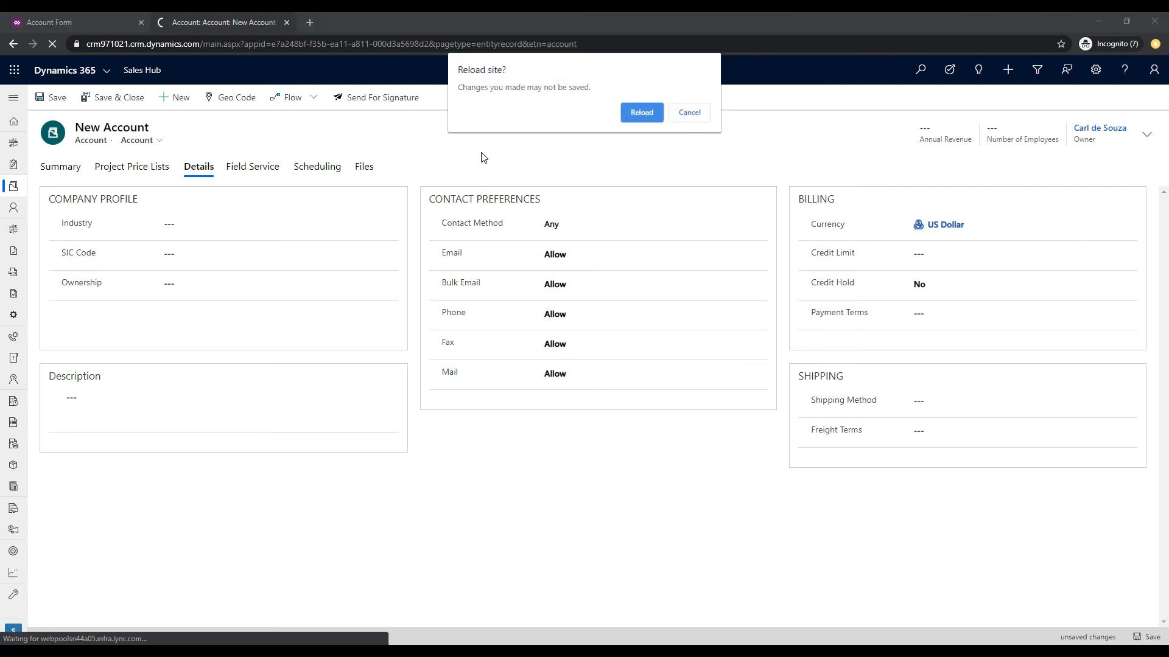
Reload the account record, toggle the Details switch between Show and Hide, then return to the designer
left_click(639, 112)
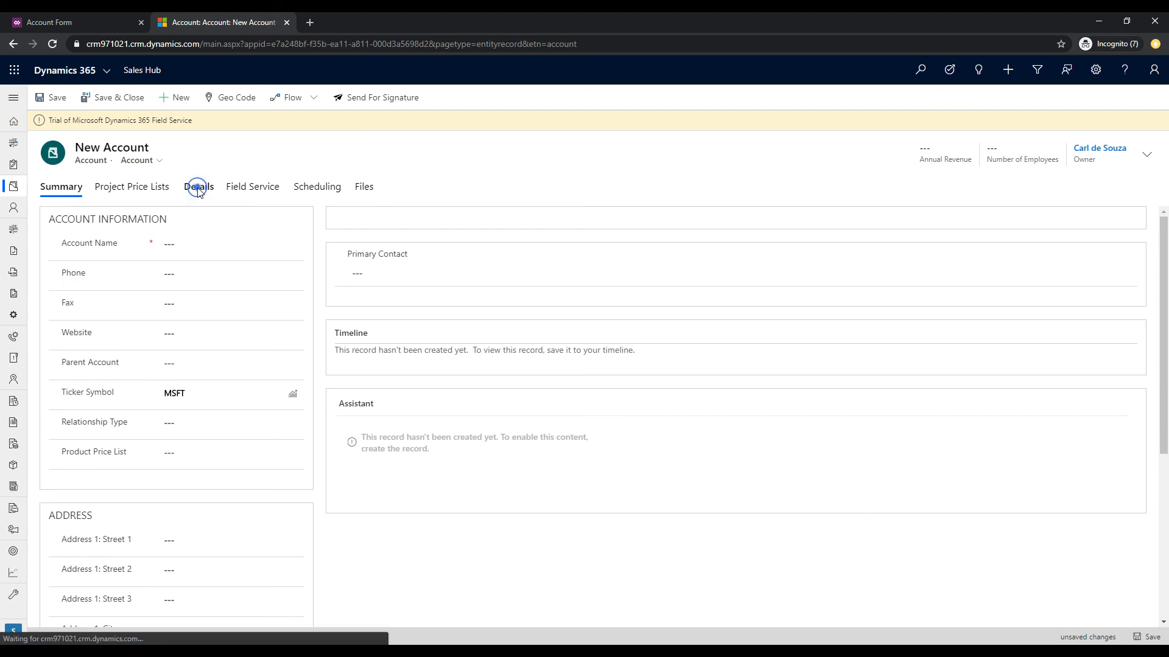
left_click(198, 186)
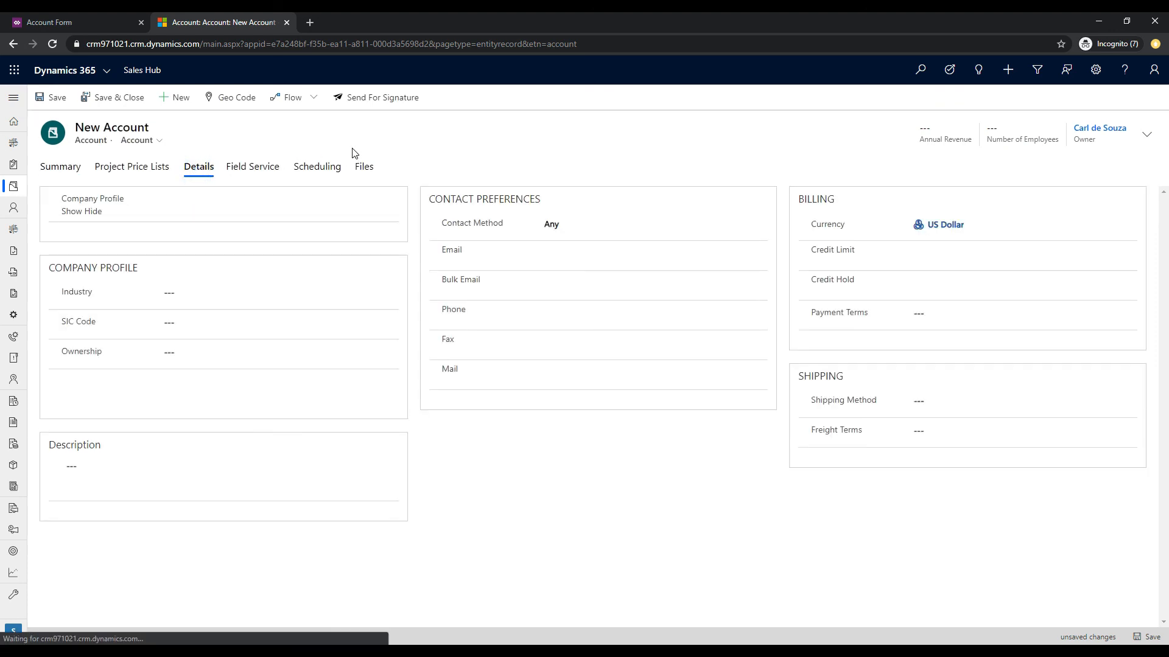
left_click(172, 203)
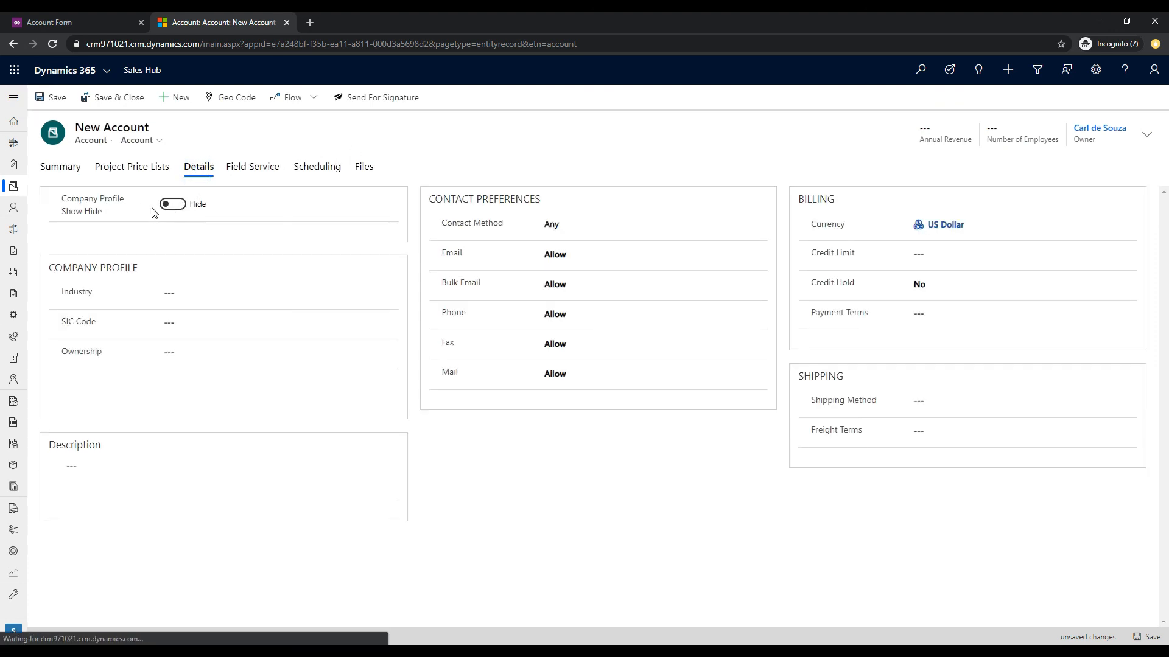
left_click(173, 204)
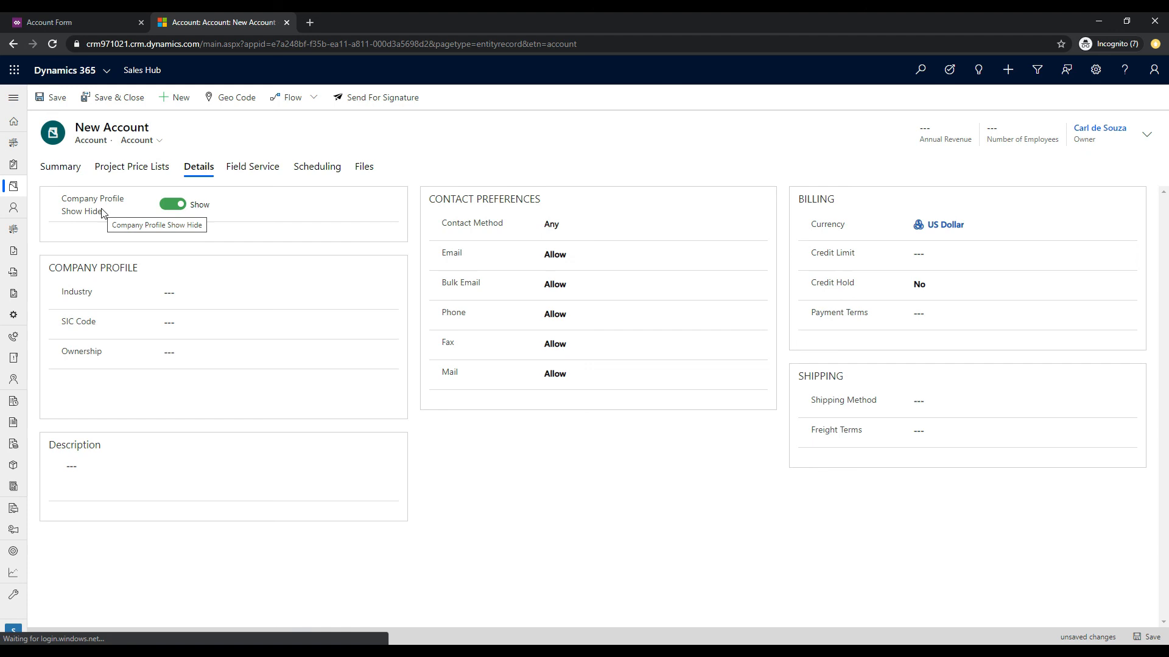
left_click(172, 205)
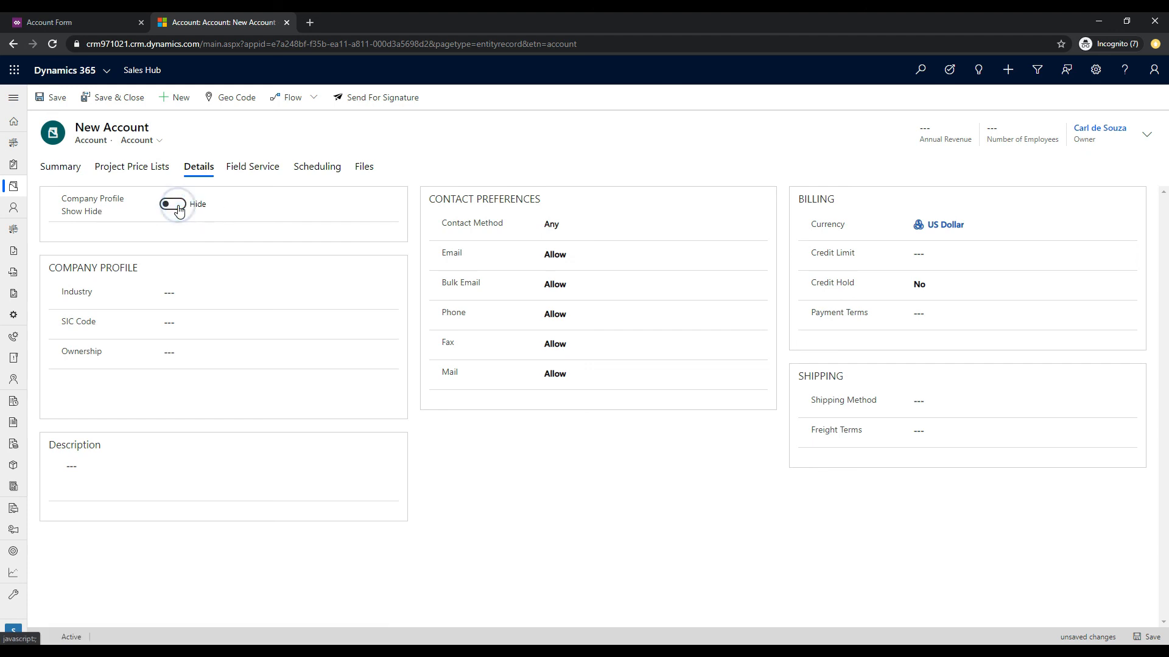
left_click(172, 204)
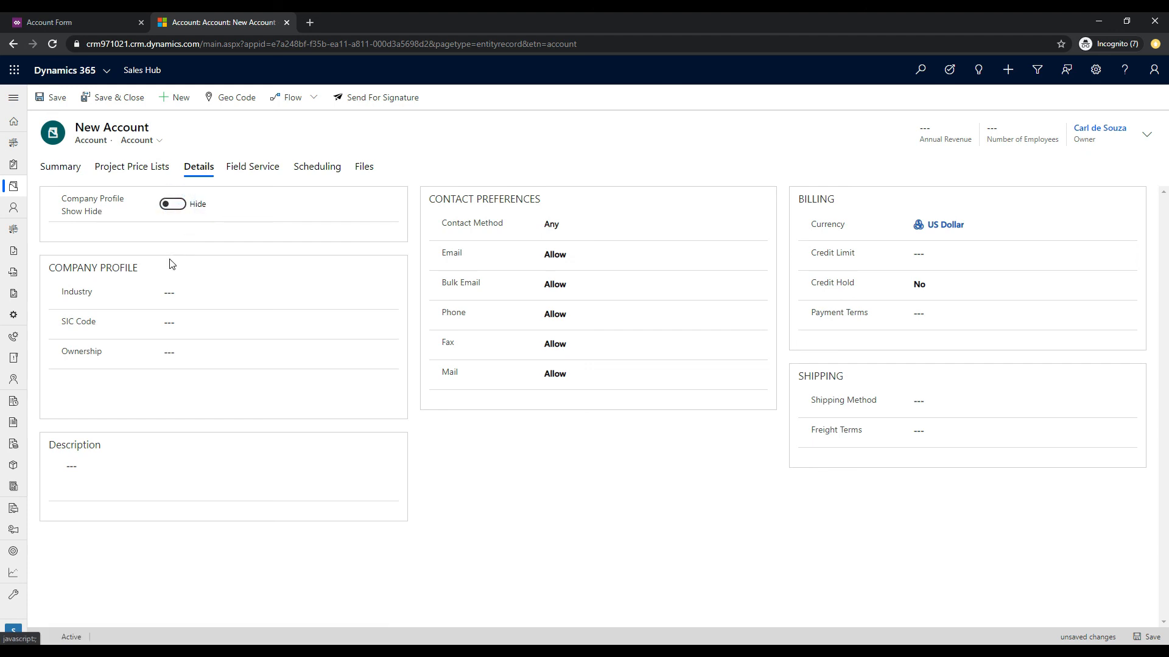
mouse_move(179, 264)
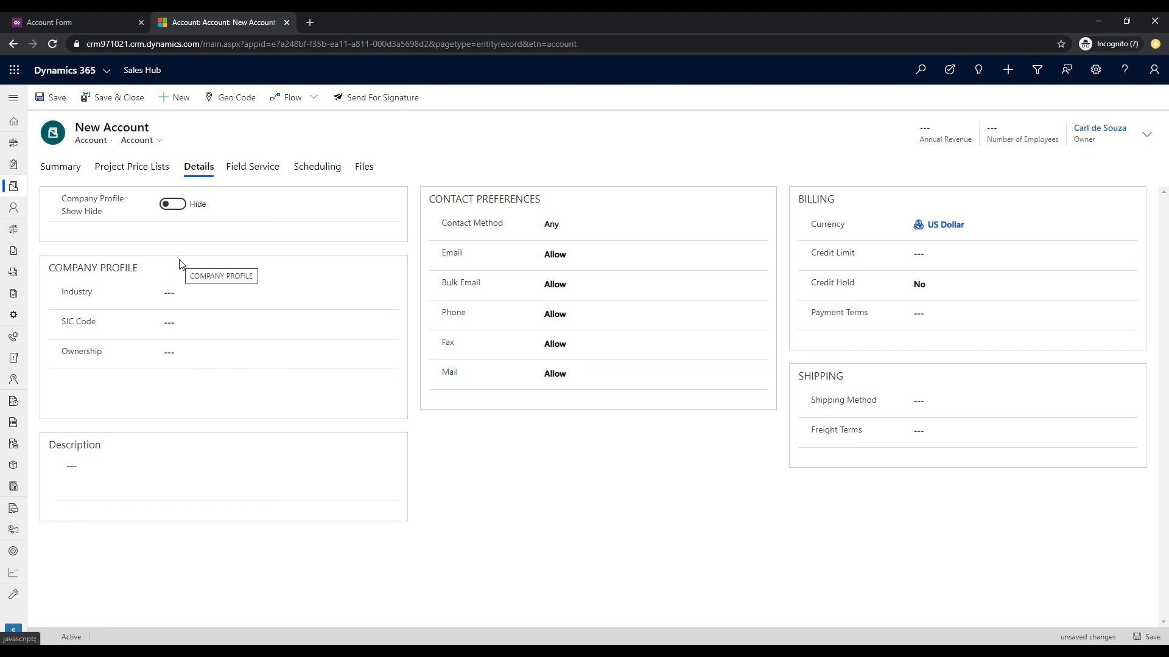
left_click(49, 22)
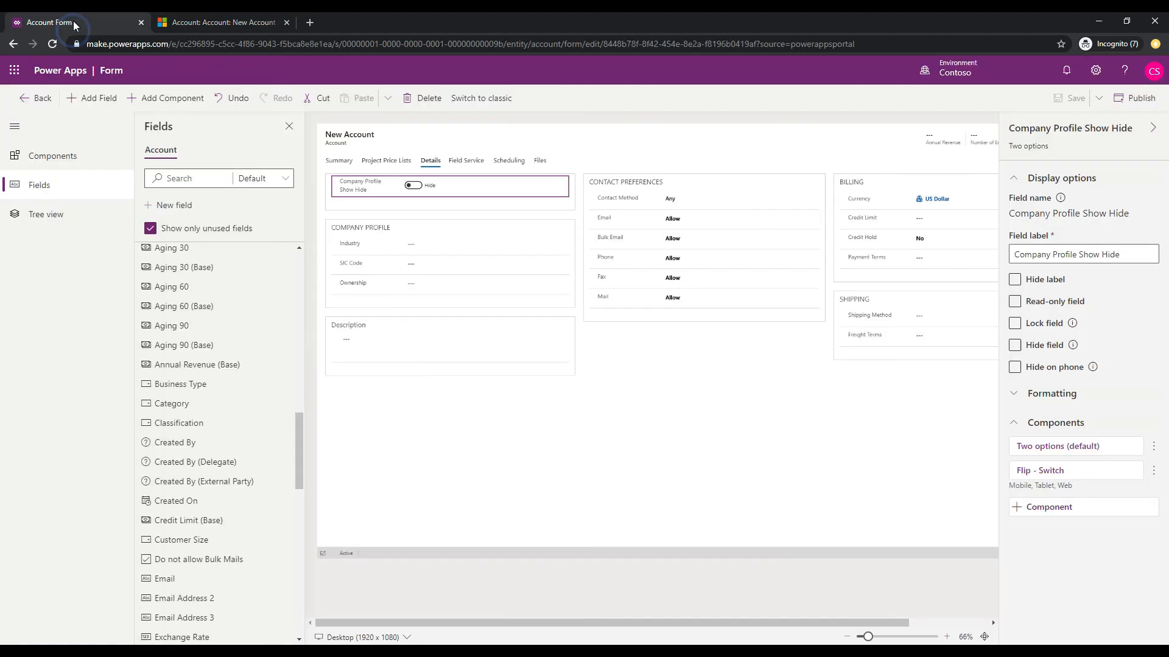
mouse_move(12, 44)
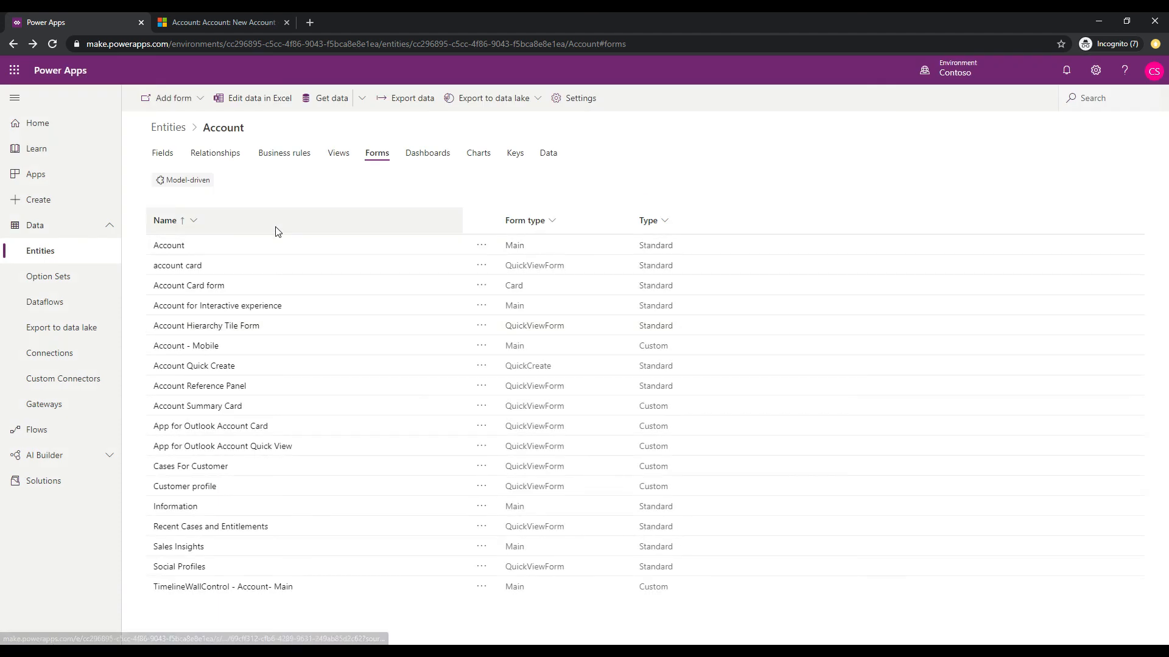
Open the Account entity's business rules and begin a new rule
left_click(284, 153)
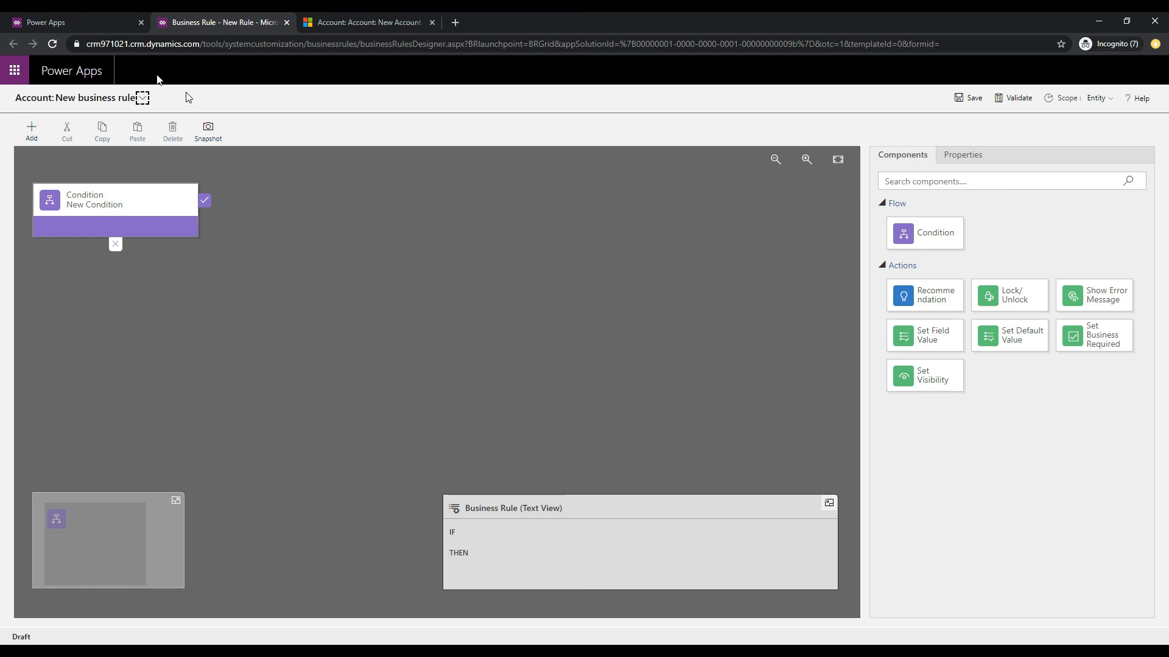
Set the condition to Company Profile Show Hide equals Hide and apply it
left_click(112, 200)
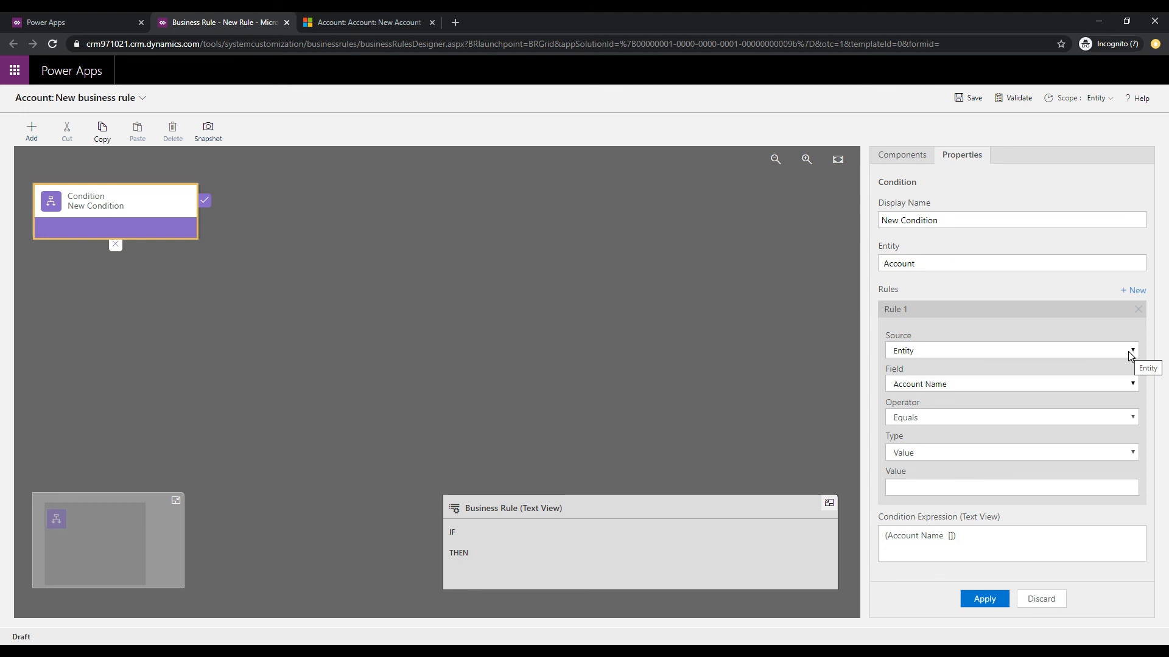
left_click(1132, 384)
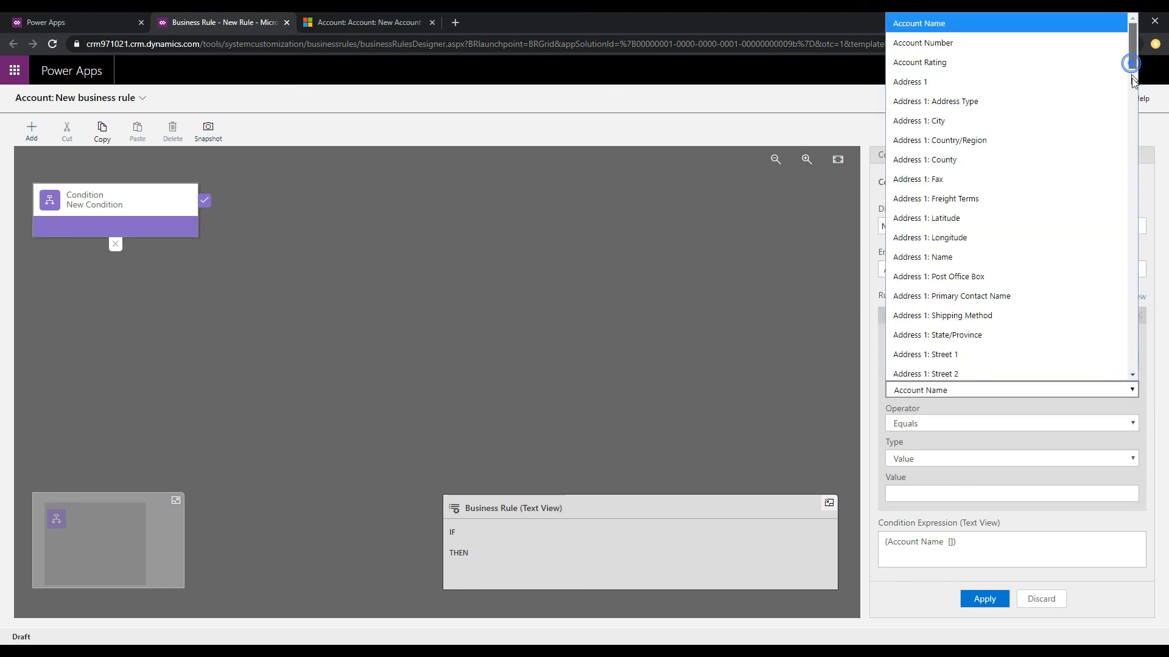
scroll("down", 3)
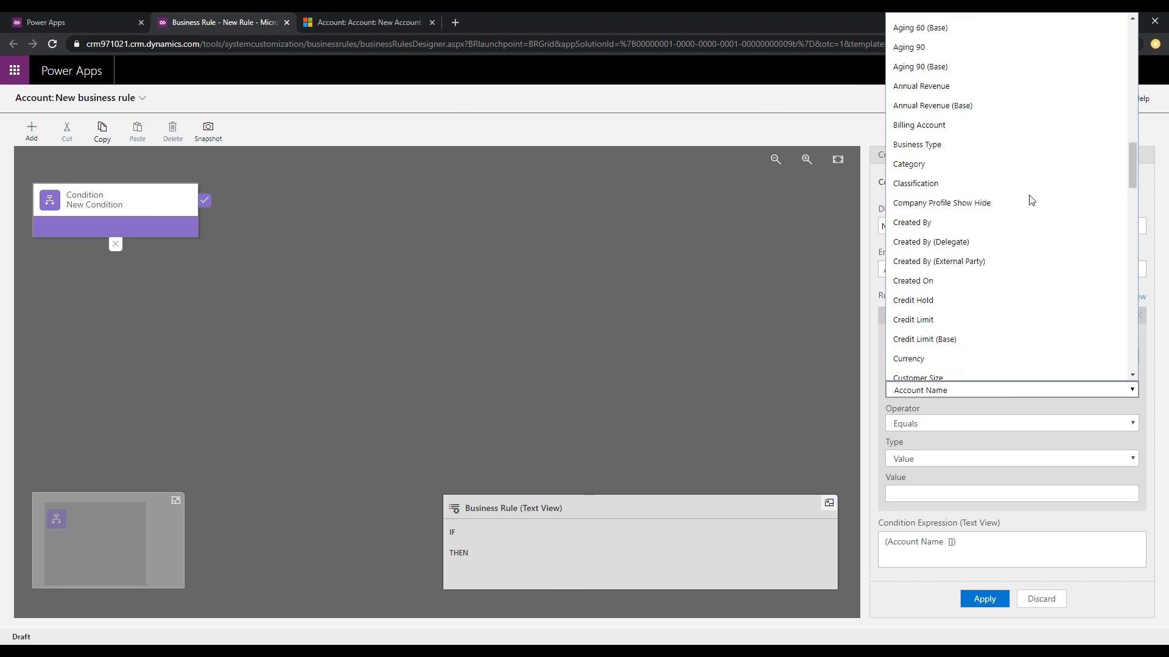
left_click(942, 203)
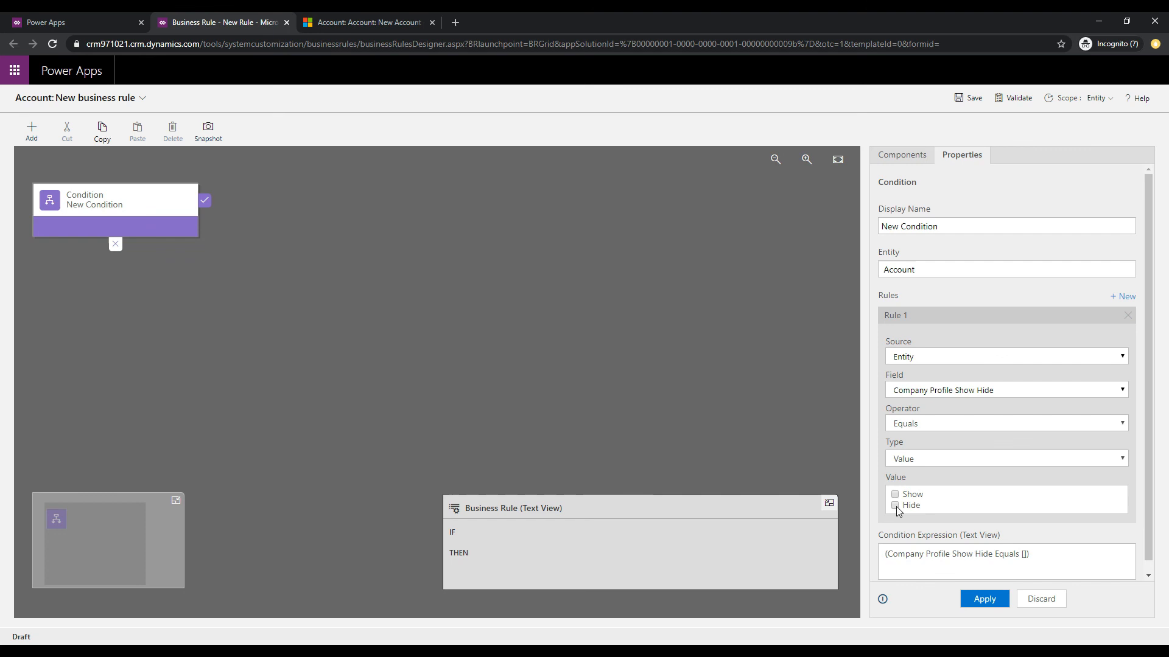
left_click(896, 505)
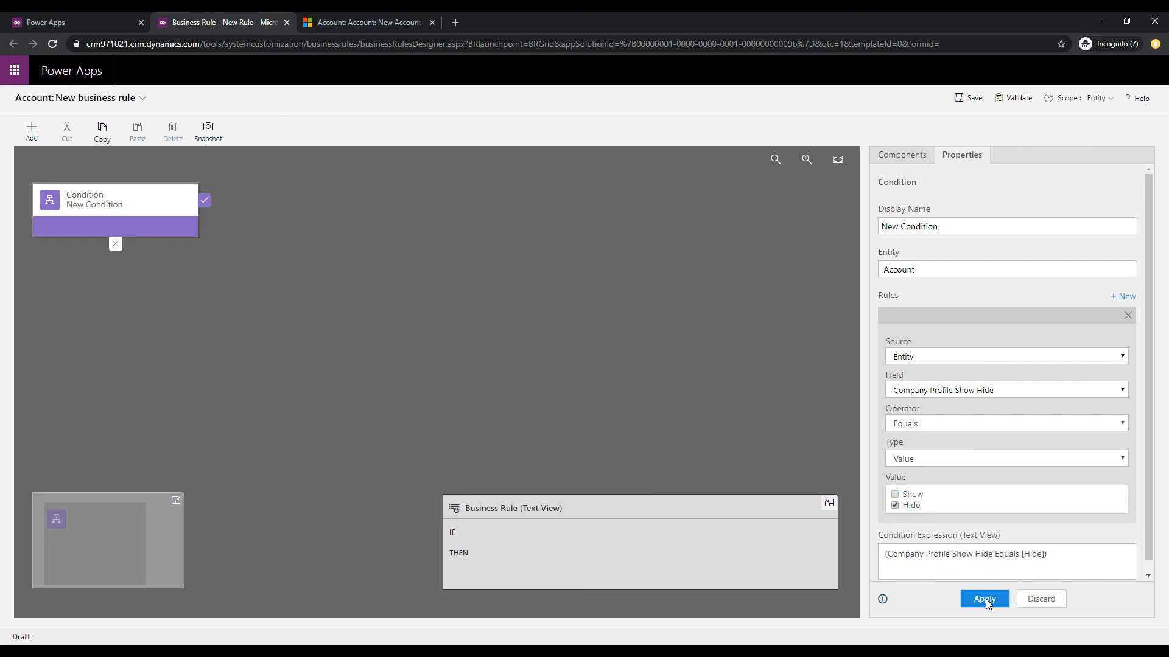
left_click(984, 599)
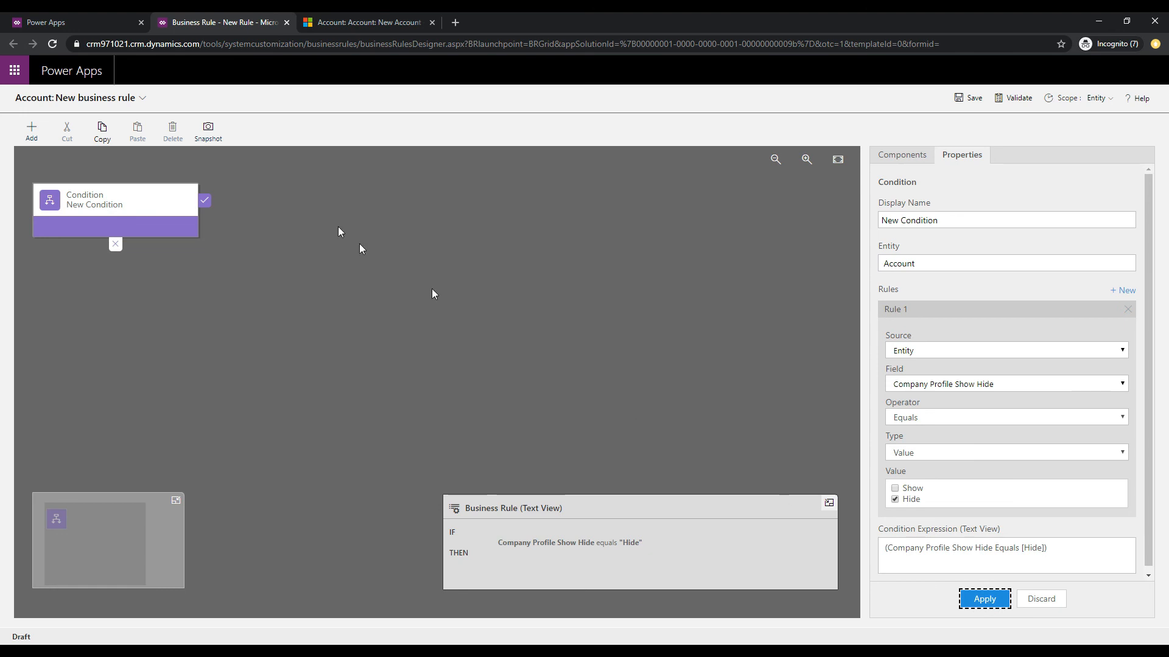
mouse_move(293, 196)
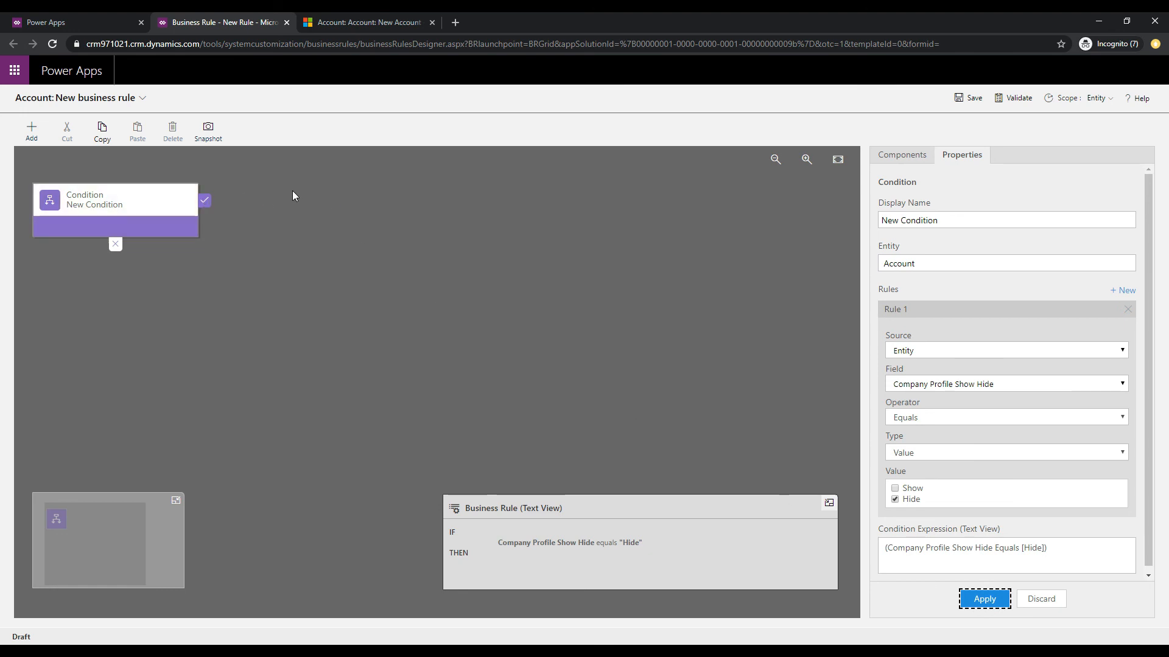
mouse_move(31, 126)
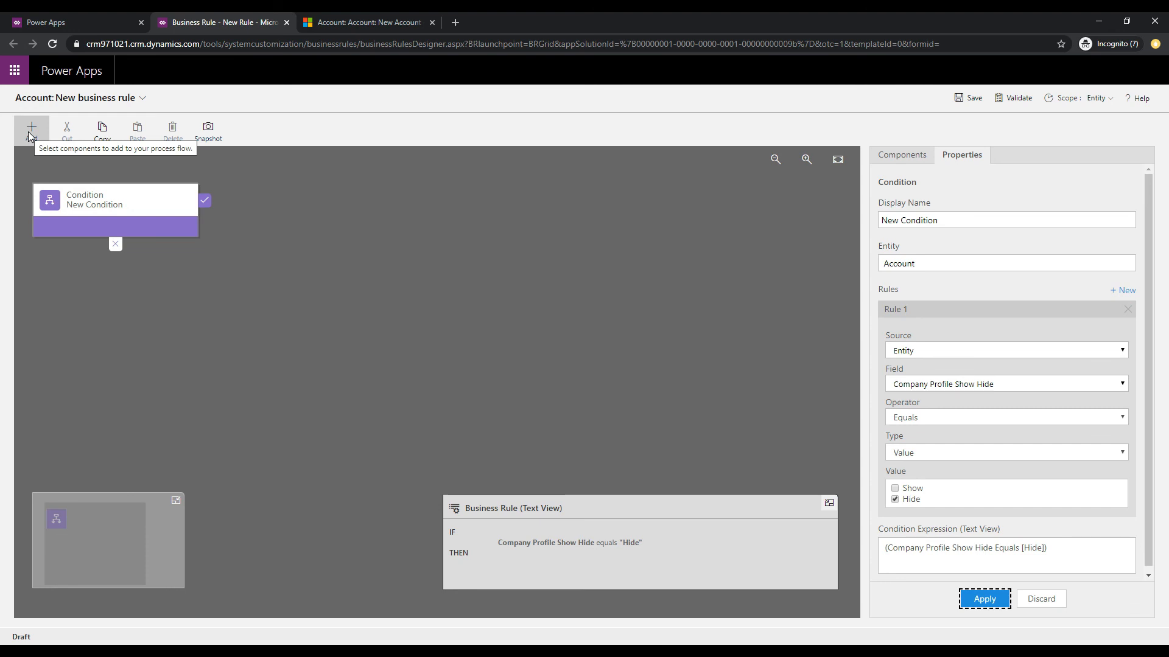
Add a Set Visibility action right after the Hide condition
left_click(30, 126)
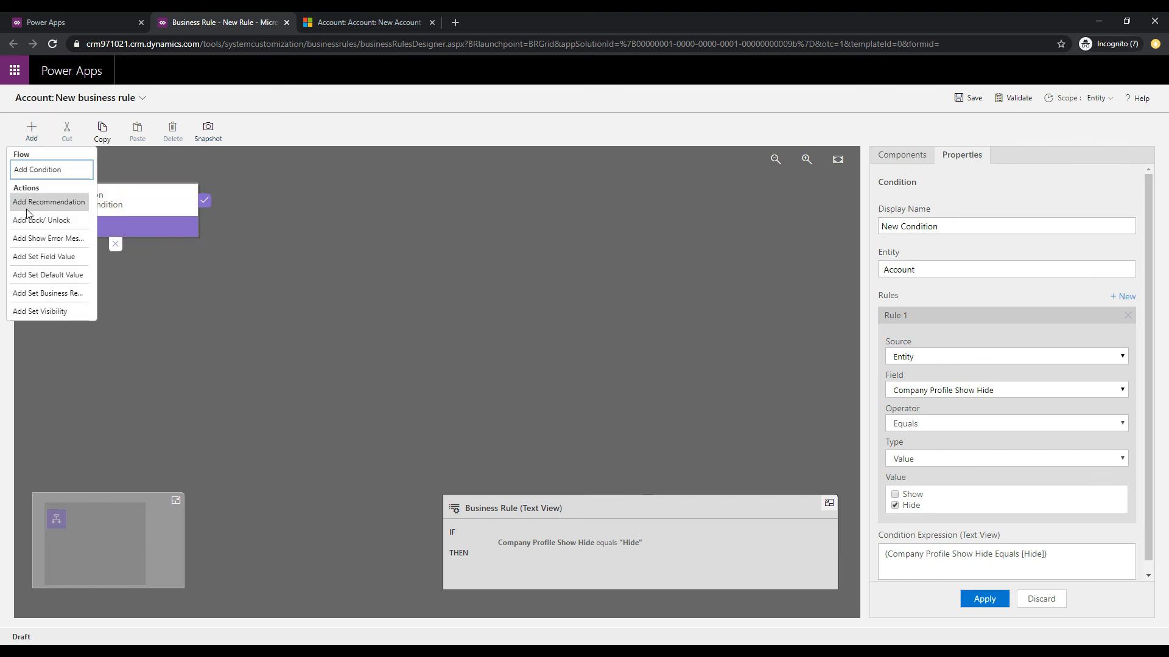
mouse_move(44, 256)
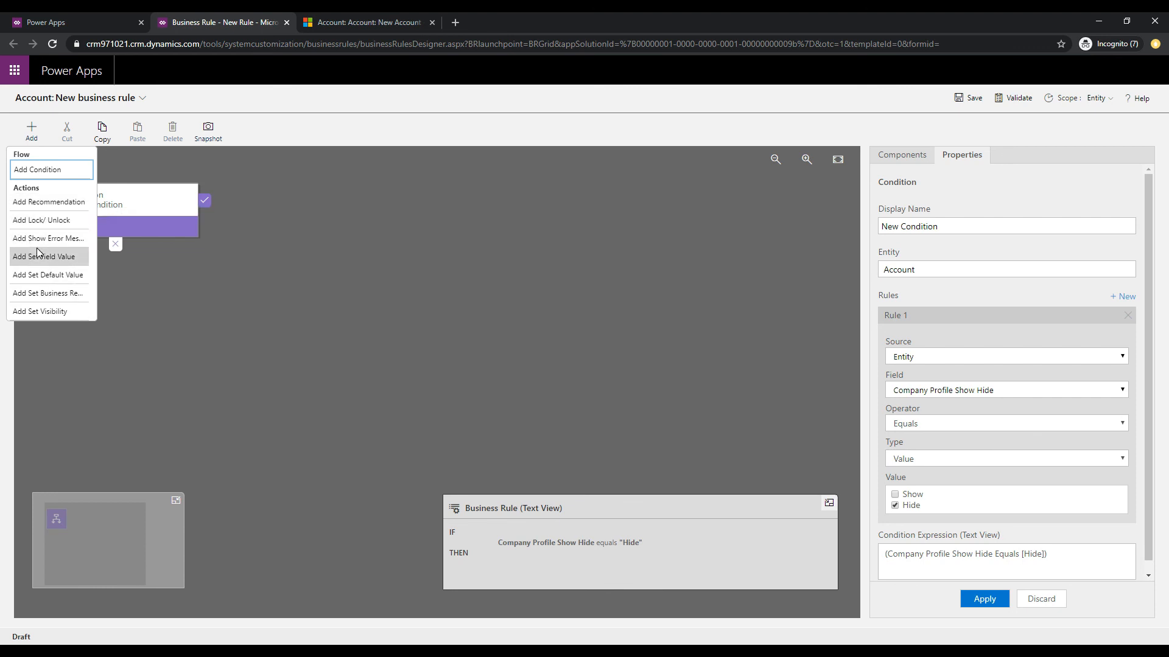
mouse_move(47, 293)
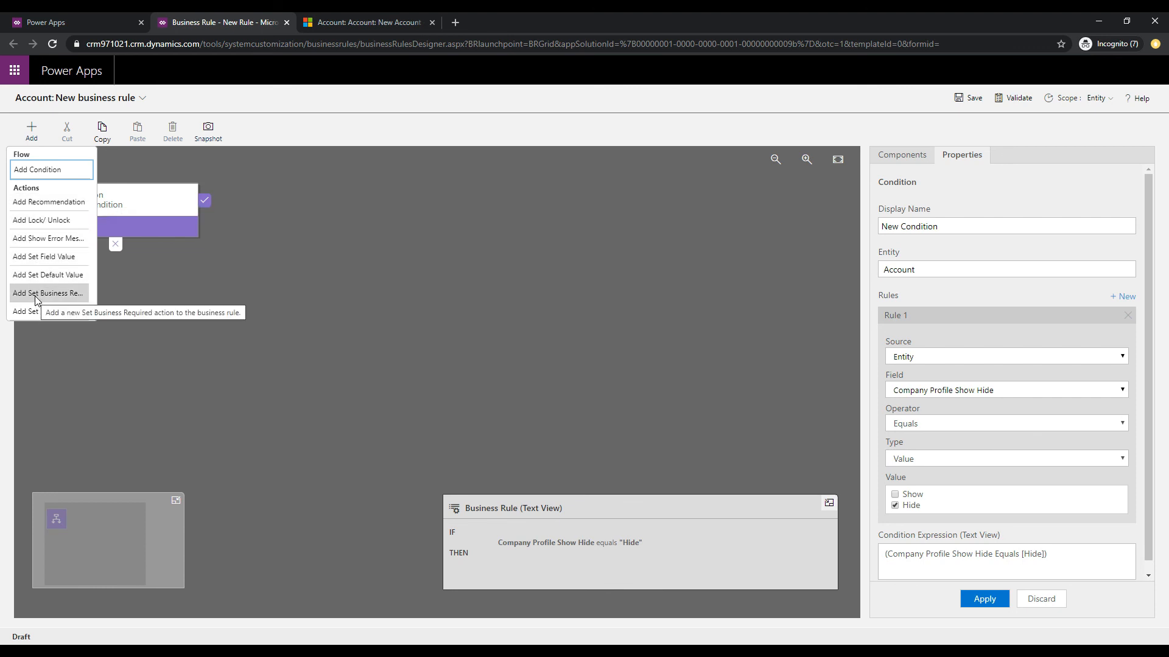
mouse_move(49, 203)
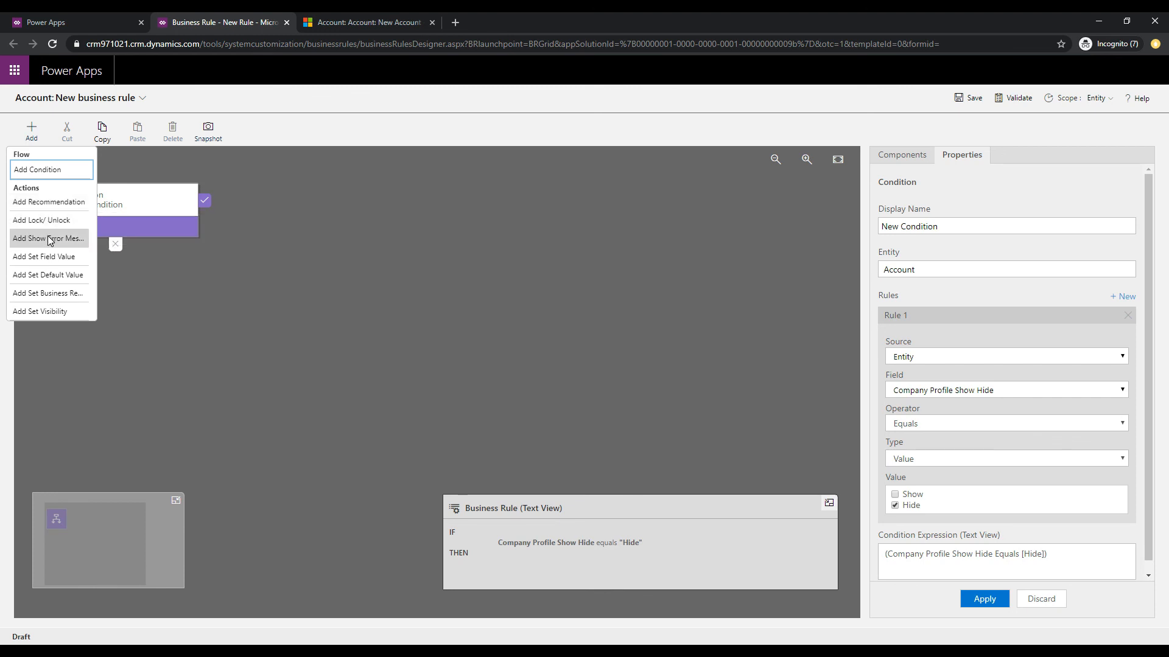
mouse_move(47, 275)
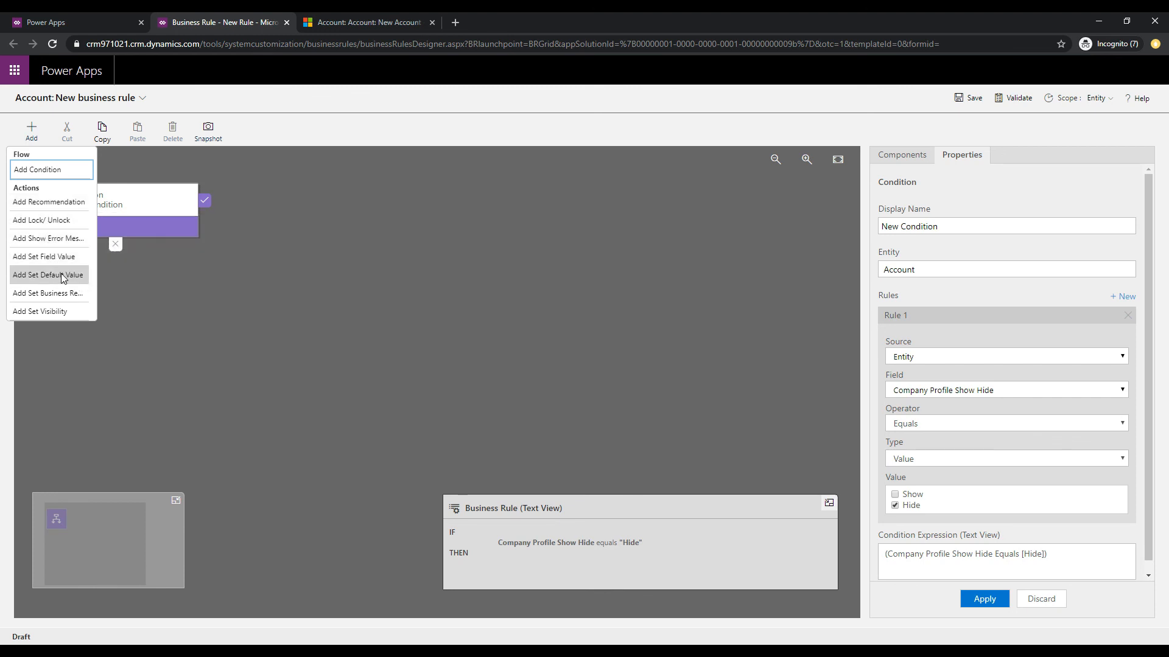
mouse_move(40, 311)
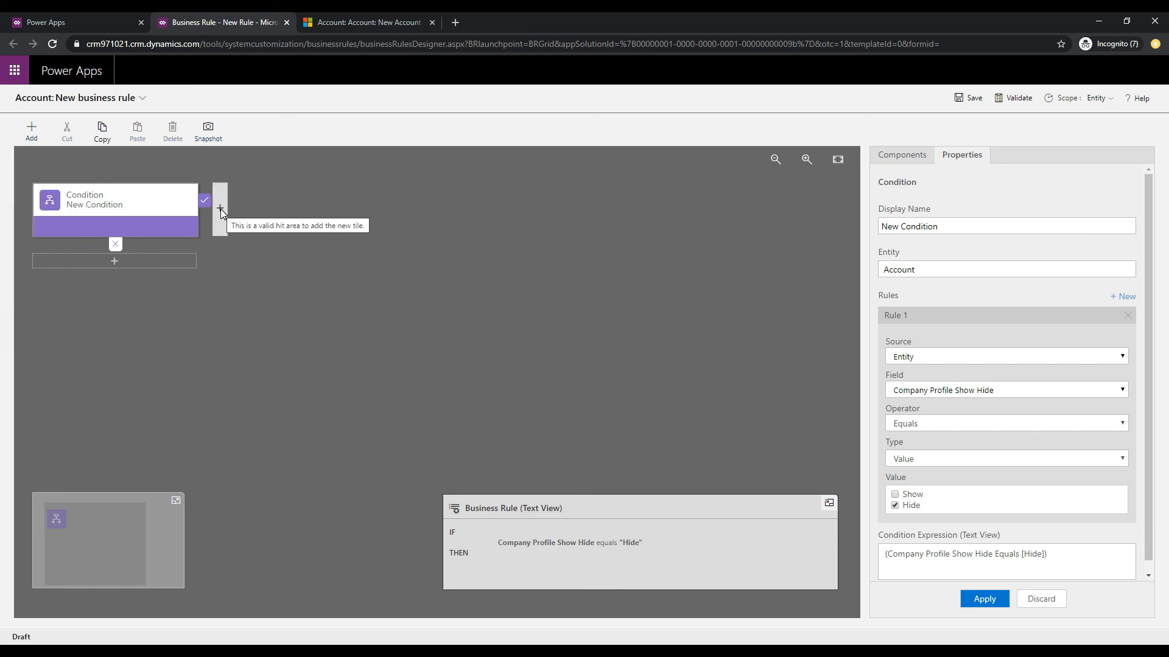
left_click(220, 208)
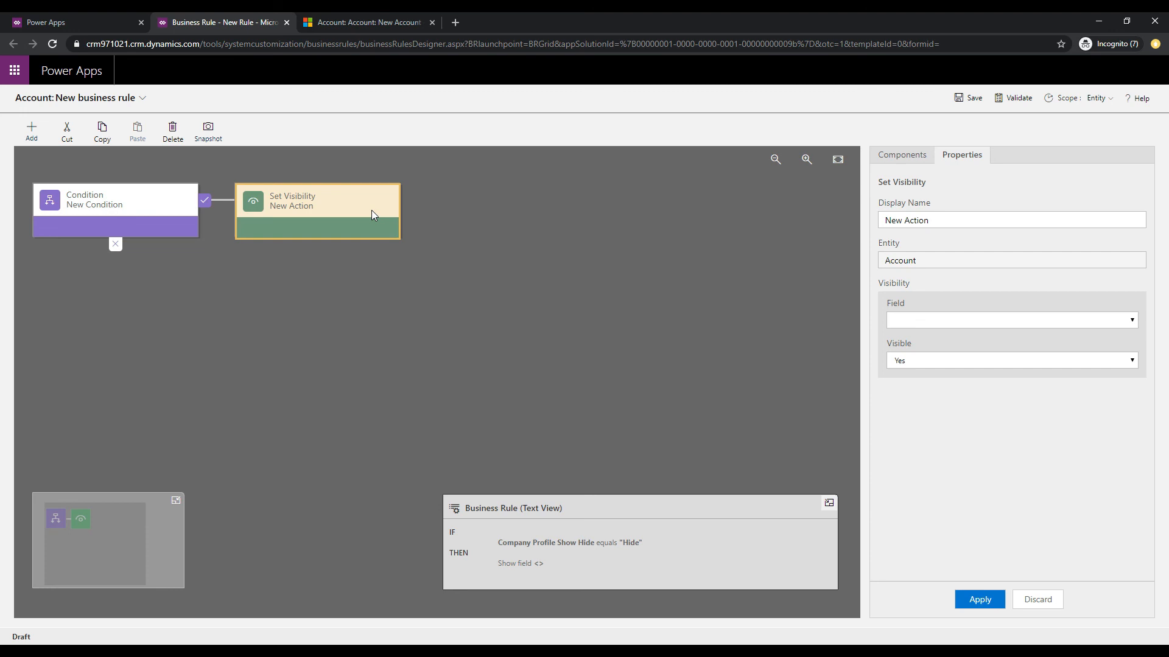
mouse_move(611, 233)
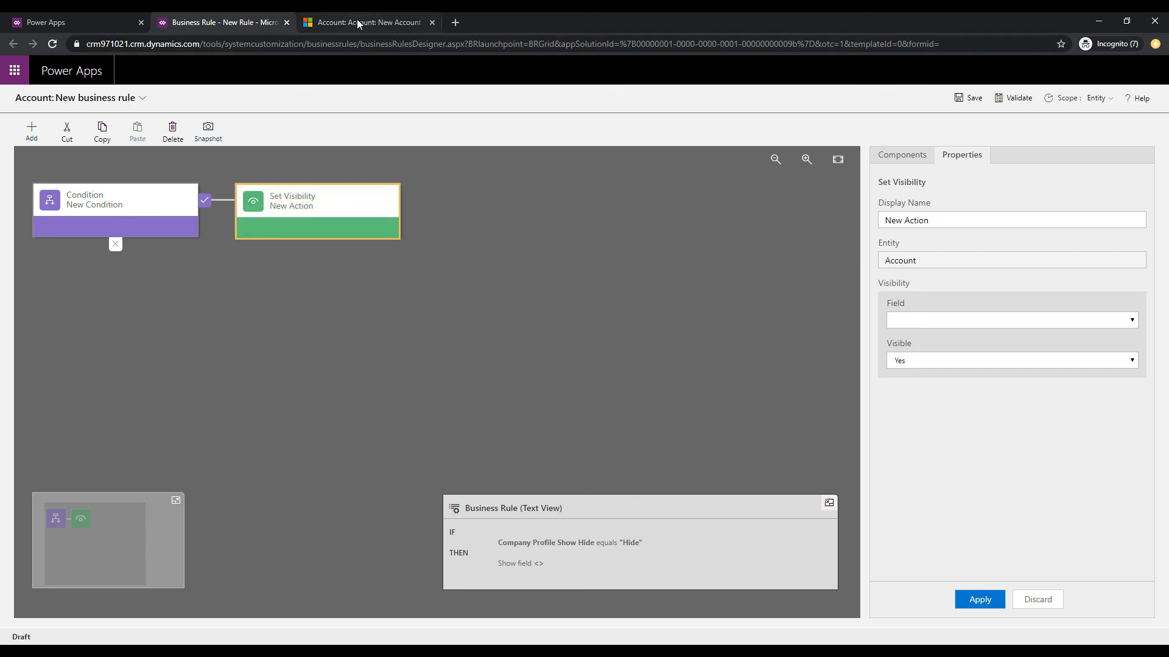
Check the new Account form's Details tab, where Company Profile fields still show under Hide
left_click(367, 22)
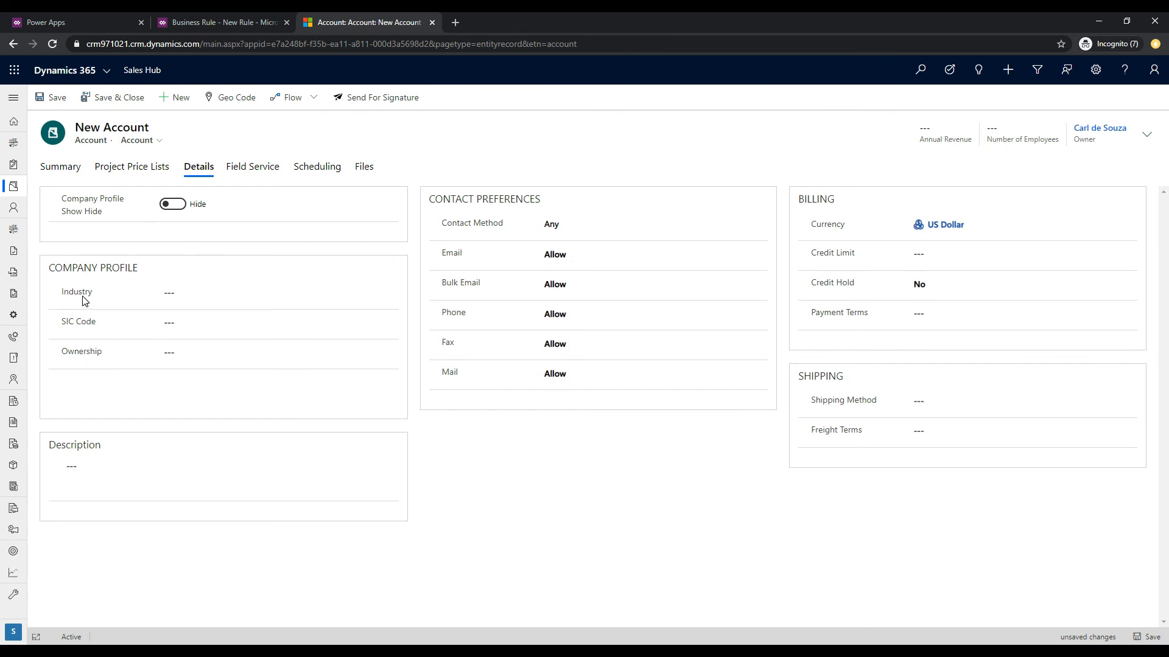
mouse_move(93, 267)
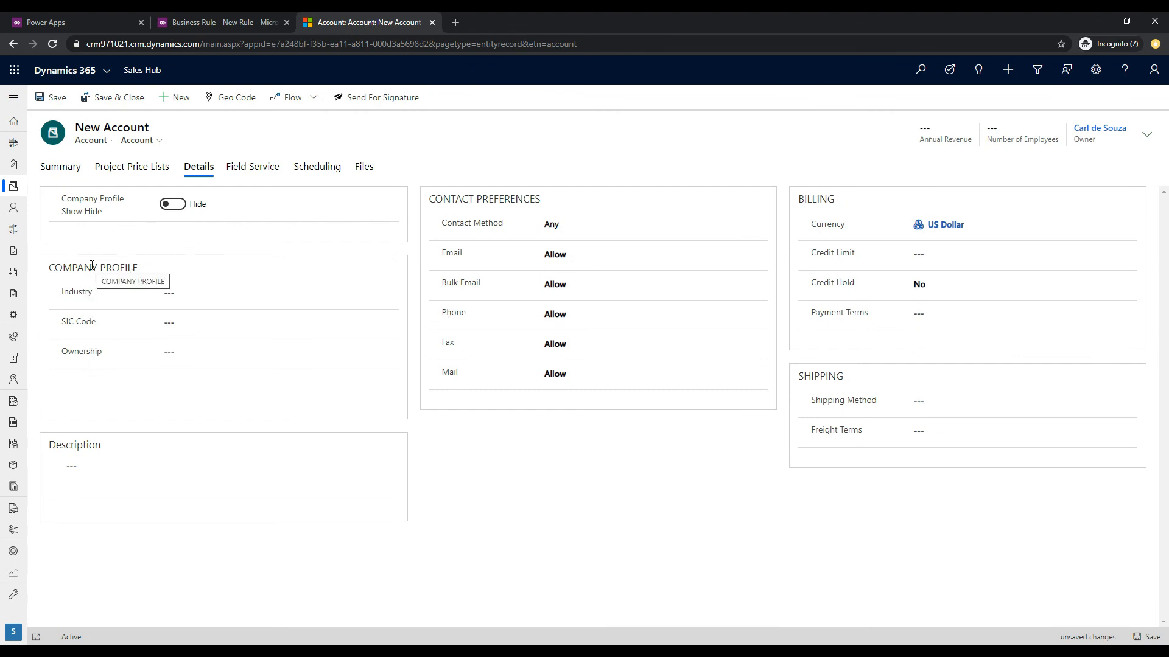
mouse_move(176, 244)
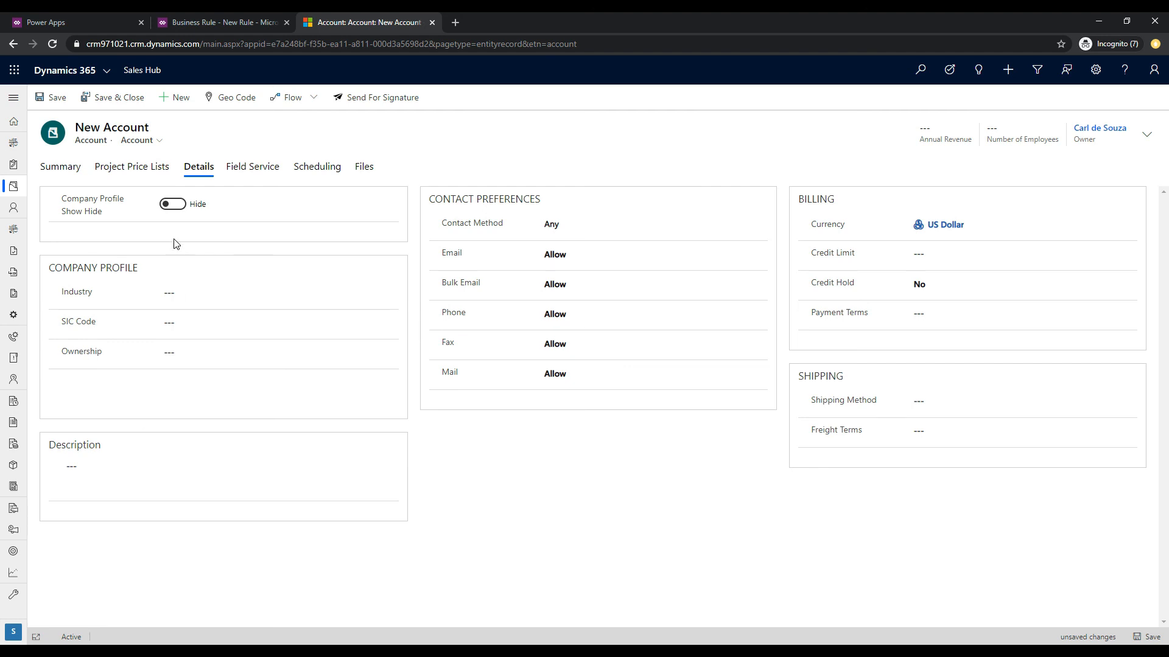
left_click(278, 292)
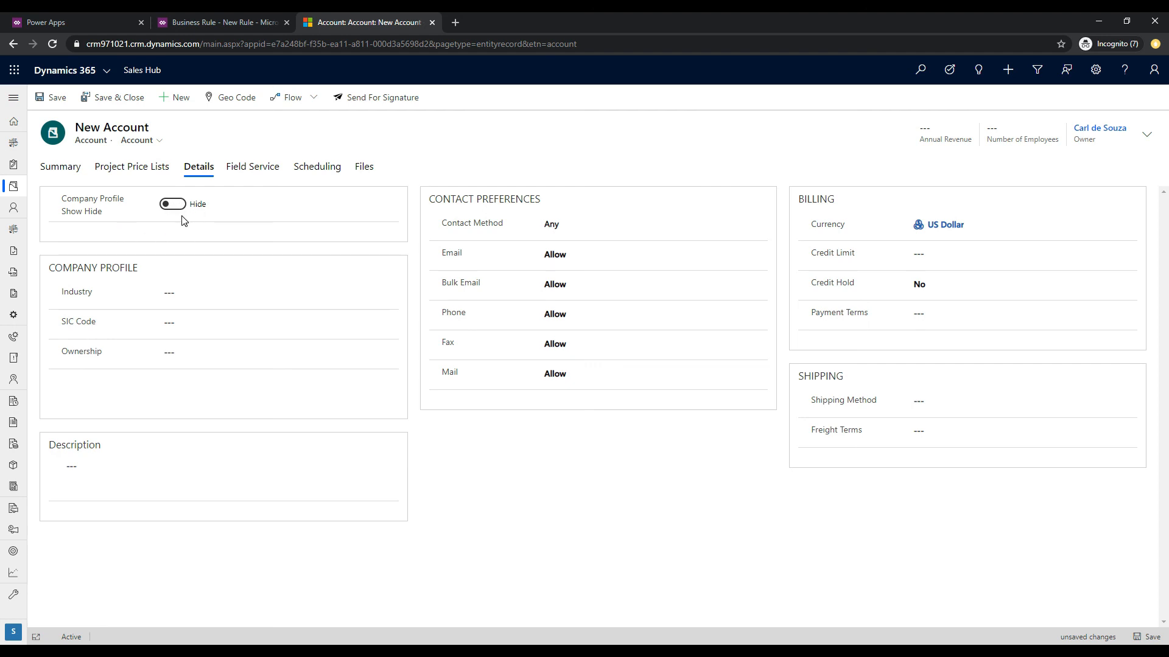
mouse_move(100, 265)
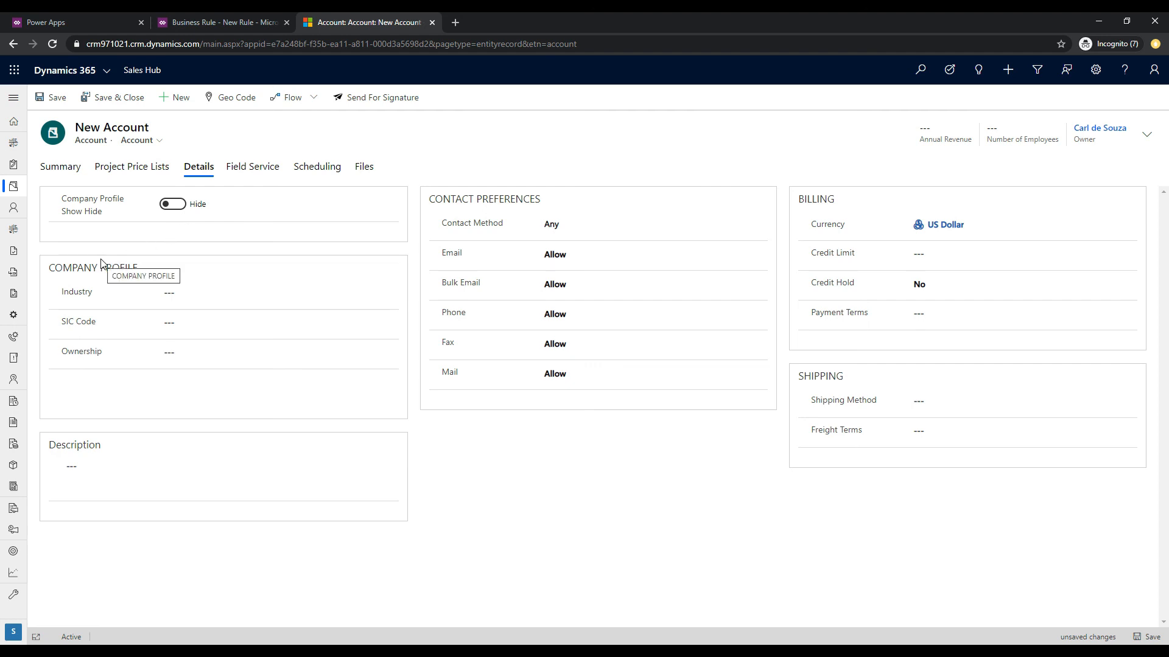
mouse_move(108, 256)
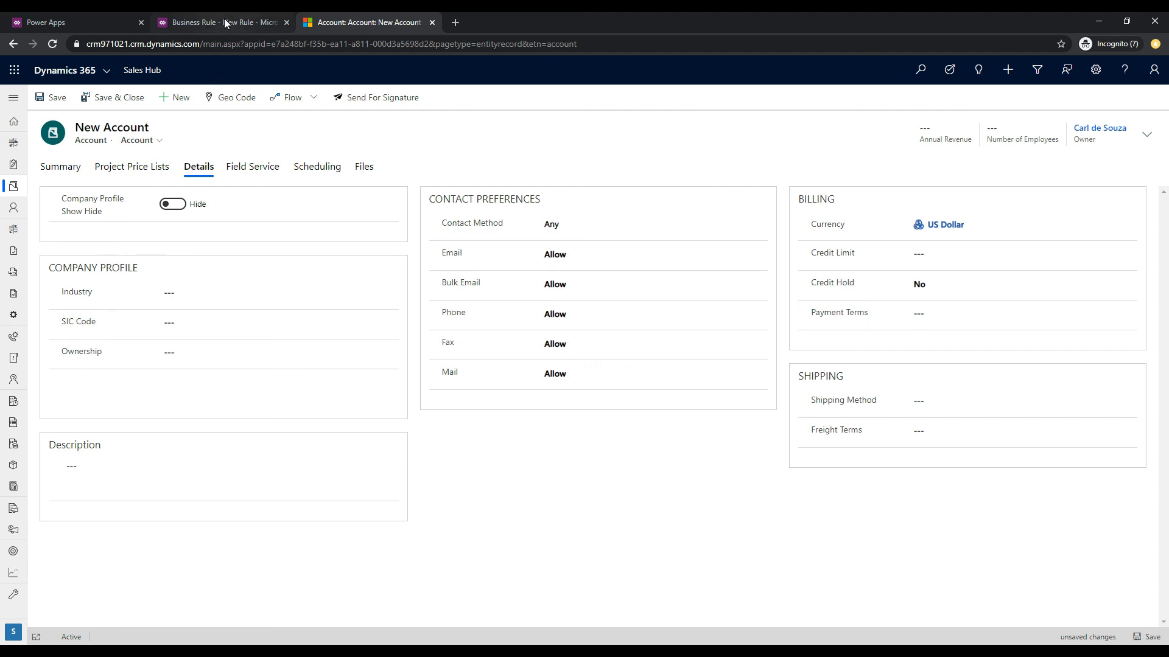
Make the Set Visibility action target Industry with Visible No and apply it
left_click(219, 22)
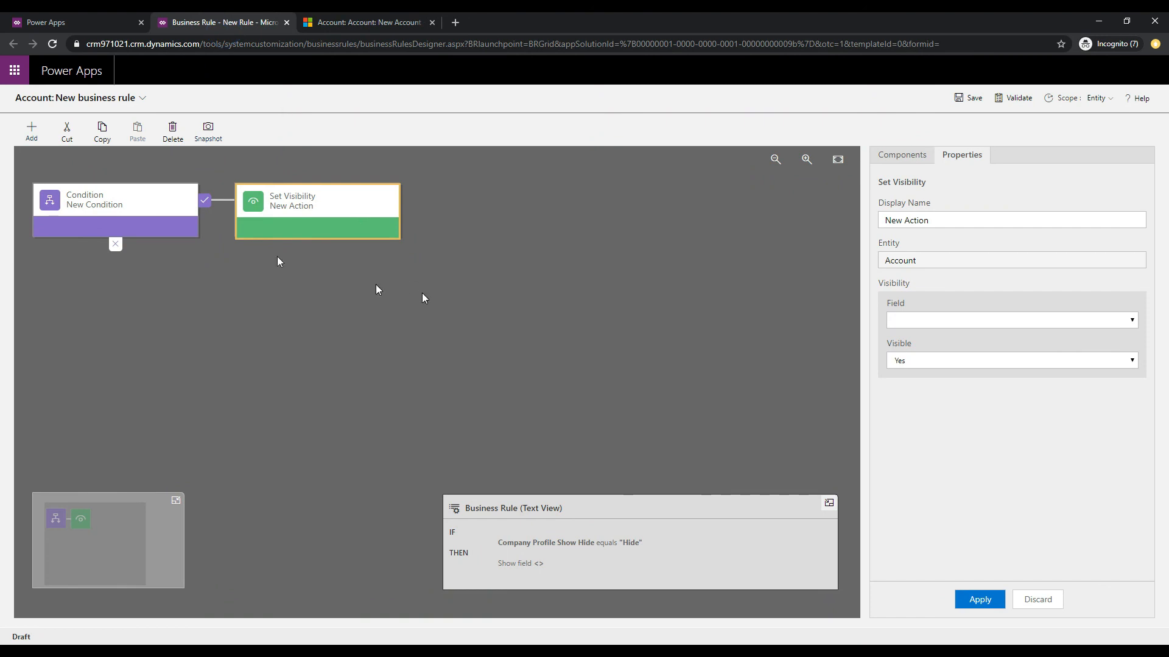
mouse_move(288, 113)
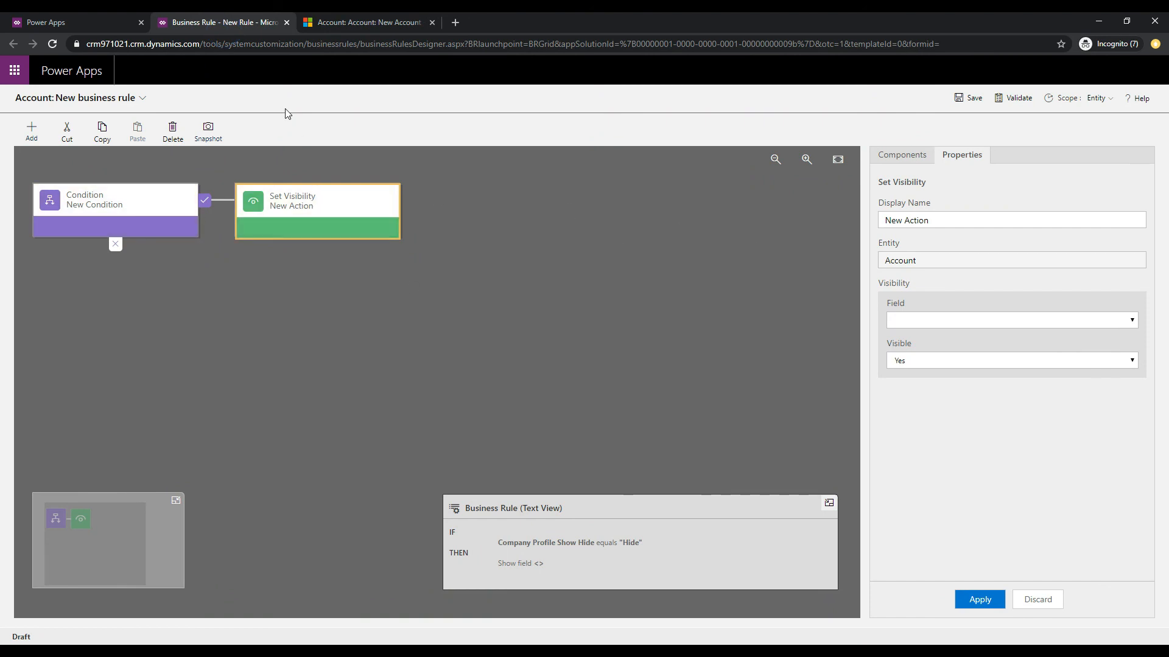
mouse_move(406, 72)
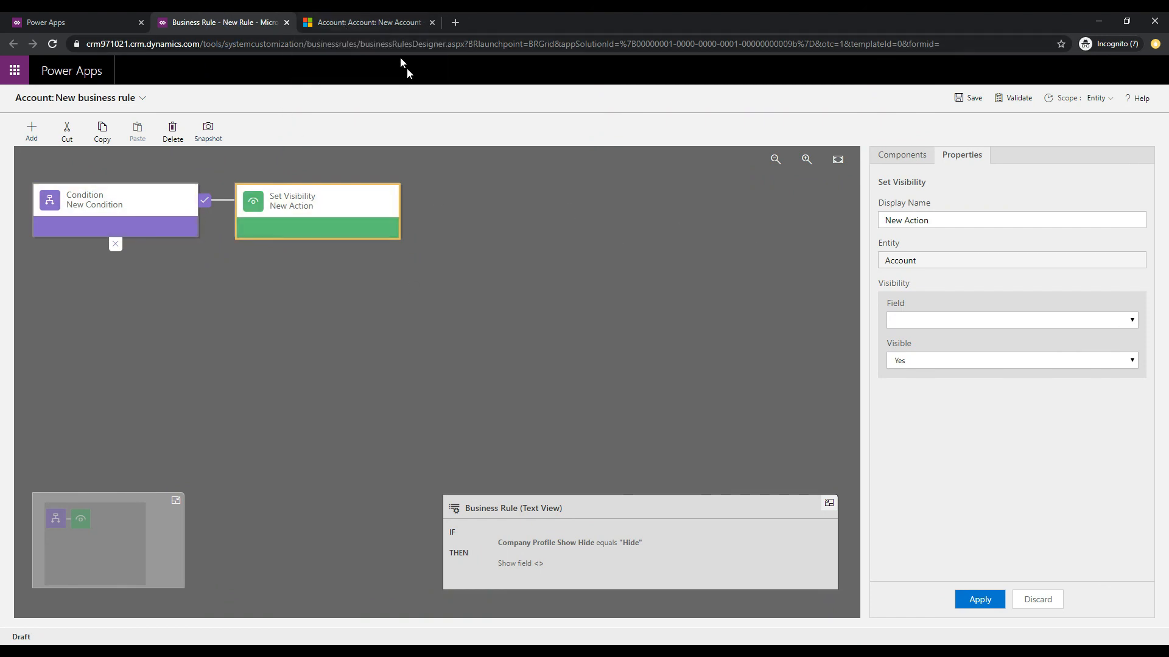
left_click(365, 22)
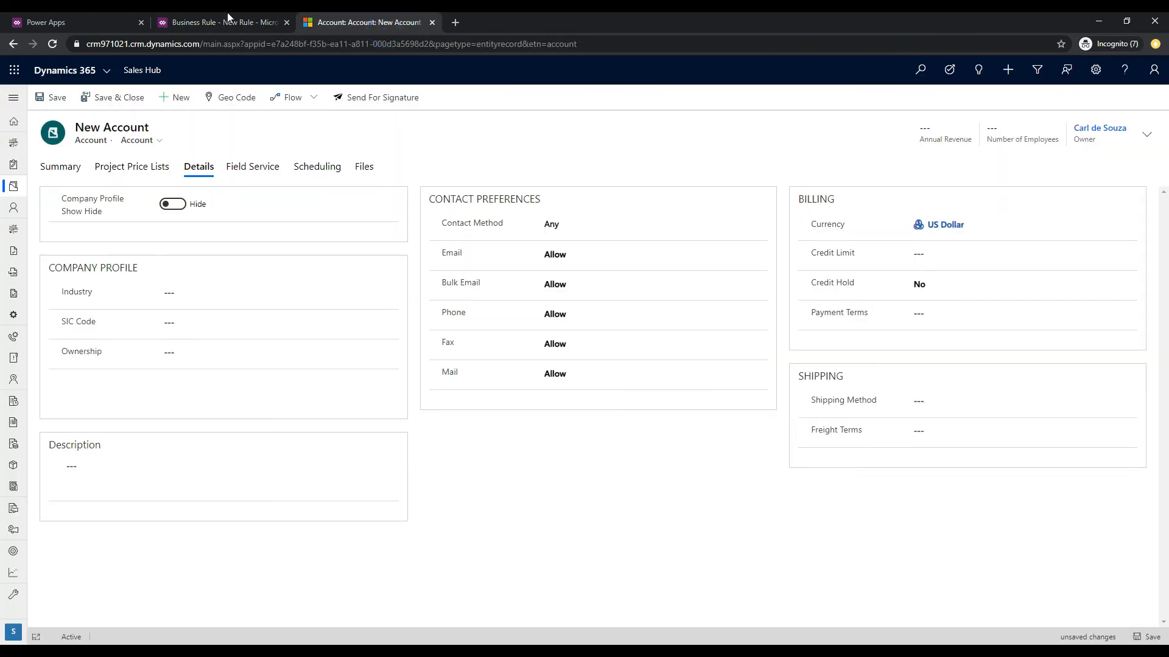
left_click(220, 22)
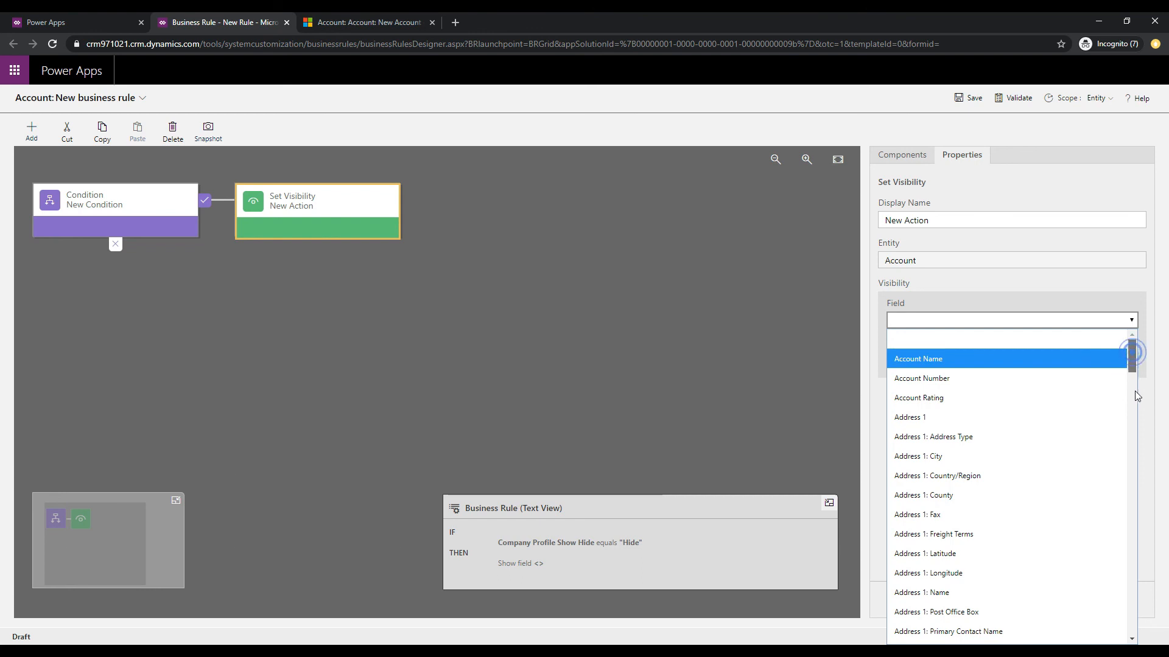
scroll("down", 3)
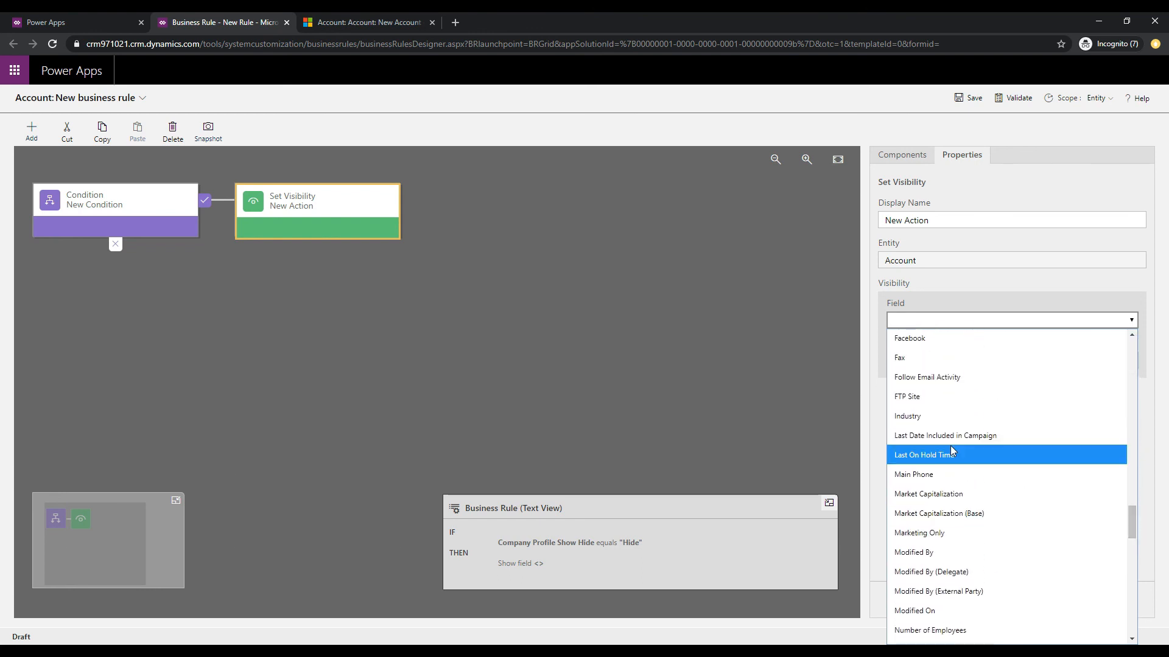
left_click(907, 416)
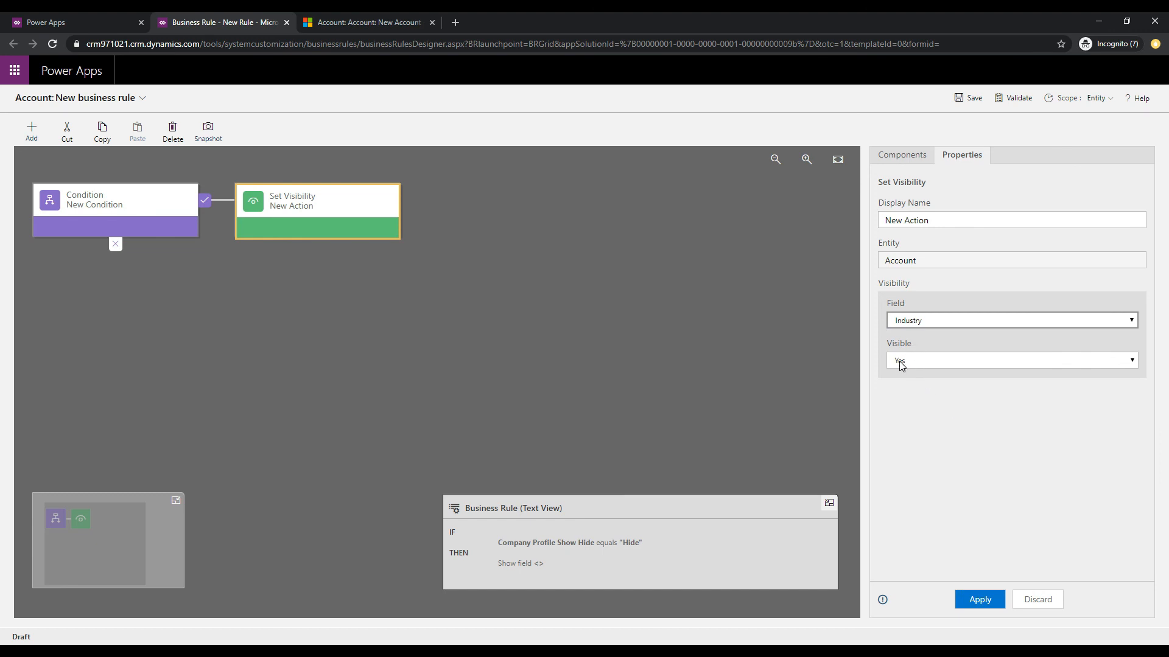
left_click(1010, 360)
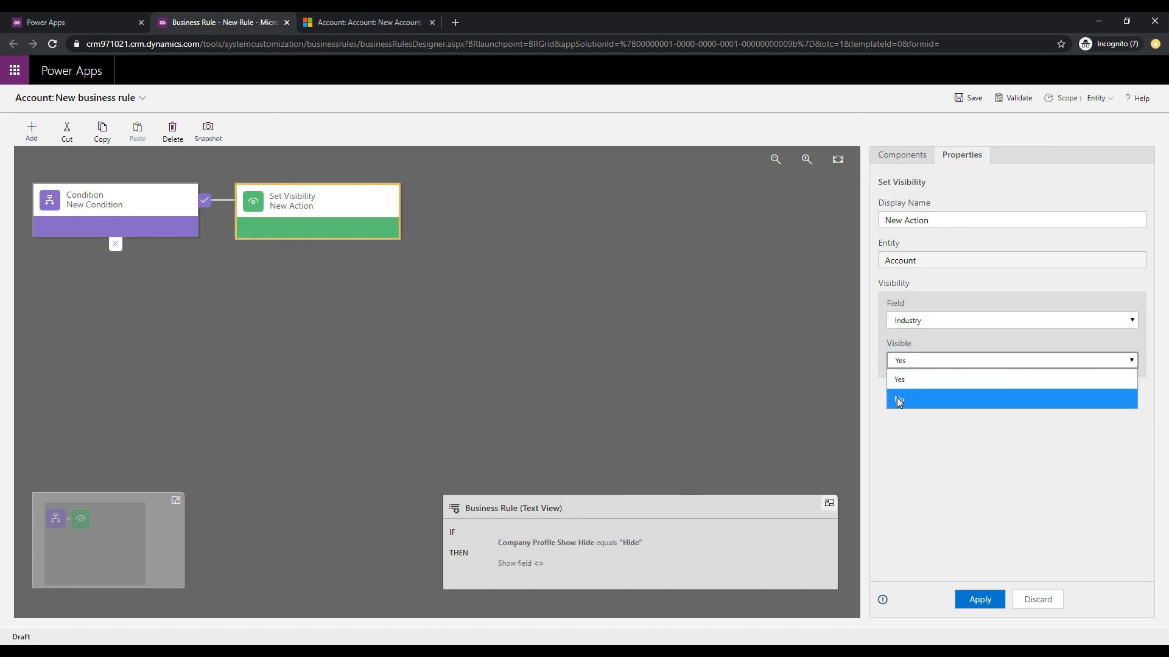
left_click(899, 399)
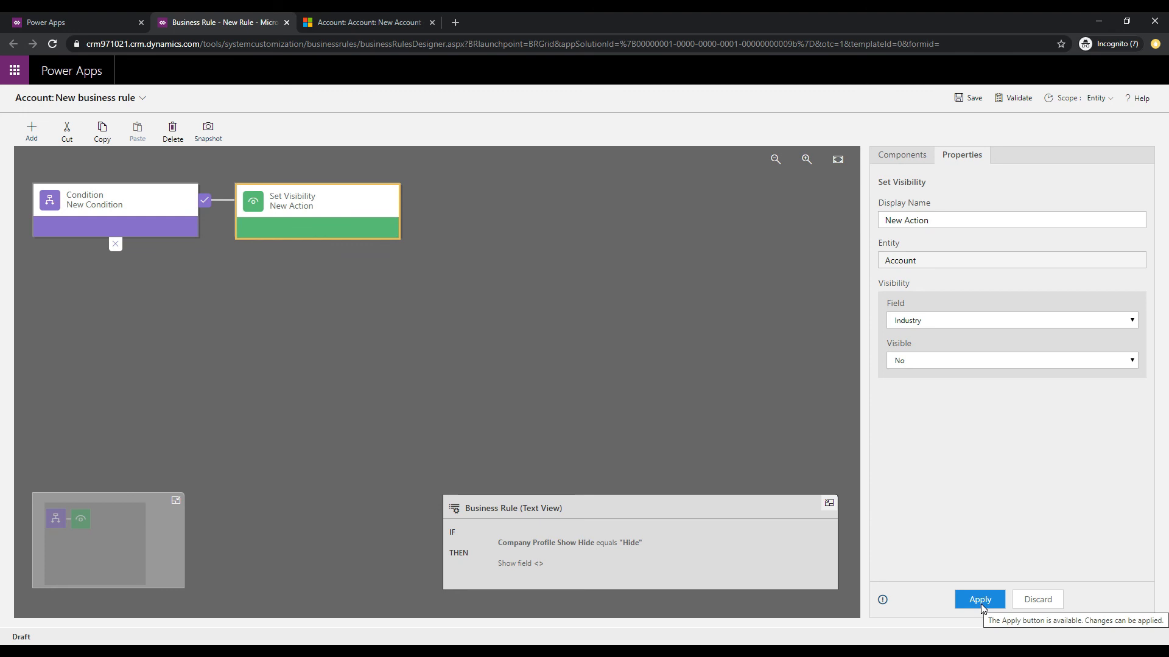
left_click(978, 599)
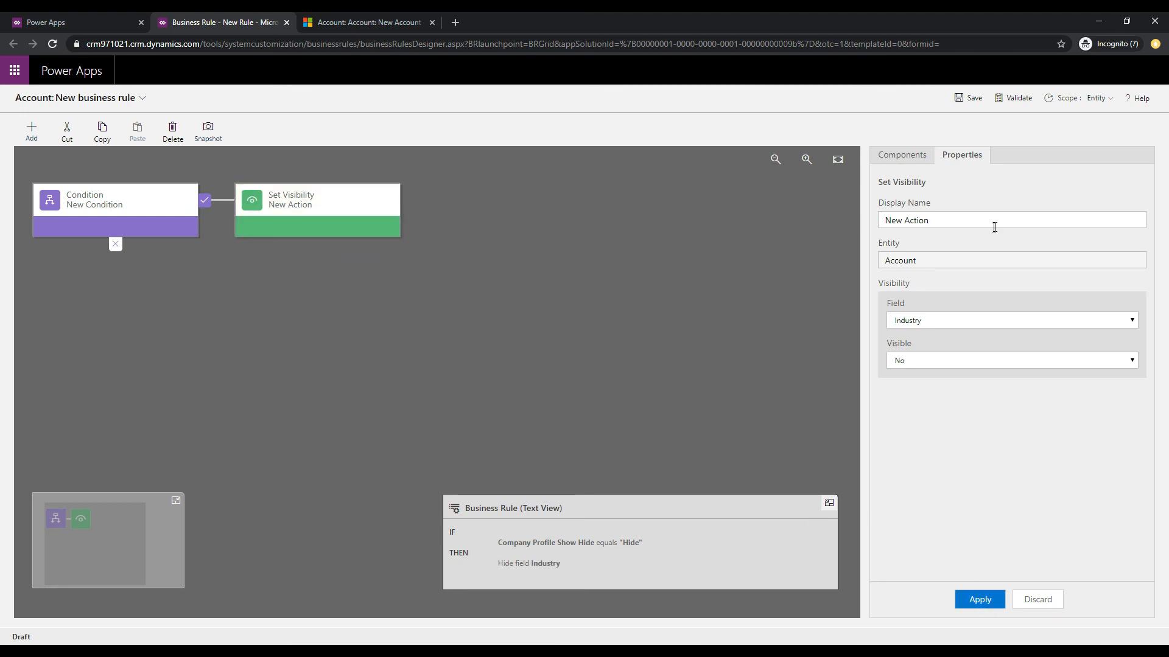
Rename the action to Industry Hide and apply the change
type("Industry Hide")
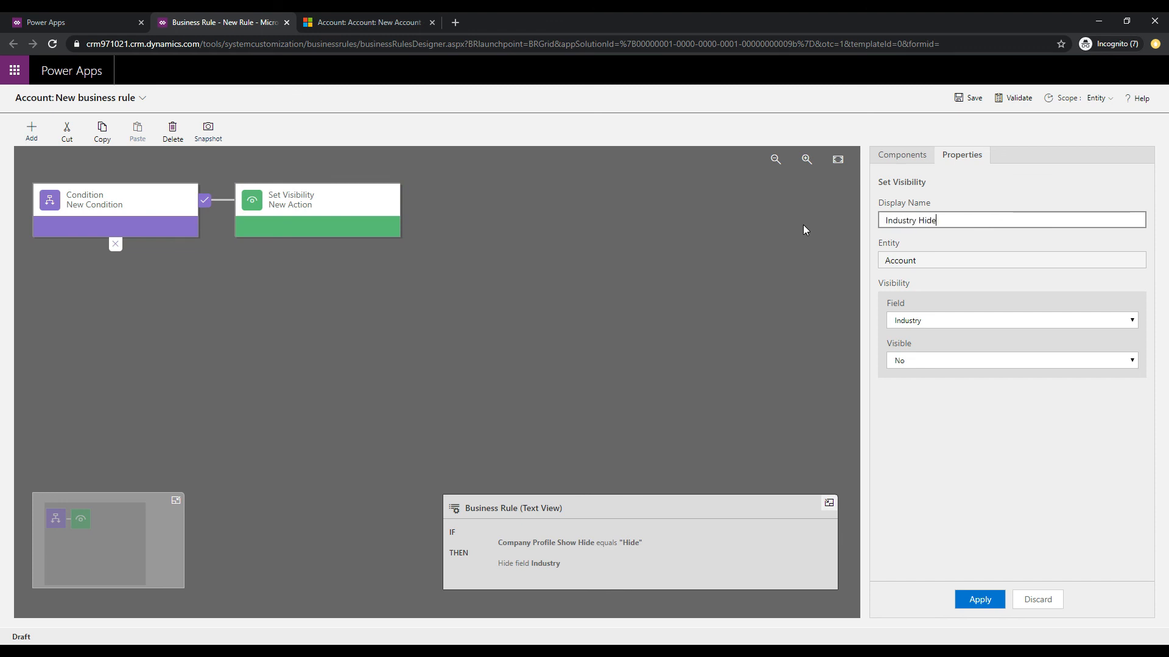
left_click(979, 599)
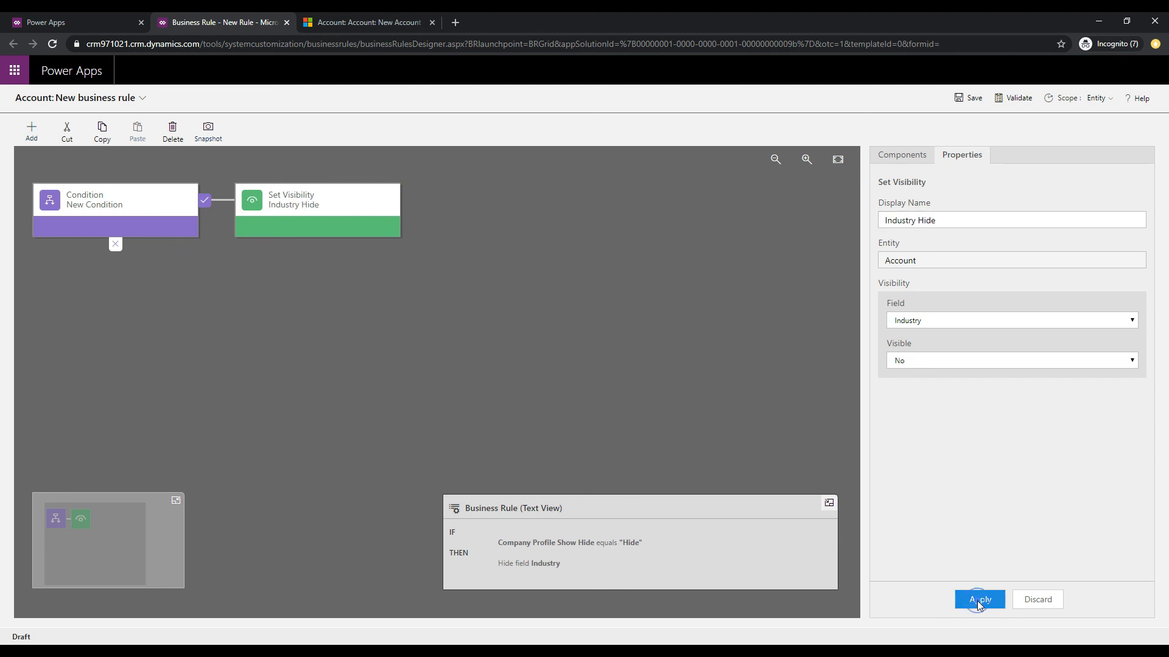
left_click(116, 199)
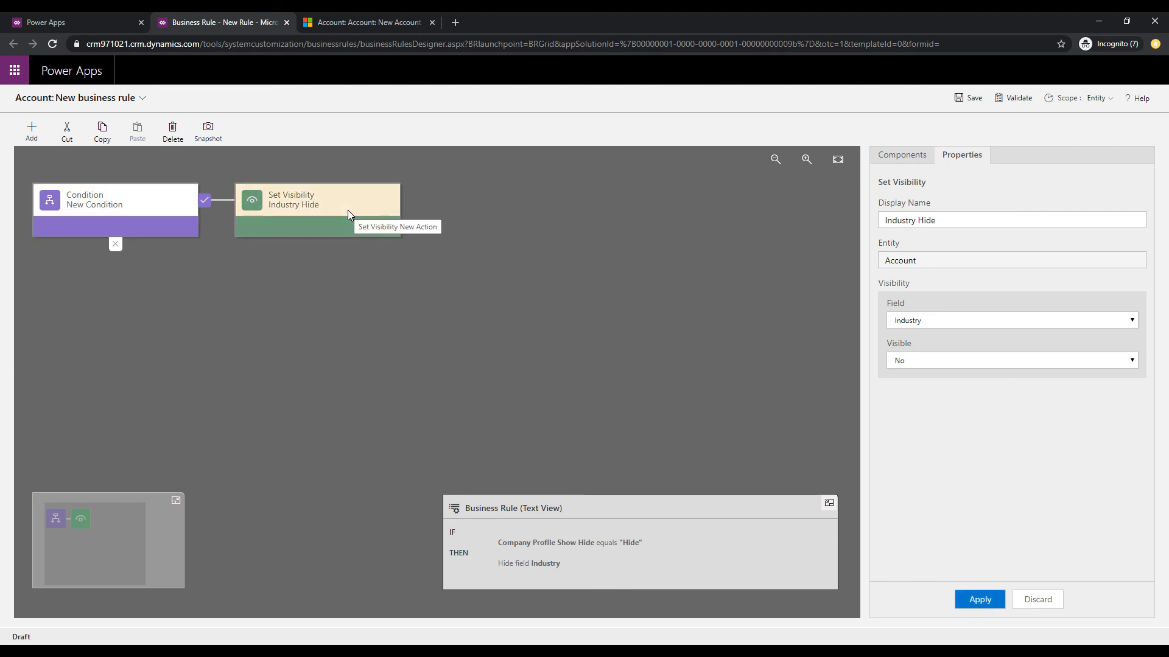
left_click(368, 22)
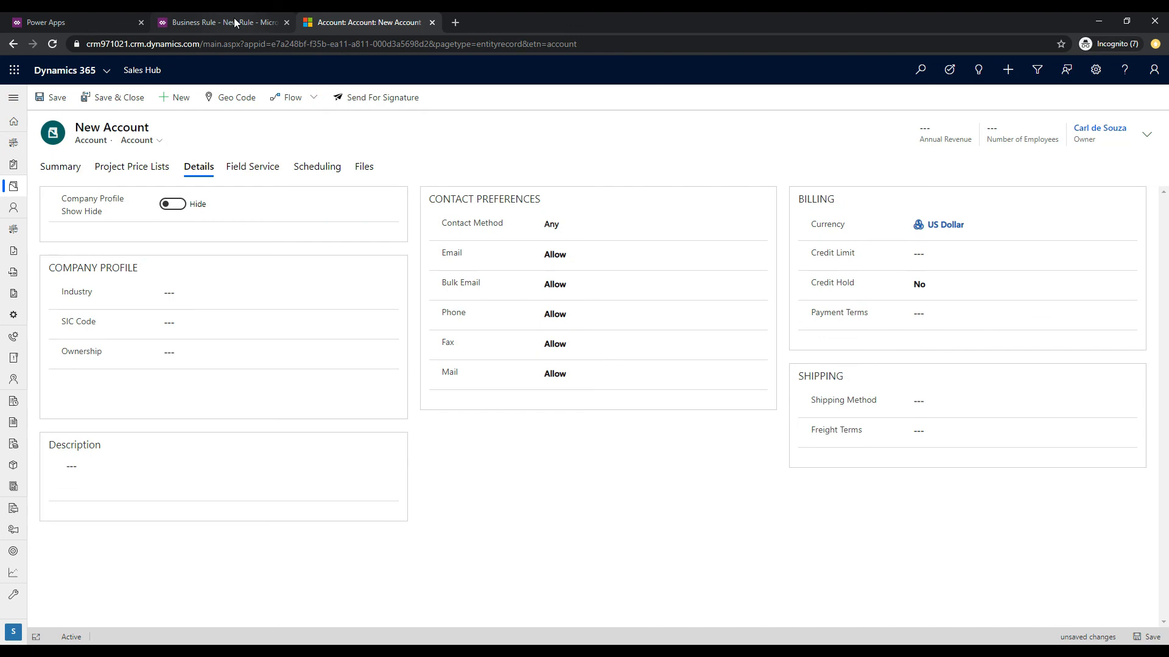
left_click(220, 22)
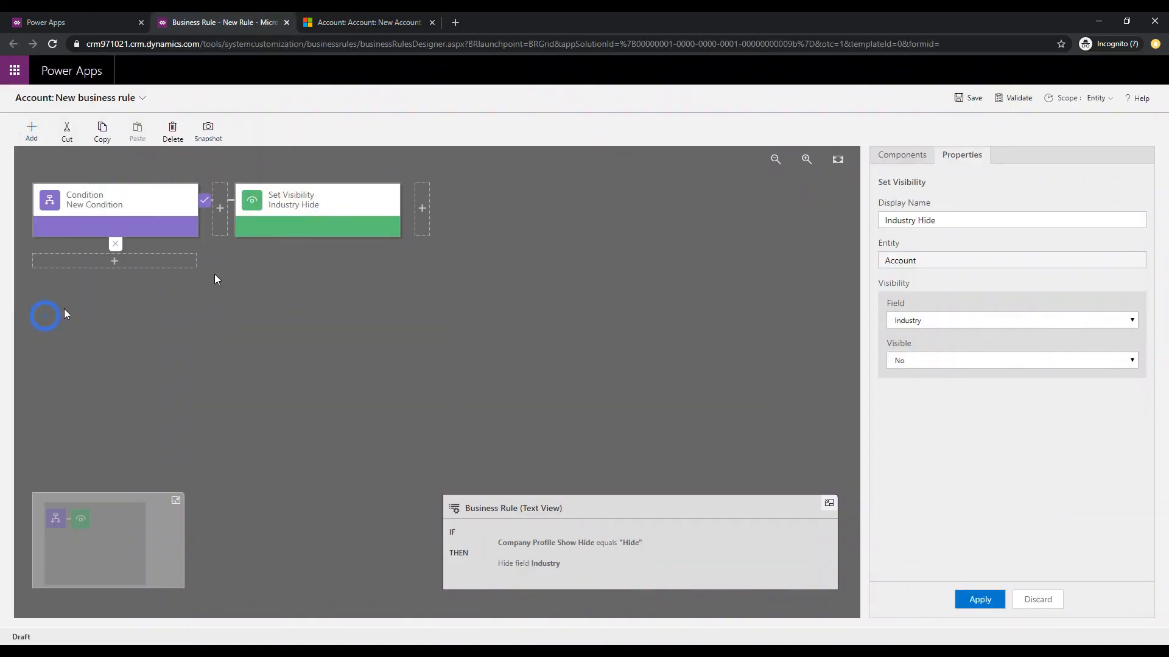
Add a Hide SIC Code action setting SIC Code to Visible No after Industry Hide
left_click(421, 208)
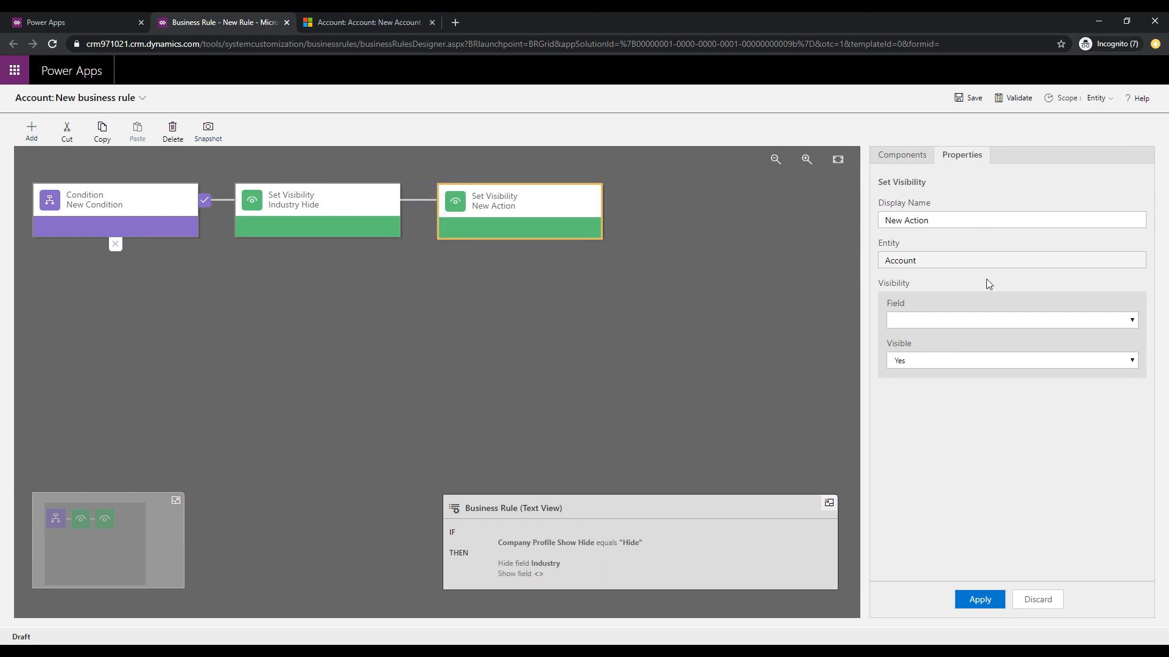
type("Hided")
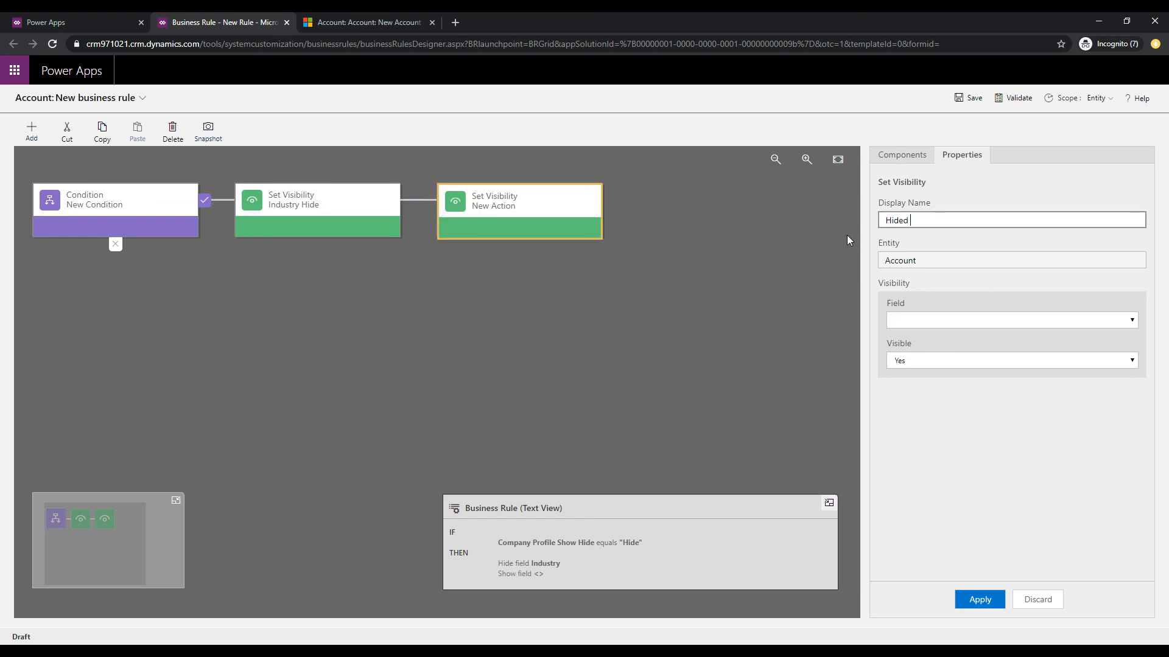
type("Hide SIC Code")
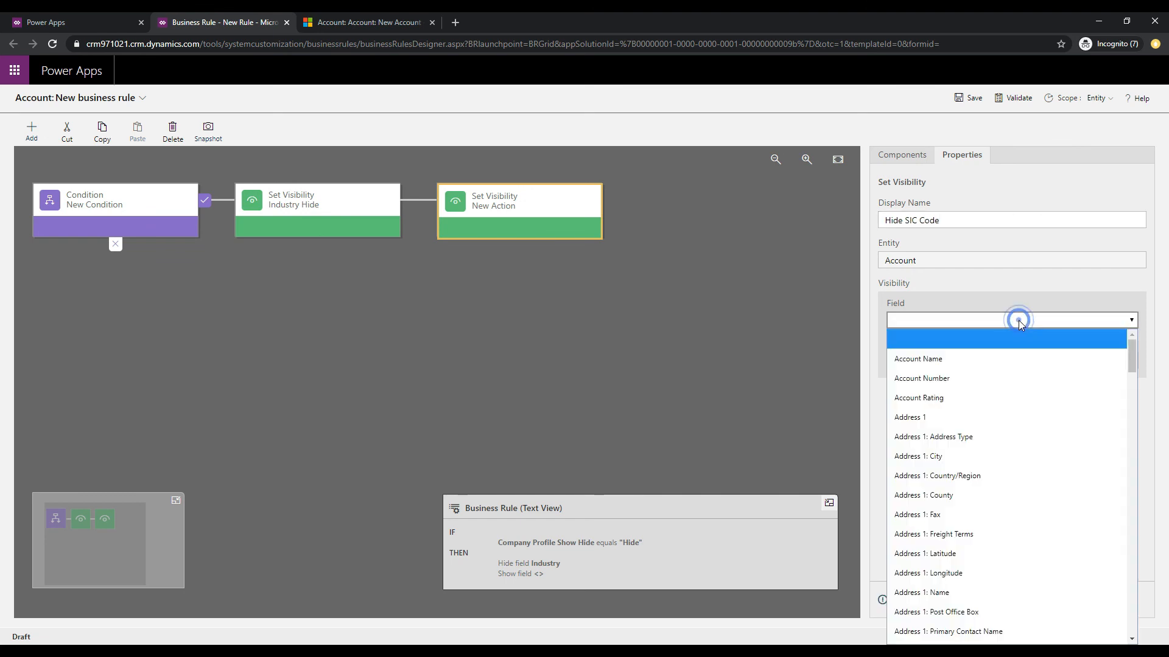
left_click(907, 634)
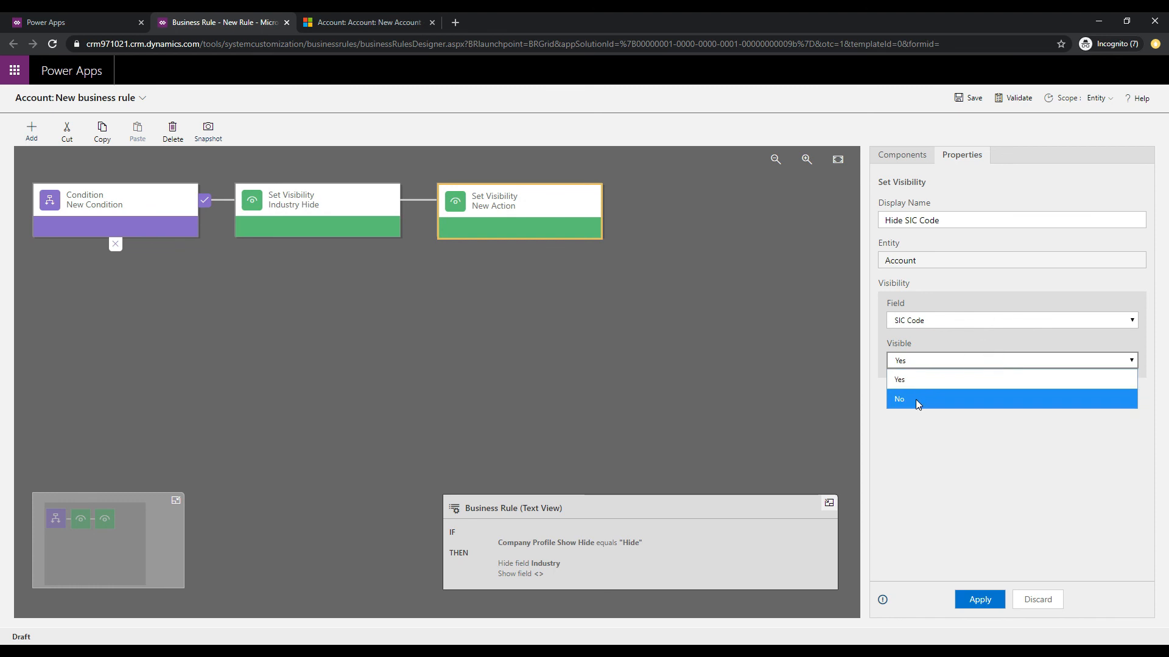
left_click(902, 399)
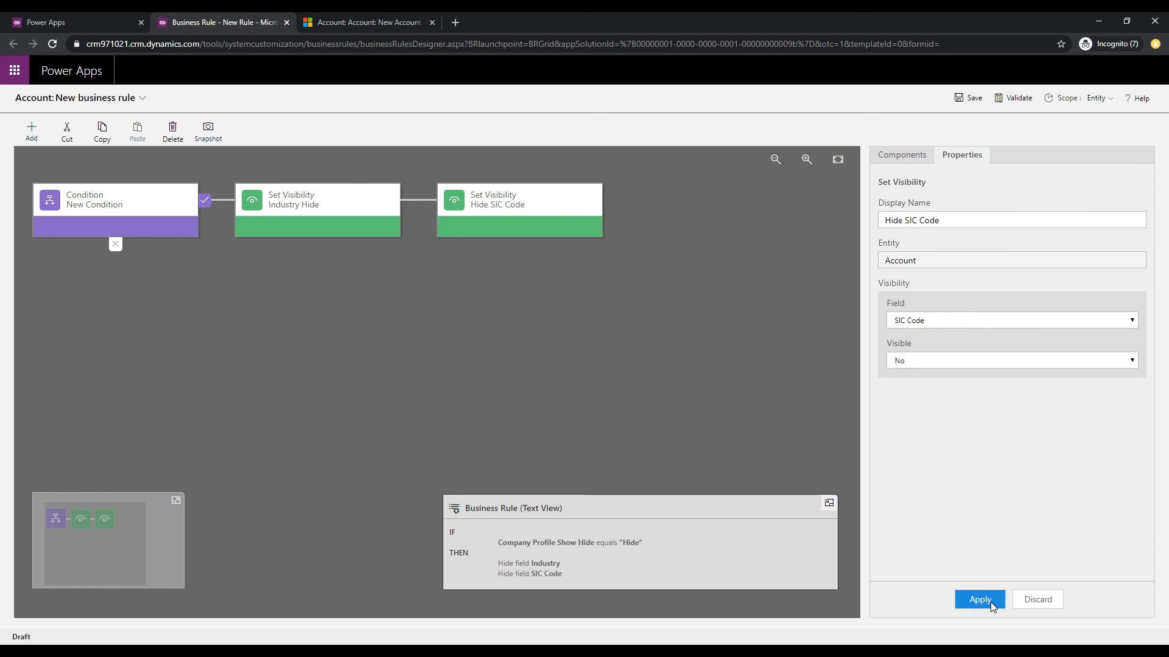
left_click(365, 22)
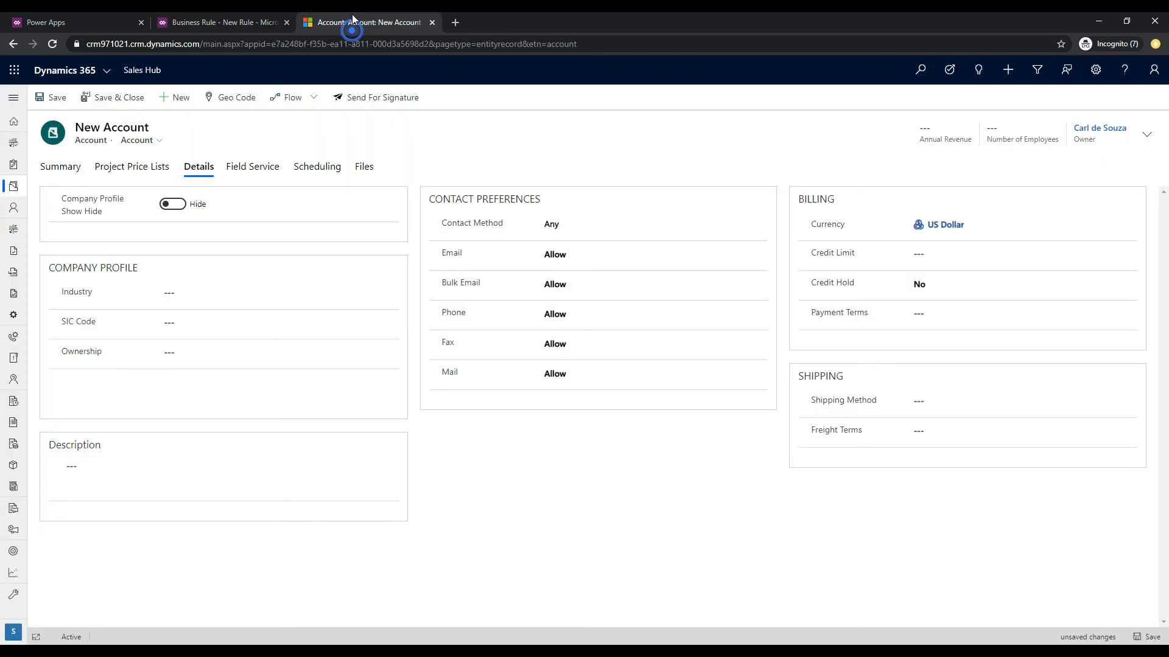
left_click(220, 22)
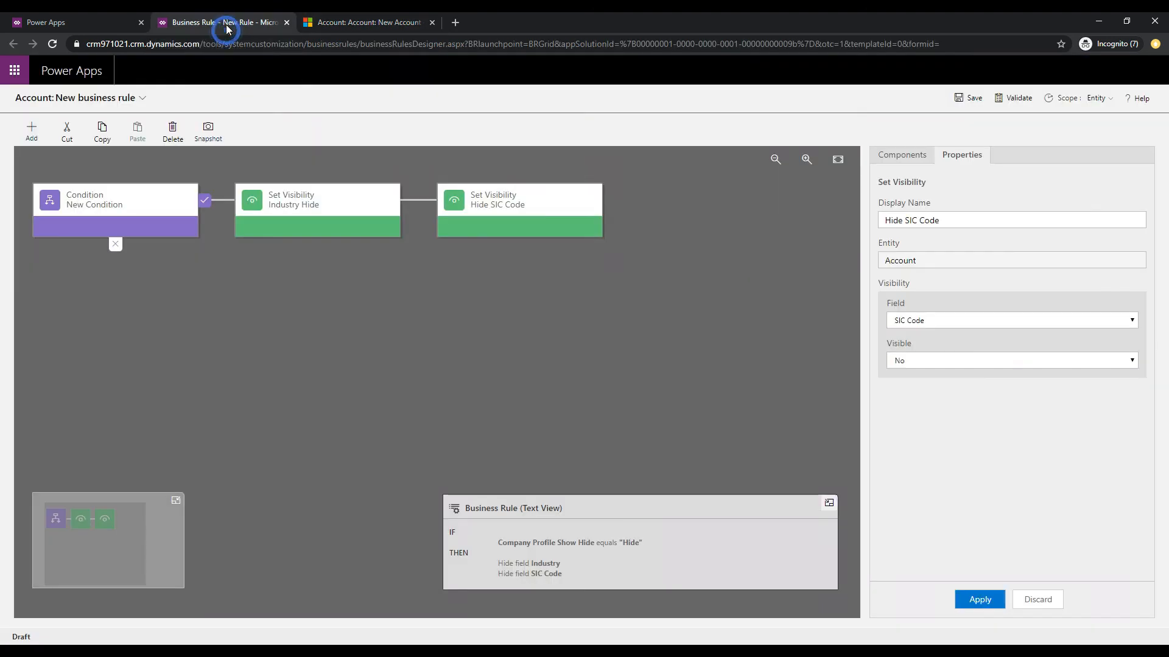
left_click(31, 130)
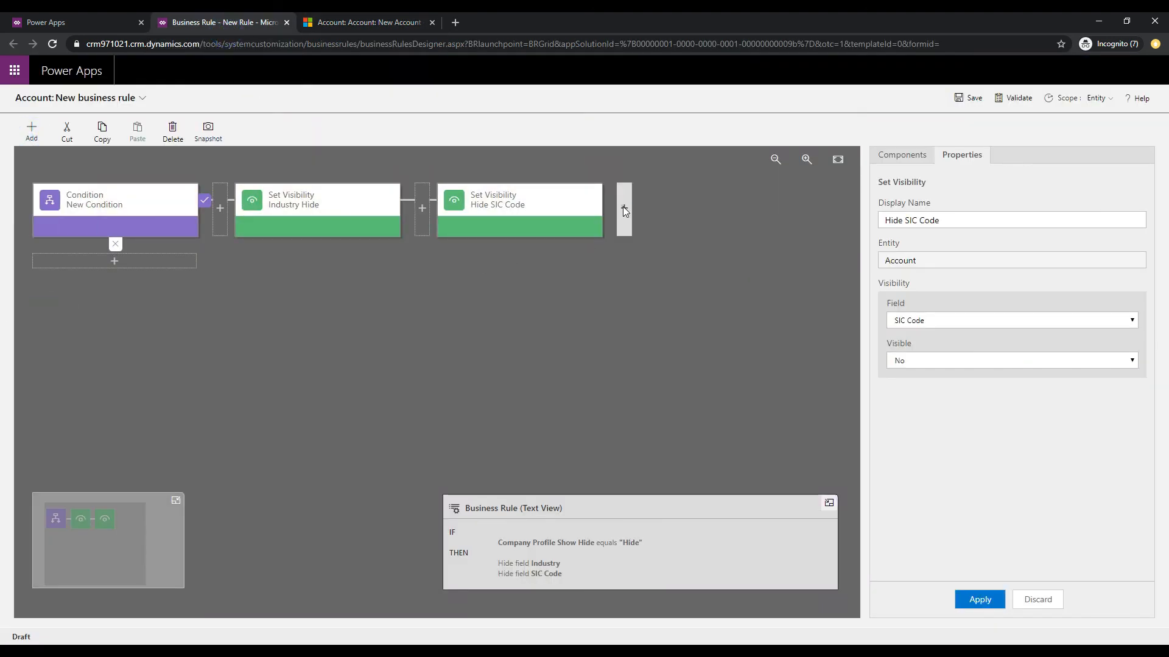
Add a Hide Ownership action setting Ownership to Visible No after Hide SIC Code
left_click(624, 208)
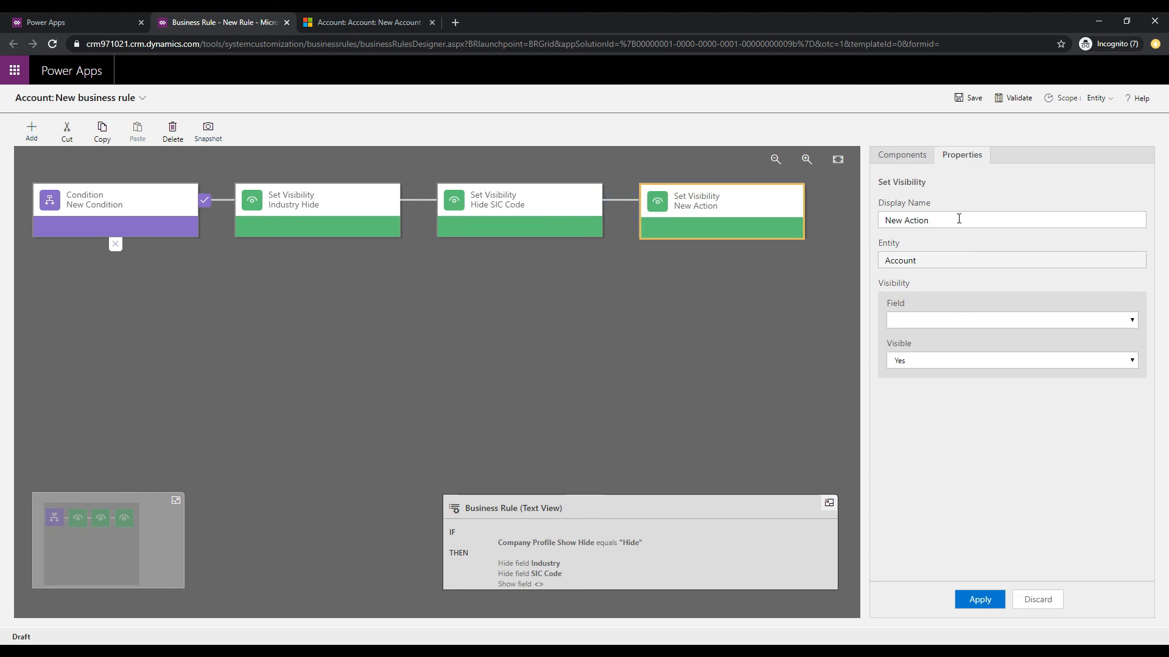
type("Hided")
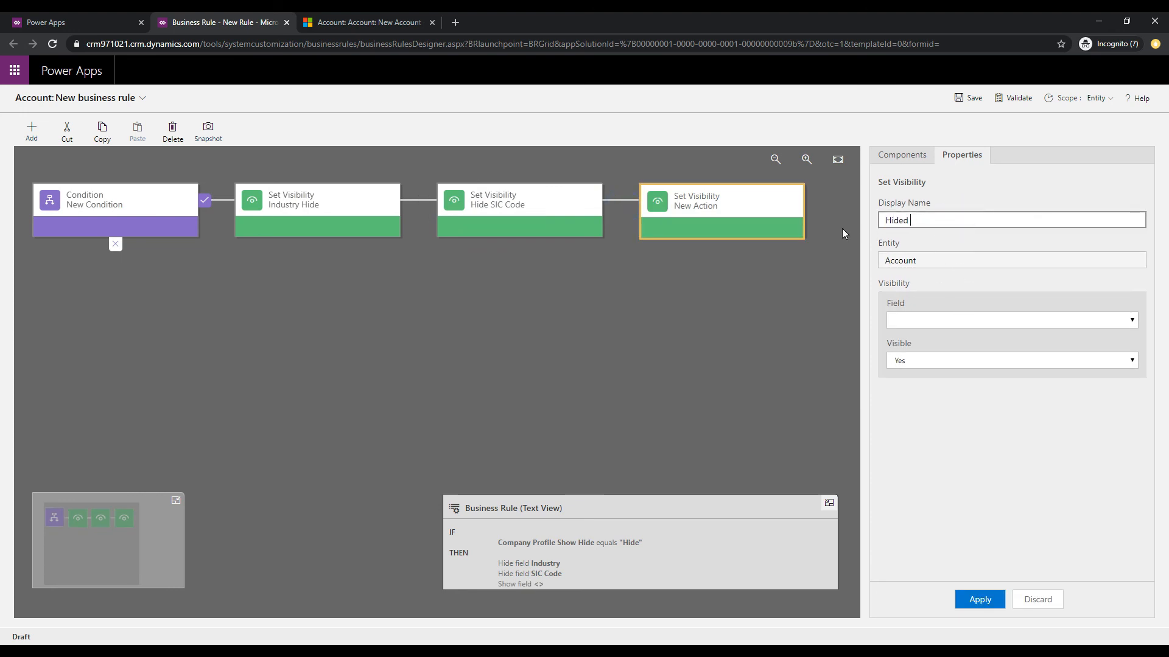
type("Hide Ownership")
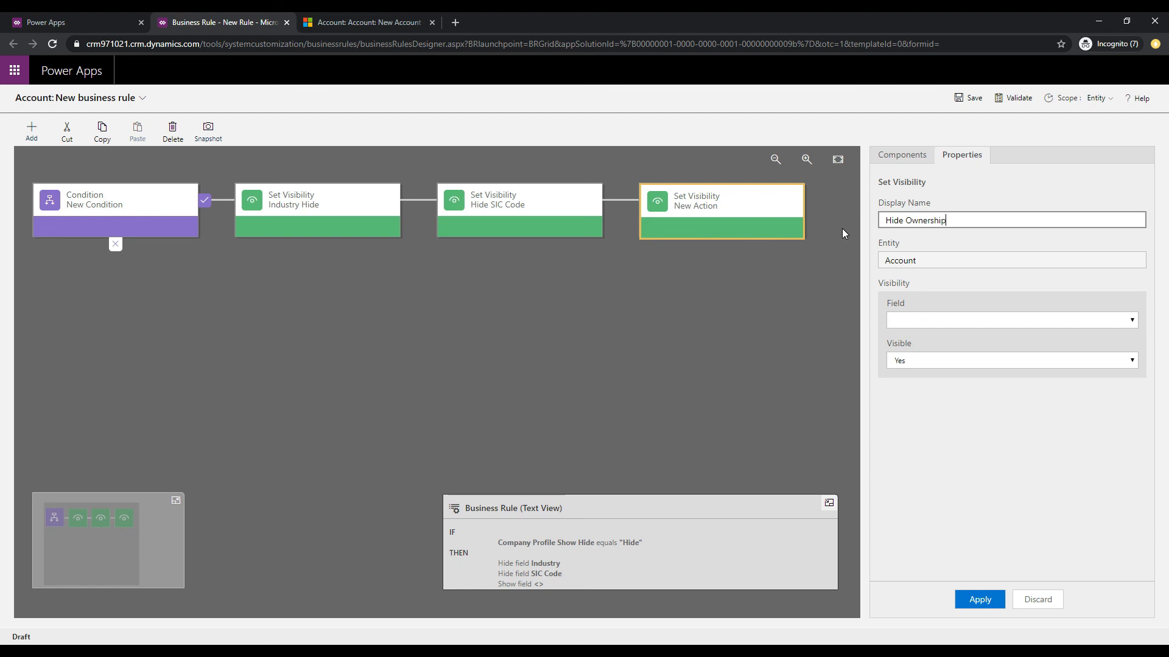
left_click(1009, 260)
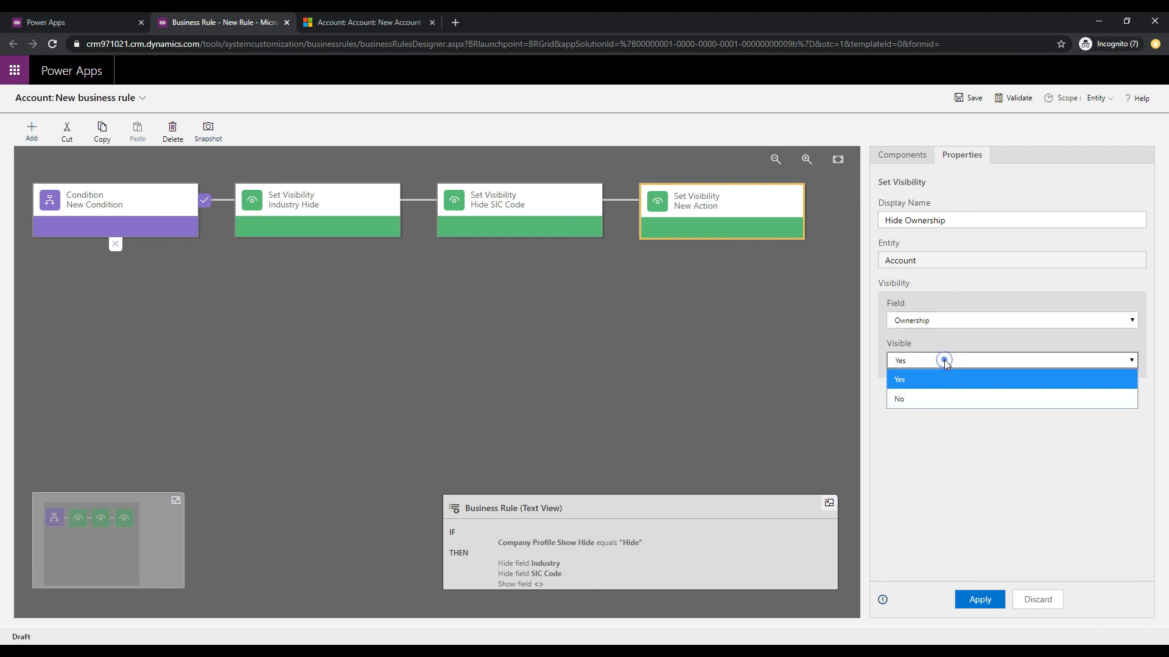
mouse_move(899, 398)
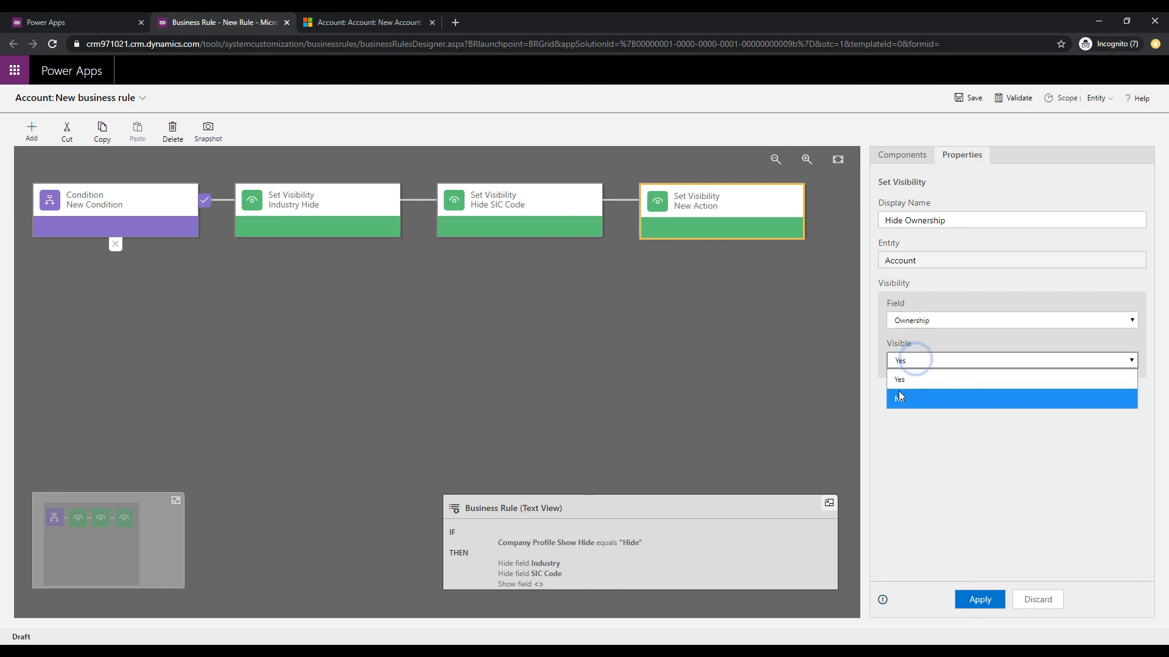
left_click(900, 398)
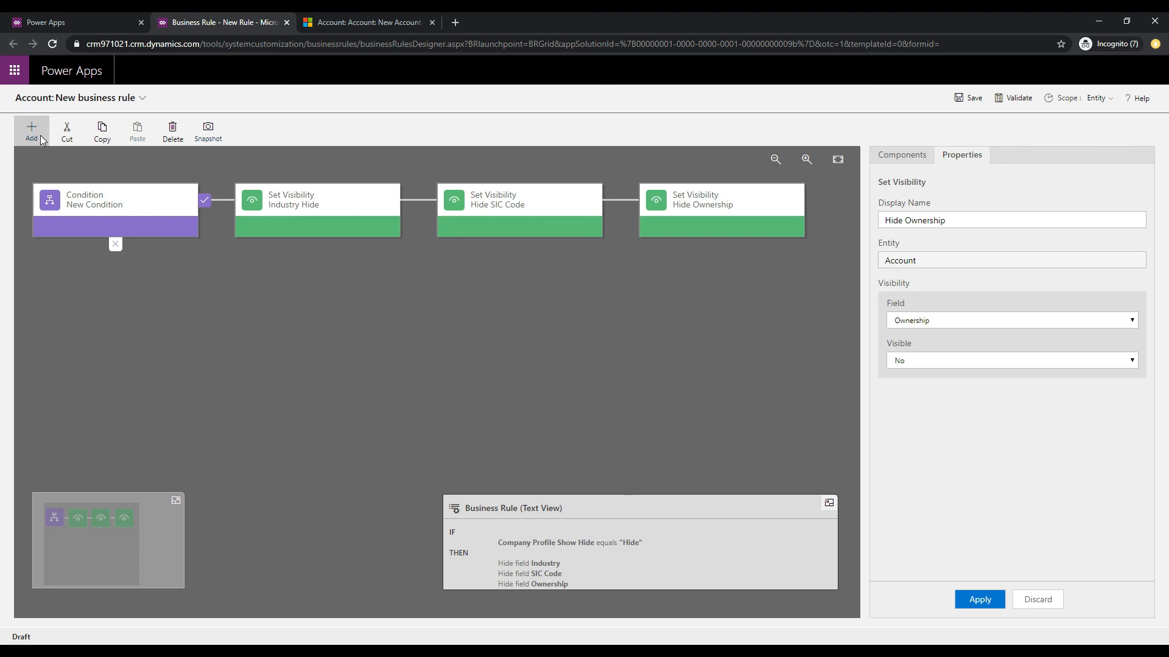
left_click(31, 131)
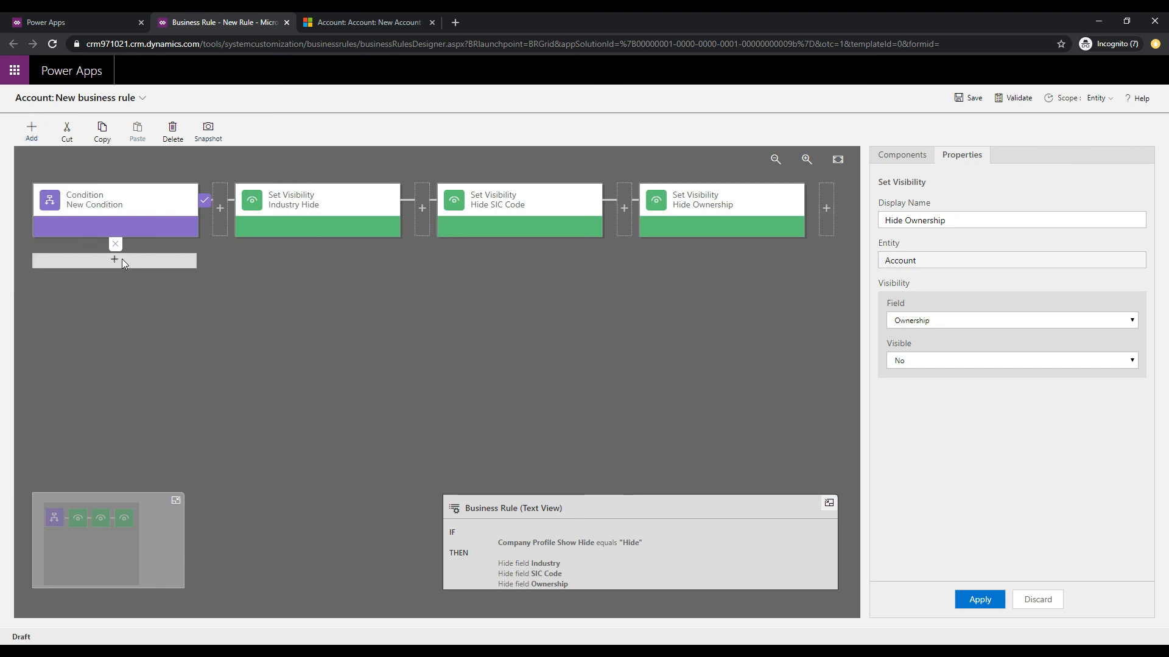
Add an otherwise-branch action Industry Show making Industry Visible Yes
left_click(114, 259)
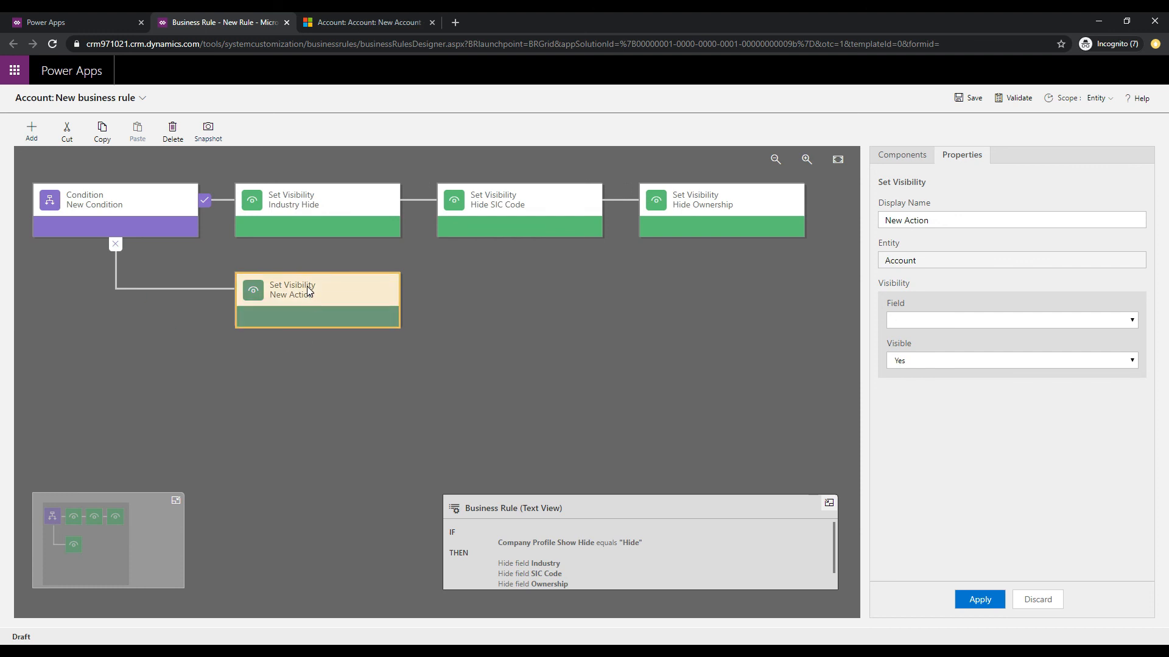
left_click(1010, 219)
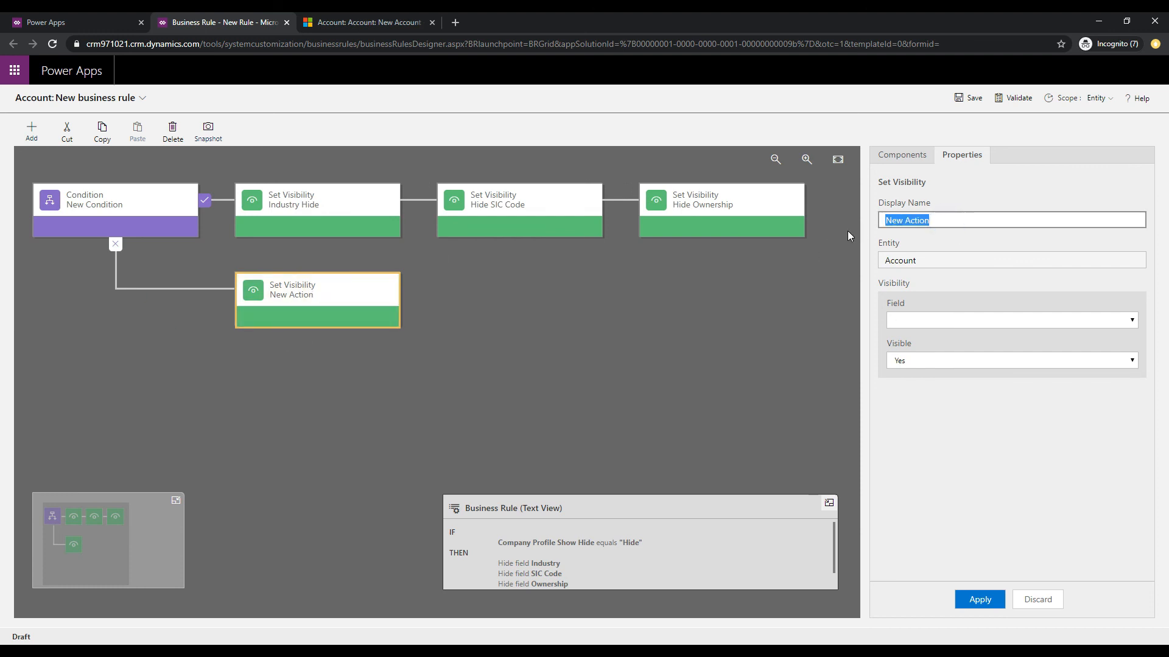
type("Indu")
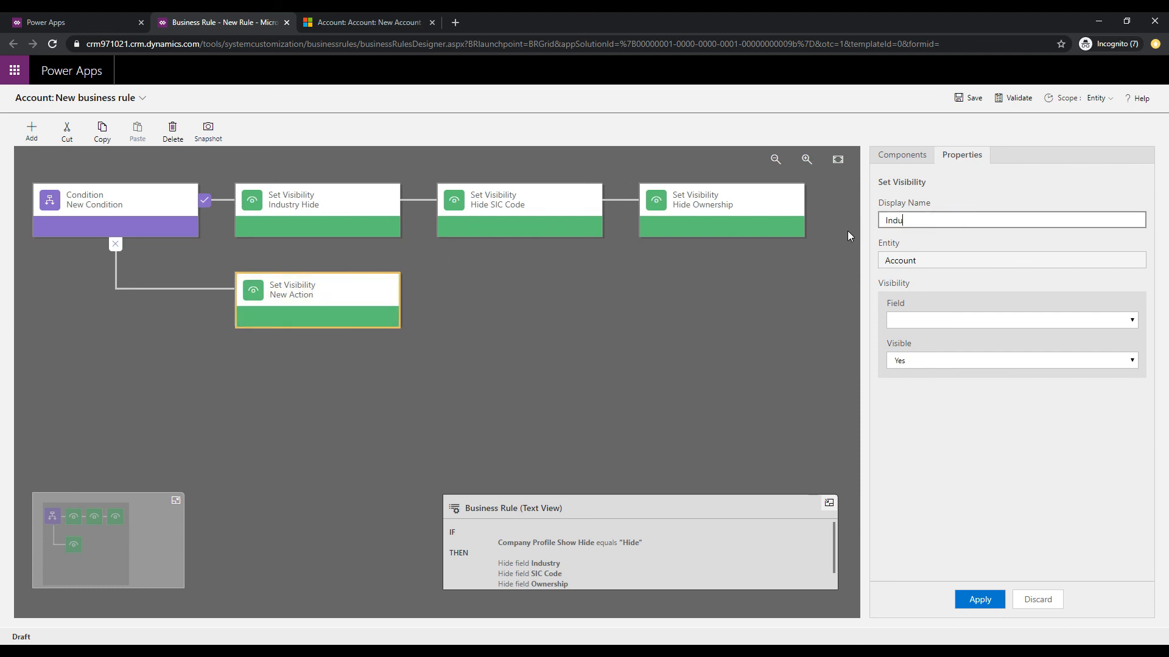
type("Industry Show")
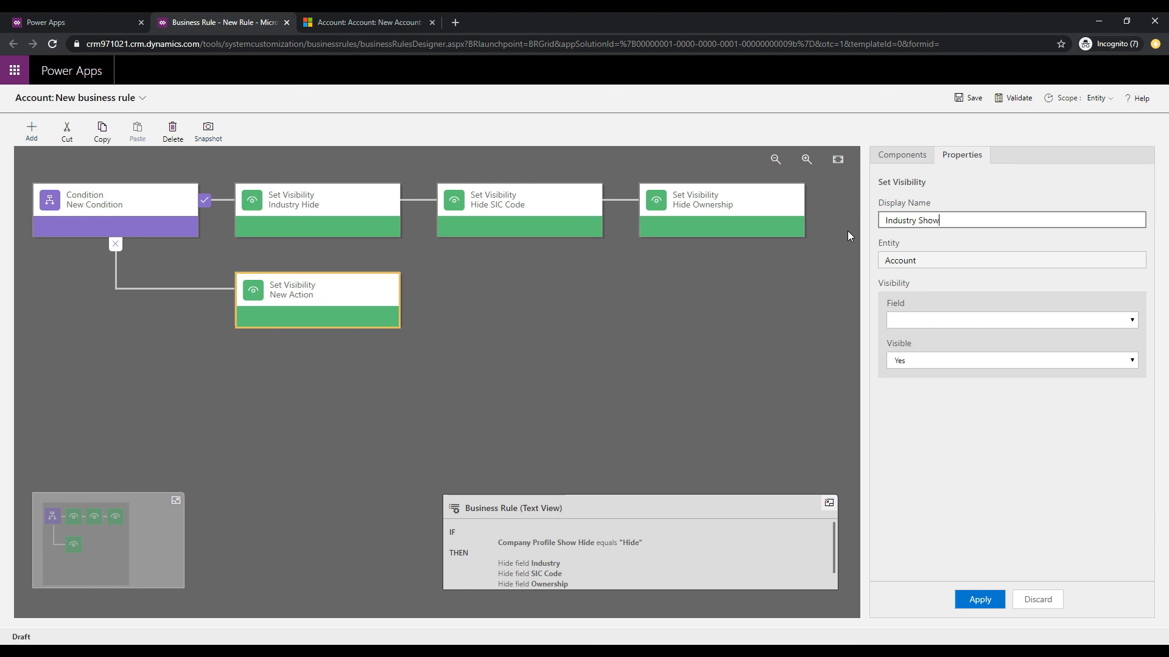
left_click(1009, 320)
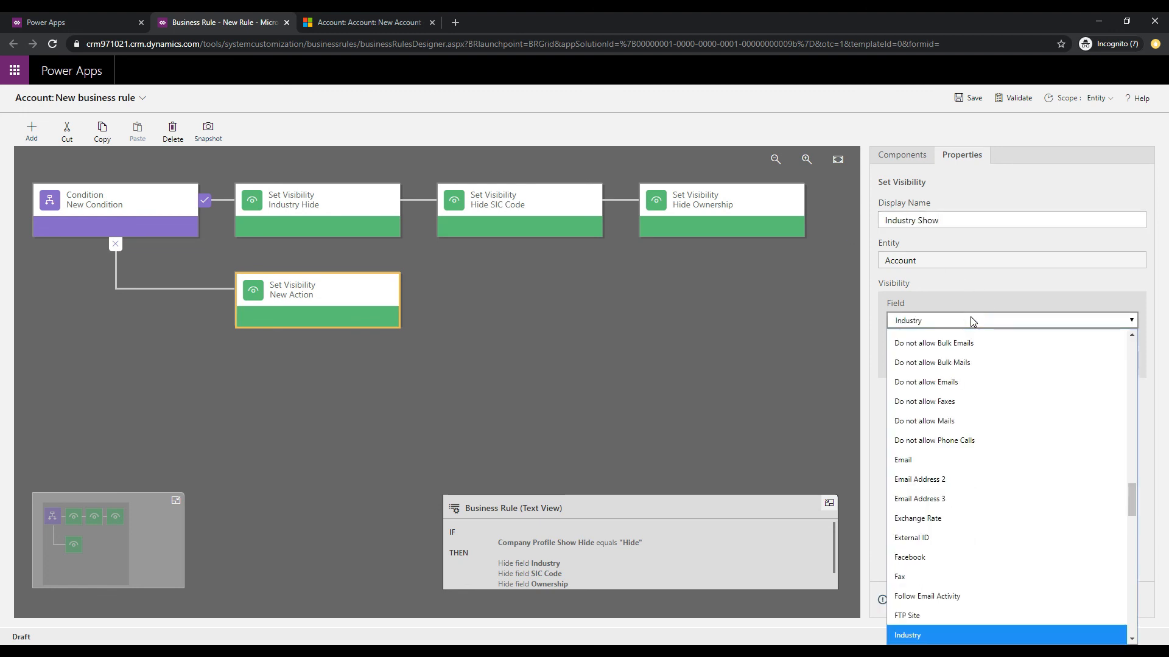
left_click(907, 635)
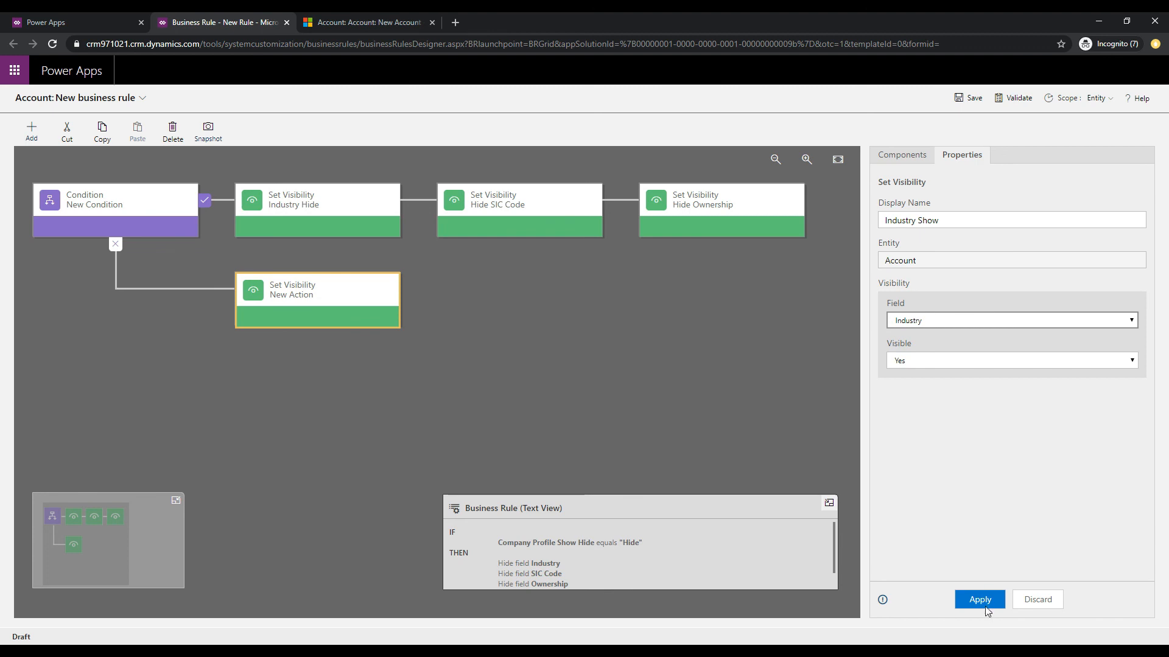
left_click(979, 599)
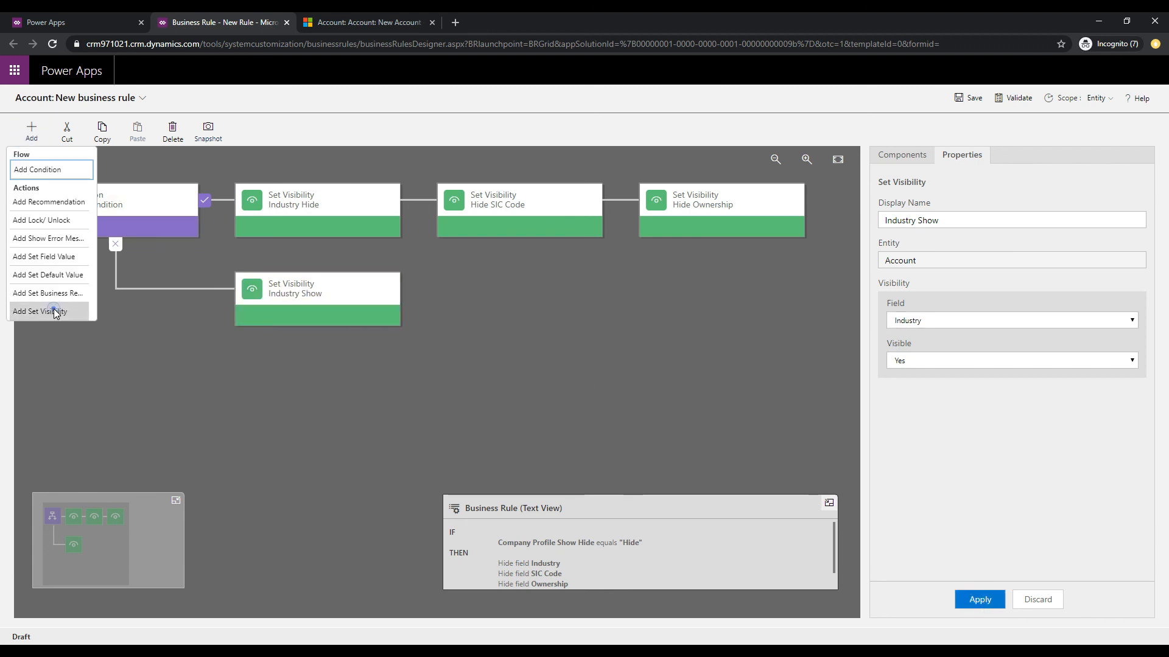
Add Show SIC Code making SIC Code visible, then start a third otherwise action
left_click(39, 312)
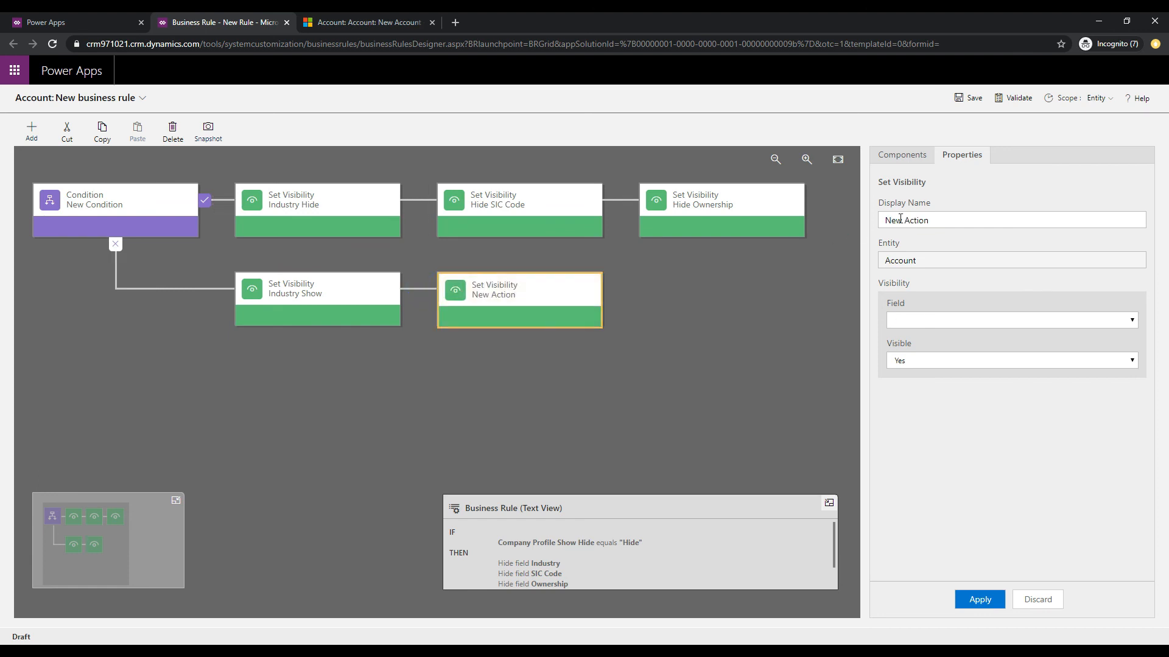
type("Show SIC Code")
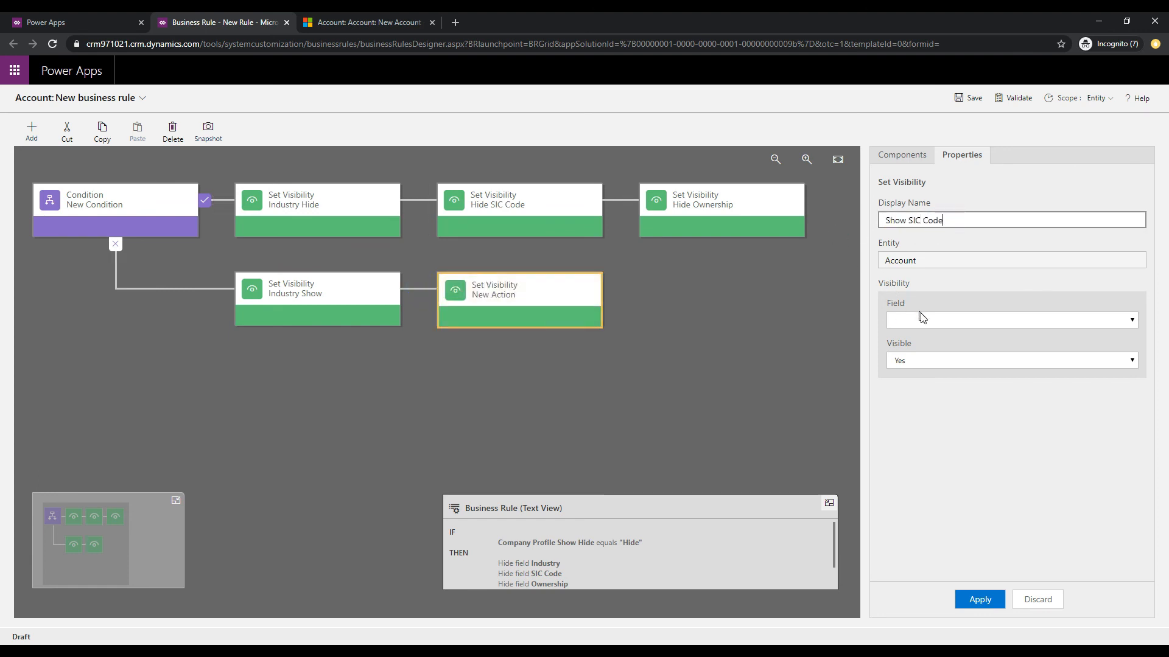
left_click(1009, 320)
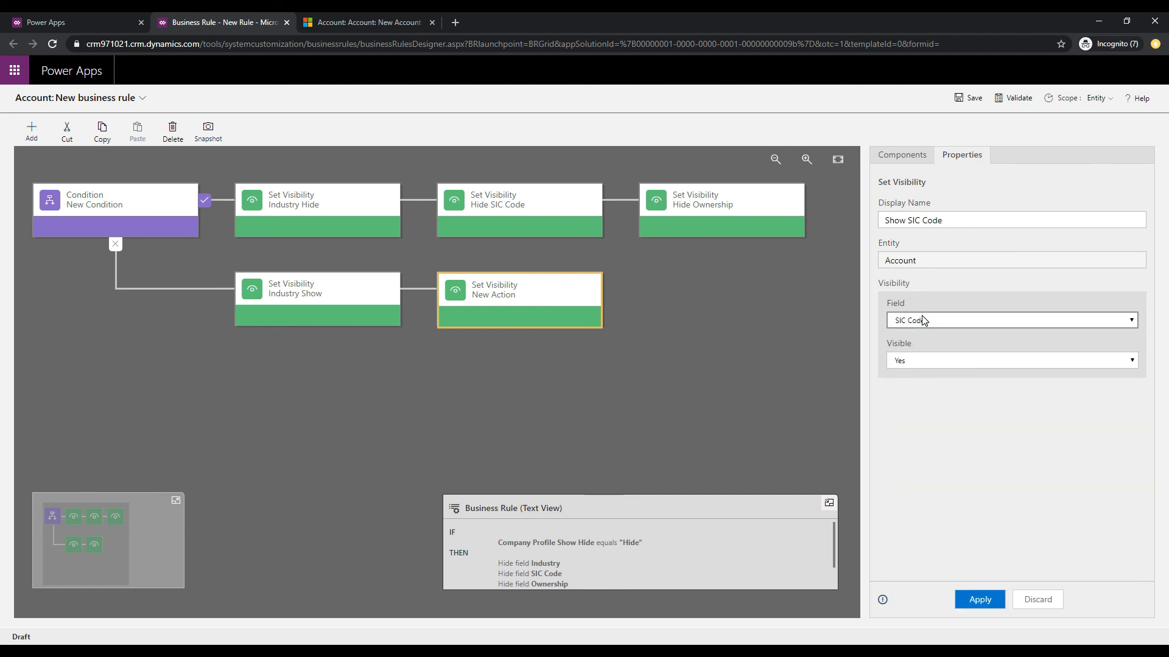
left_click(978, 599)
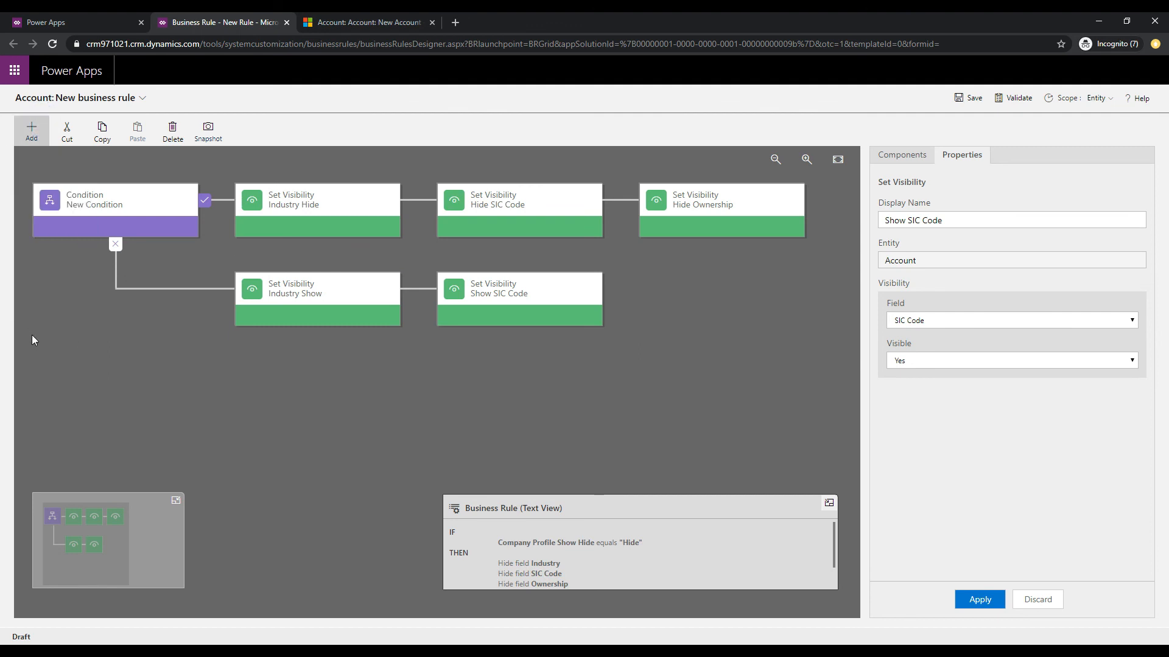
left_click(31, 130)
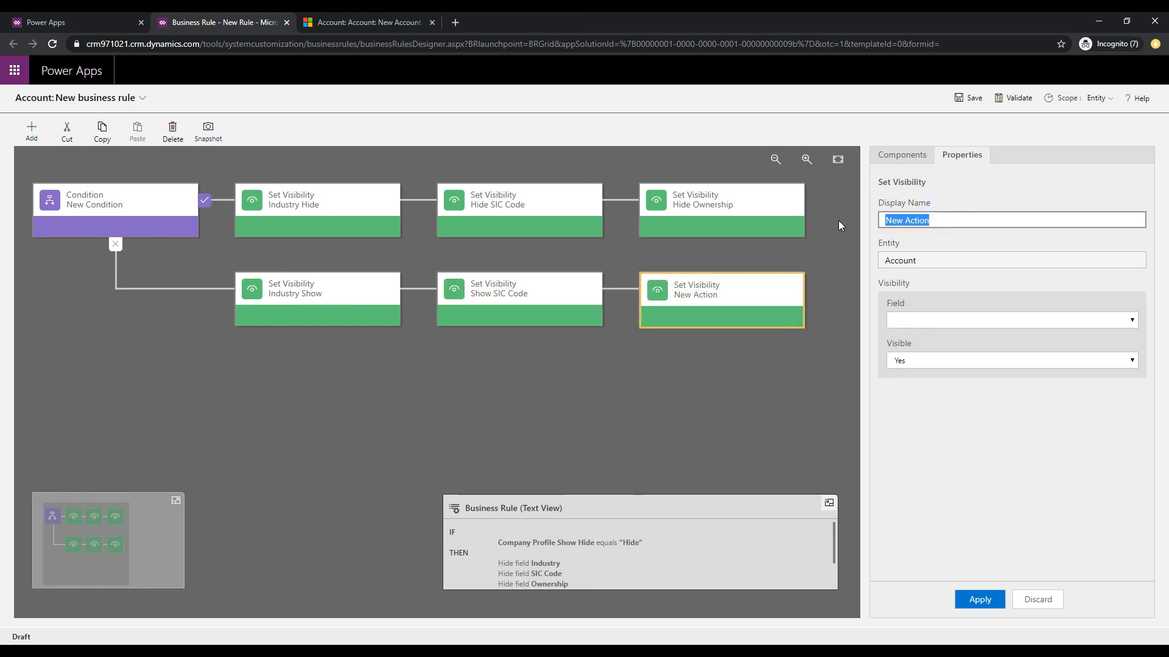
Name the condition Show Hide Company Profile and attempt to save the rule
type("Show Ownership")
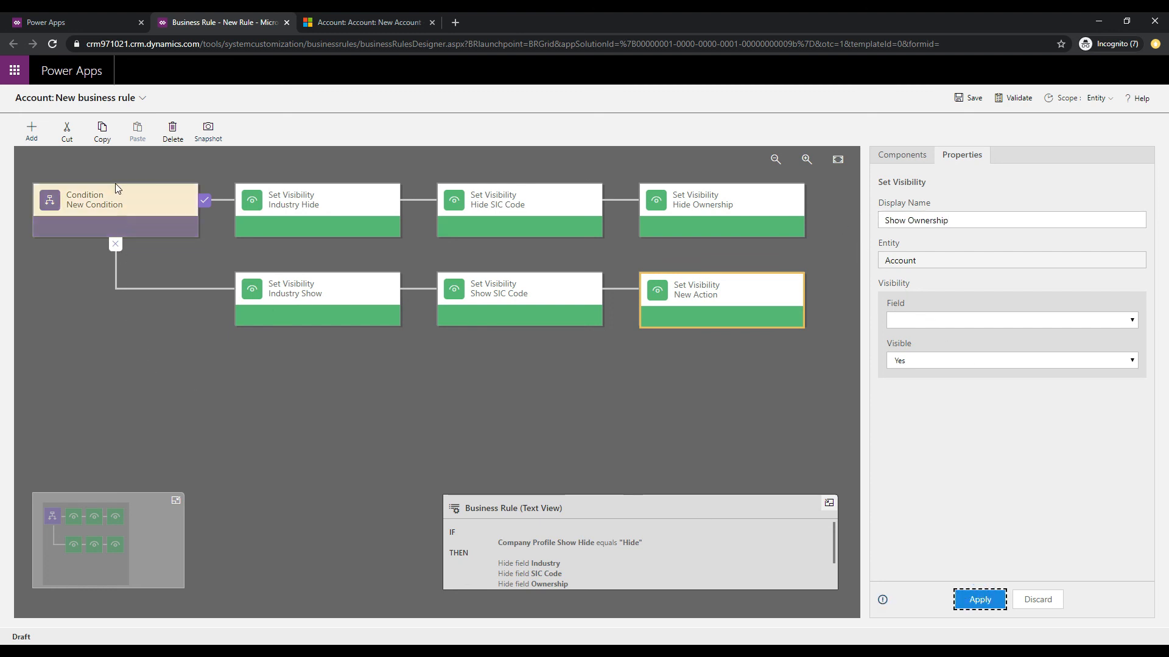
left_click(96, 200)
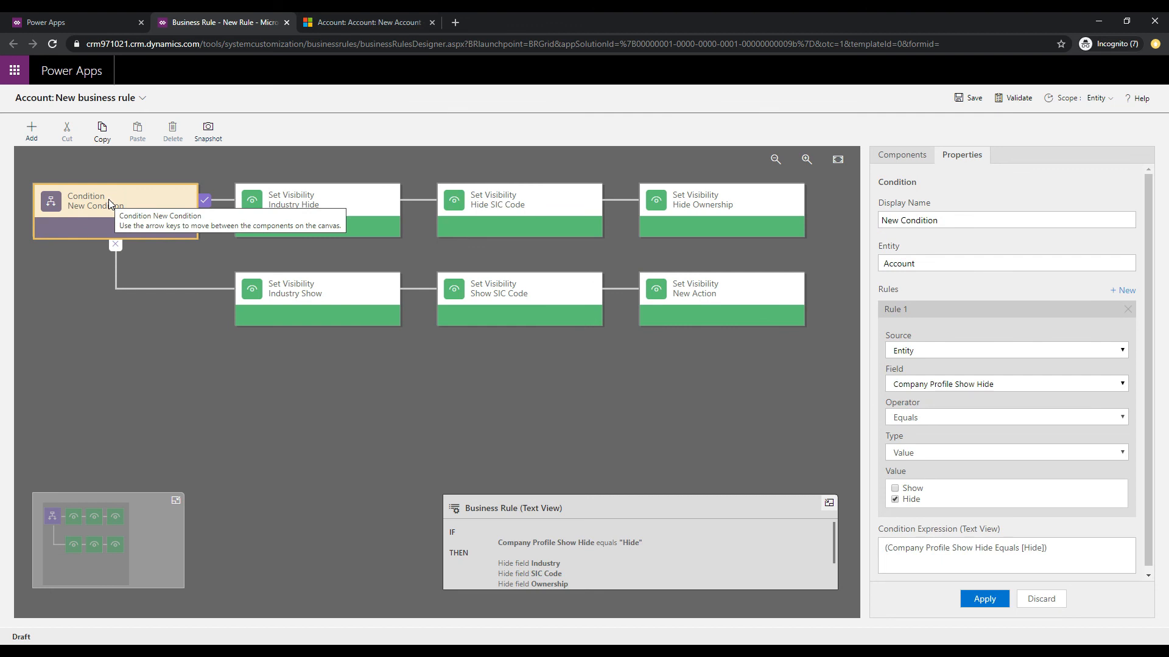
mouse_move(949, 241)
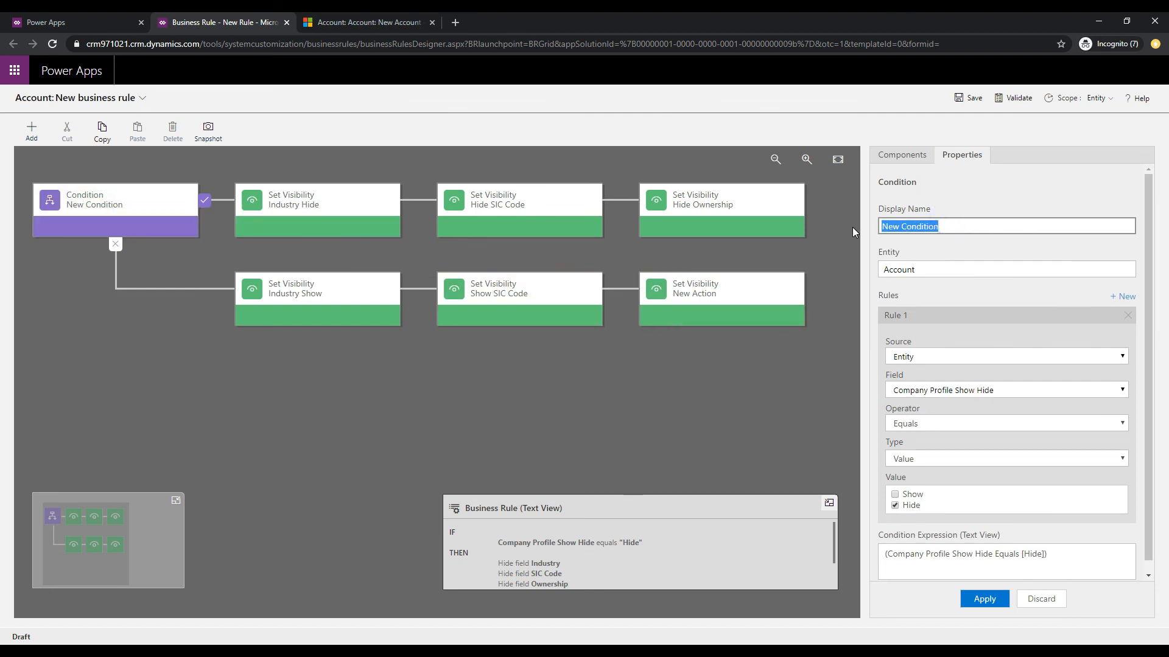
type("Show Hide")
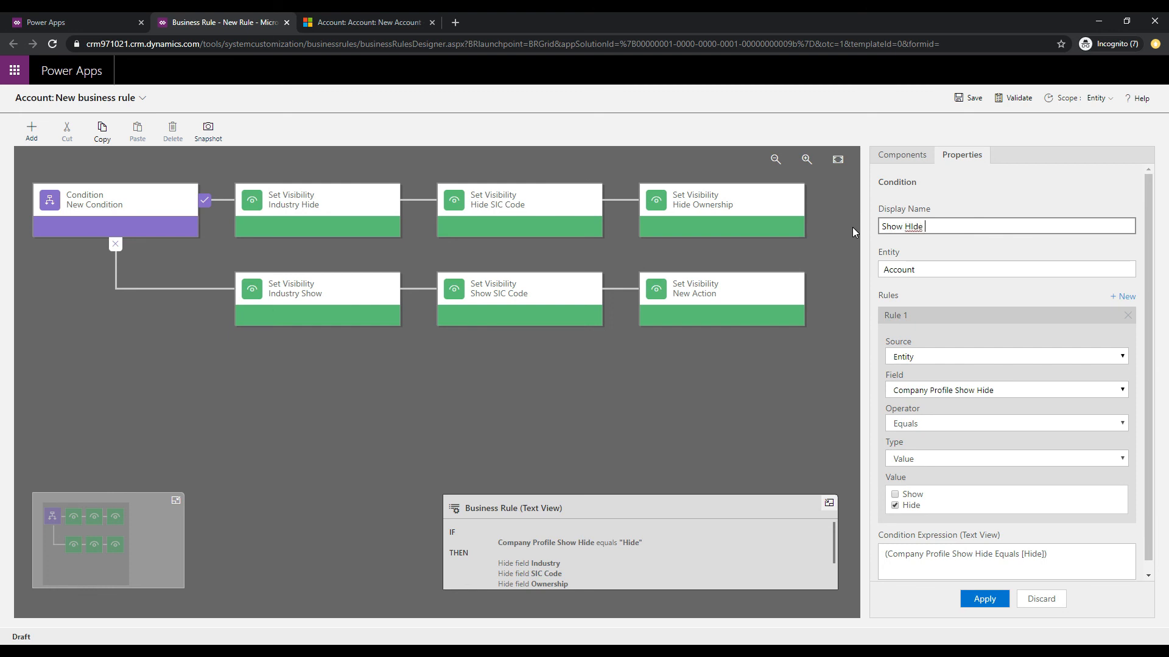
type("Company")
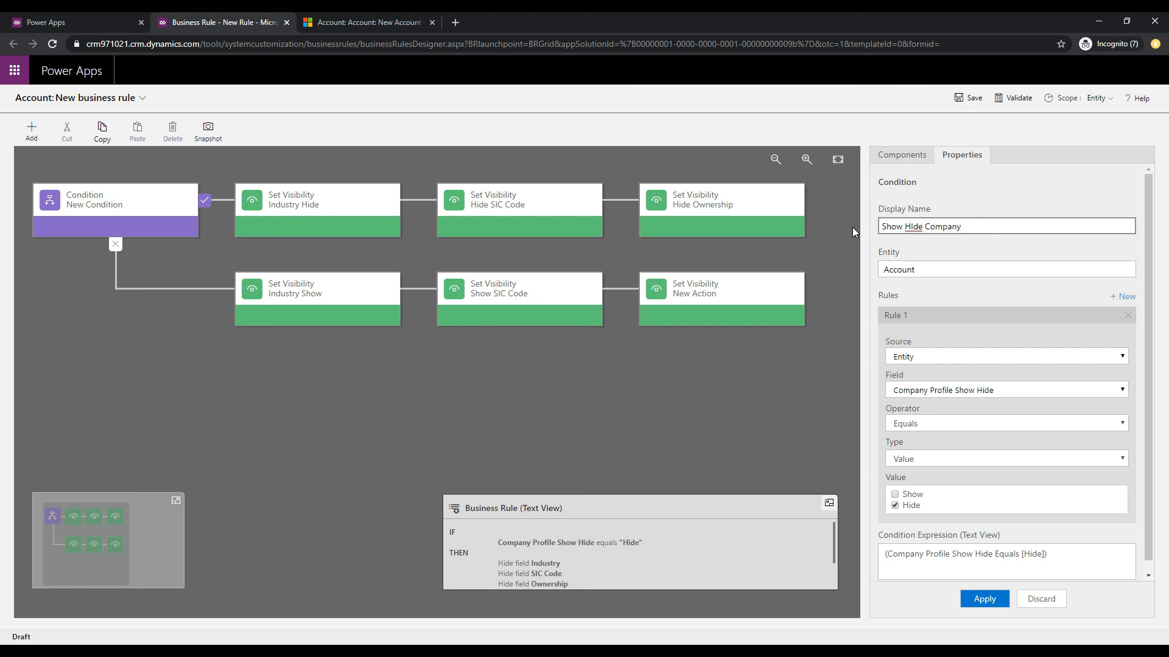
type("Profile")
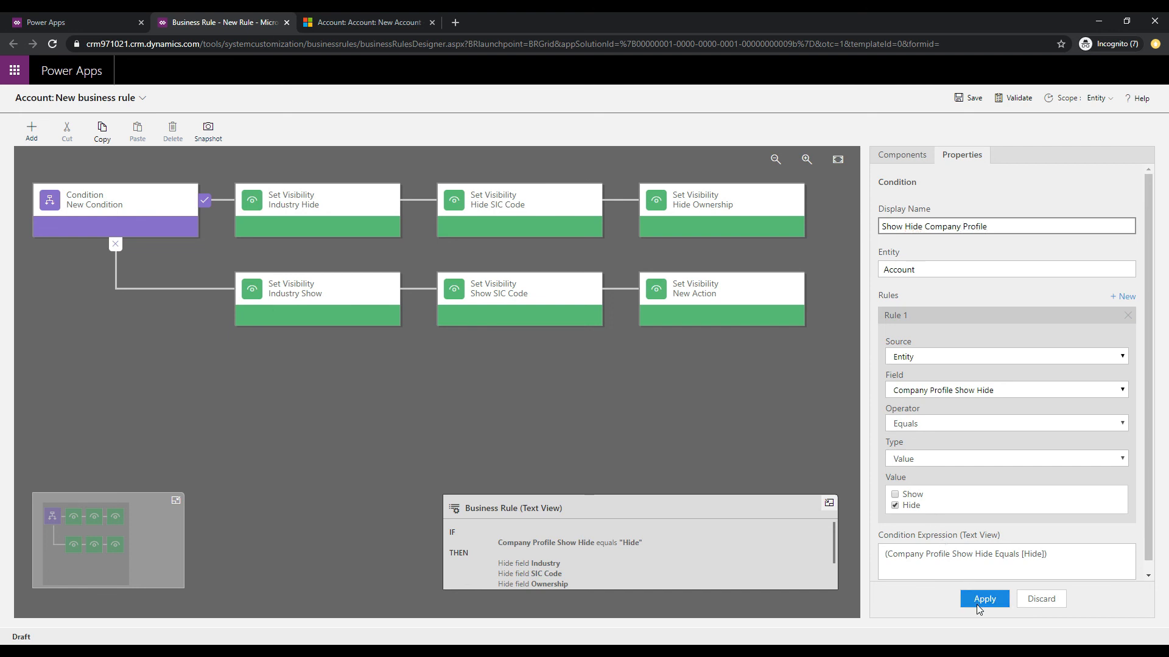
left_click(983, 598)
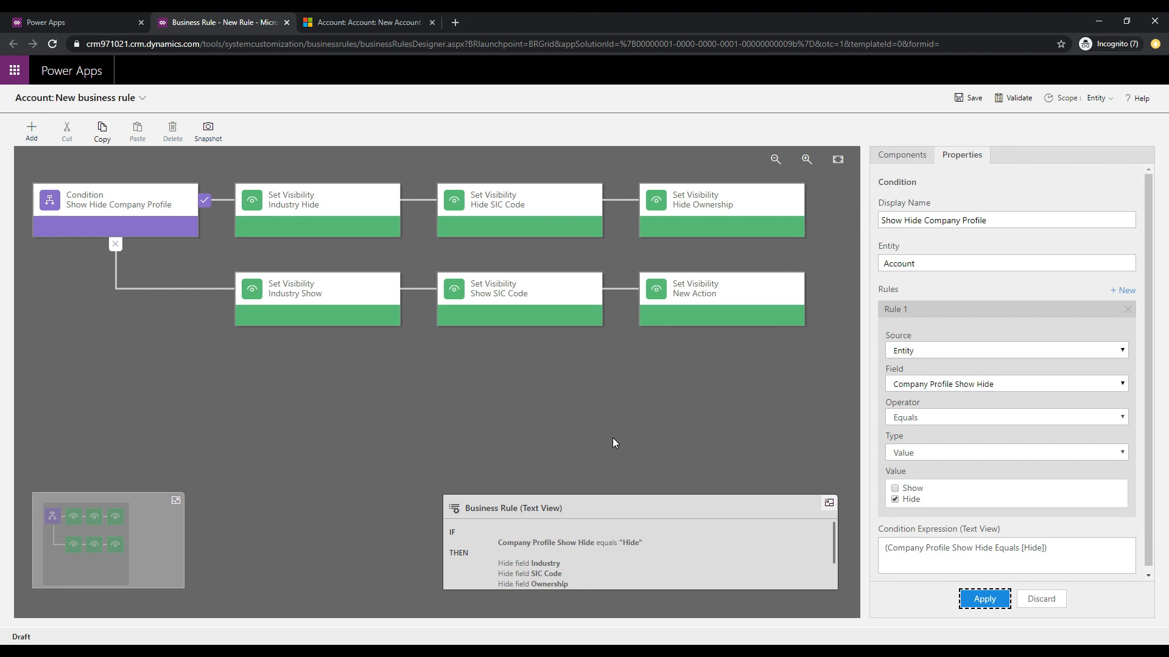
left_click(969, 97)
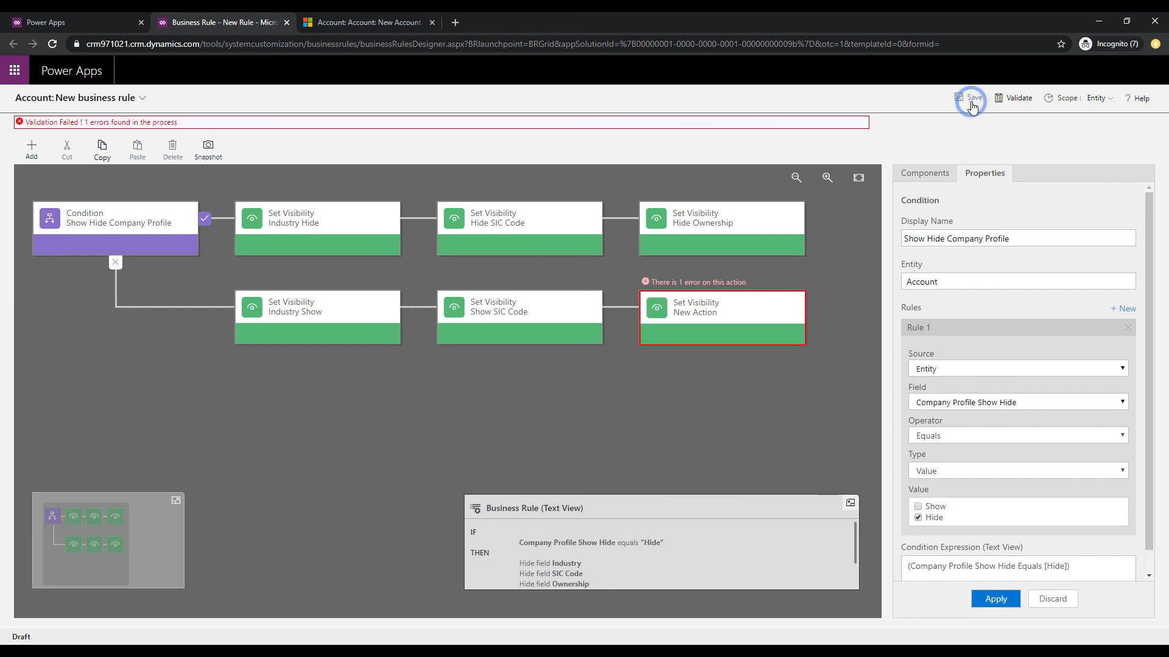
mouse_move(102, 122)
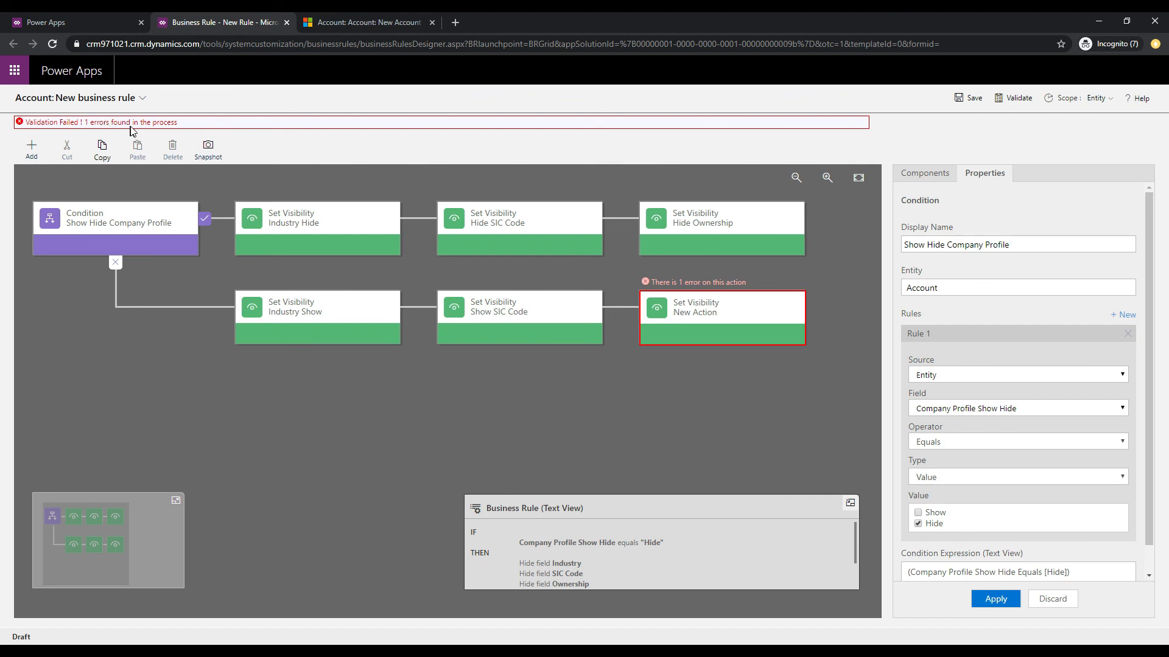
Make the erroring action show Ownership, name it Show Ownership, and save the rule
left_click(721, 307)
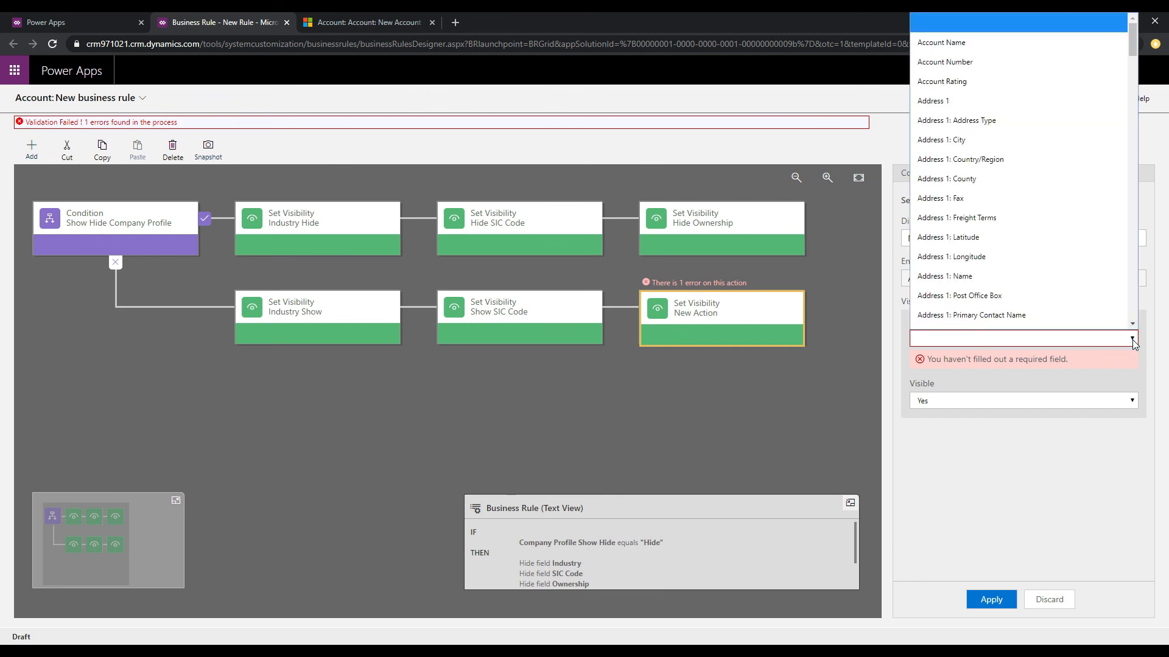
scroll("down", 3)
type("Owner")
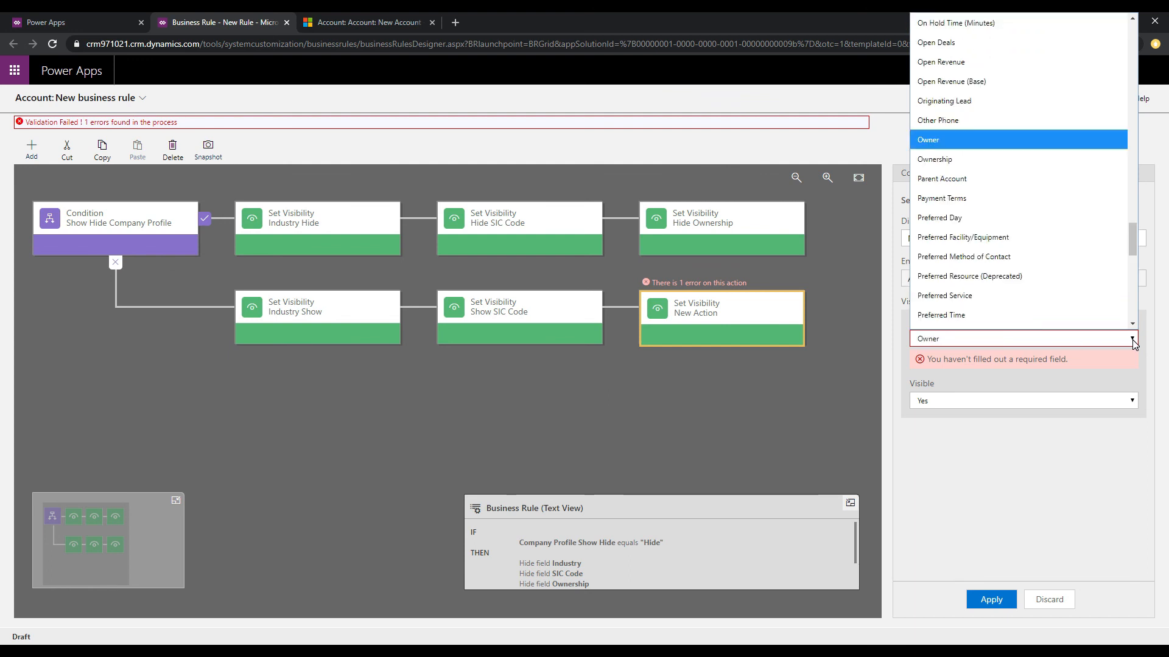
left_click(935, 159)
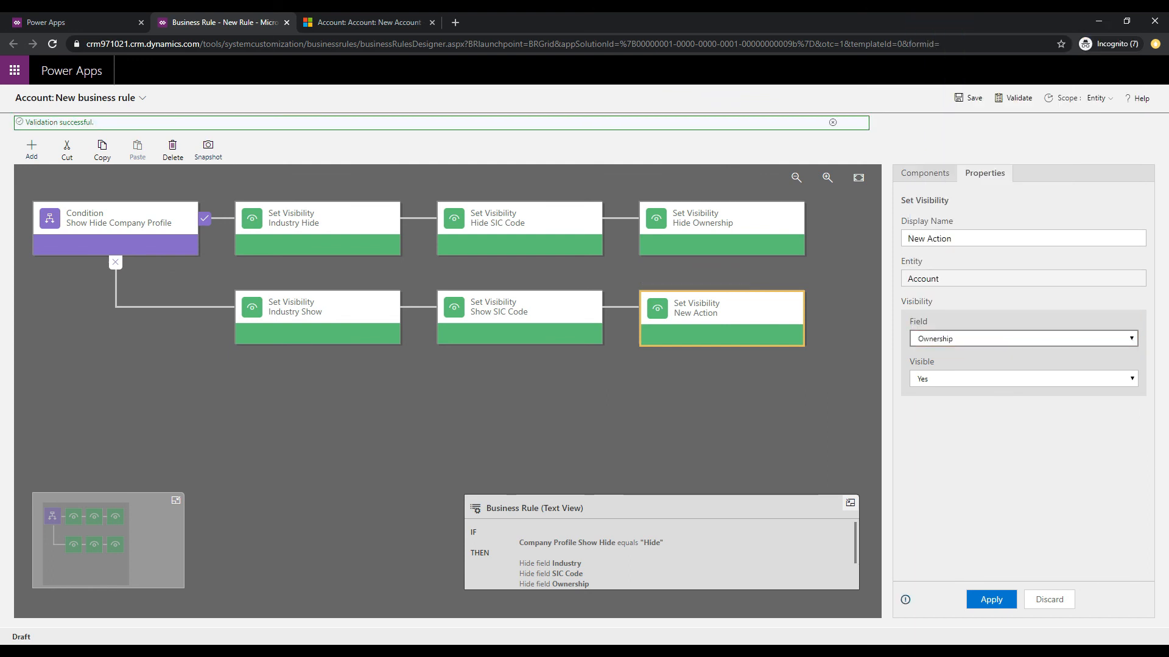
left_click(990, 599)
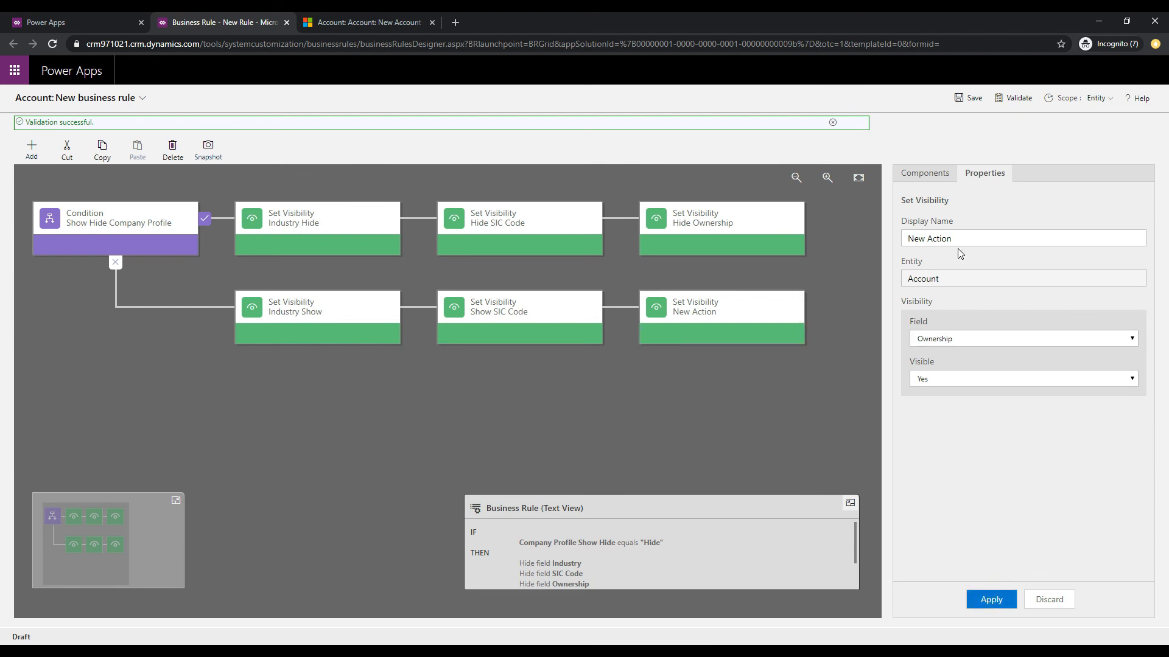
type("Show Ownership")
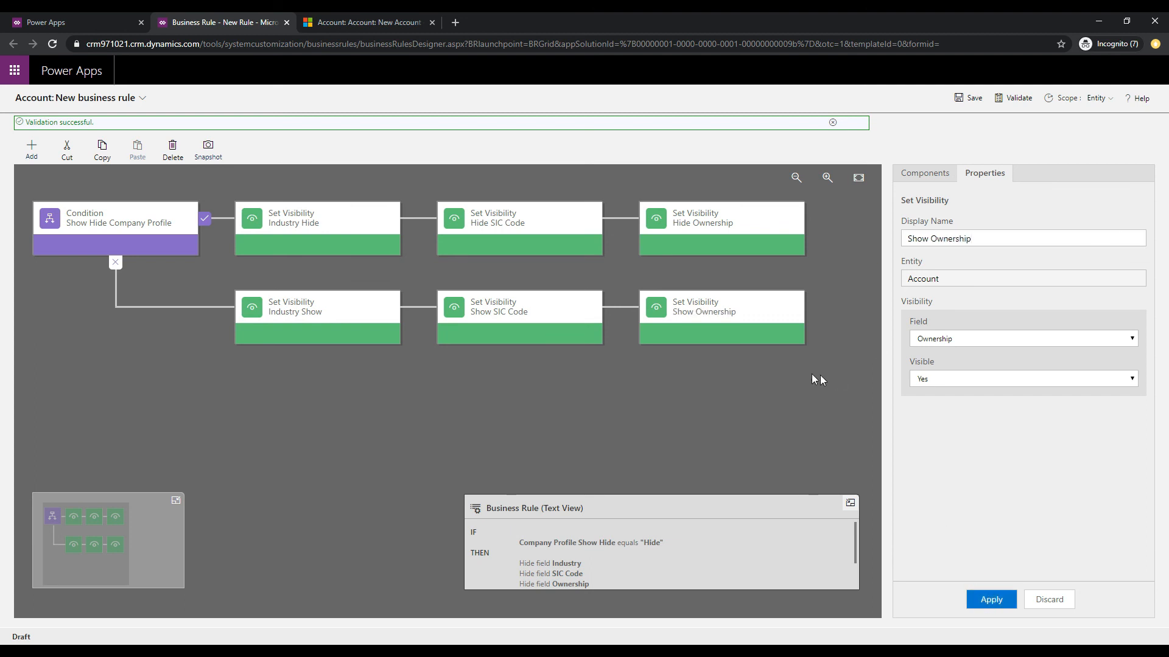
left_click(967, 97)
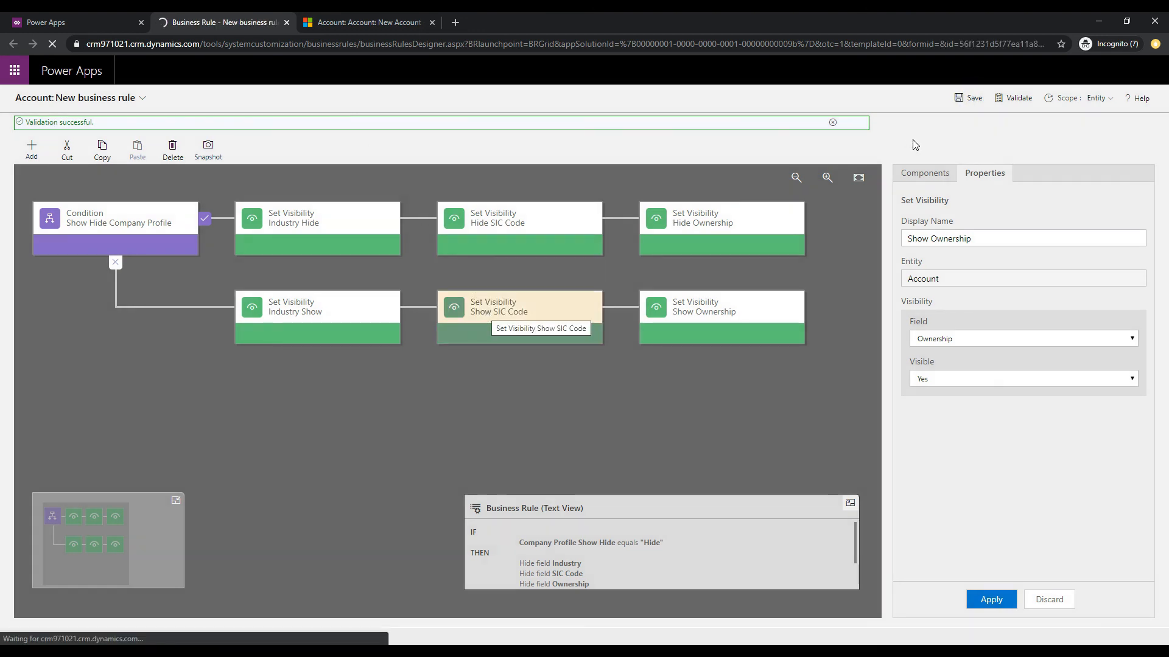
mouse_move(955, 145)
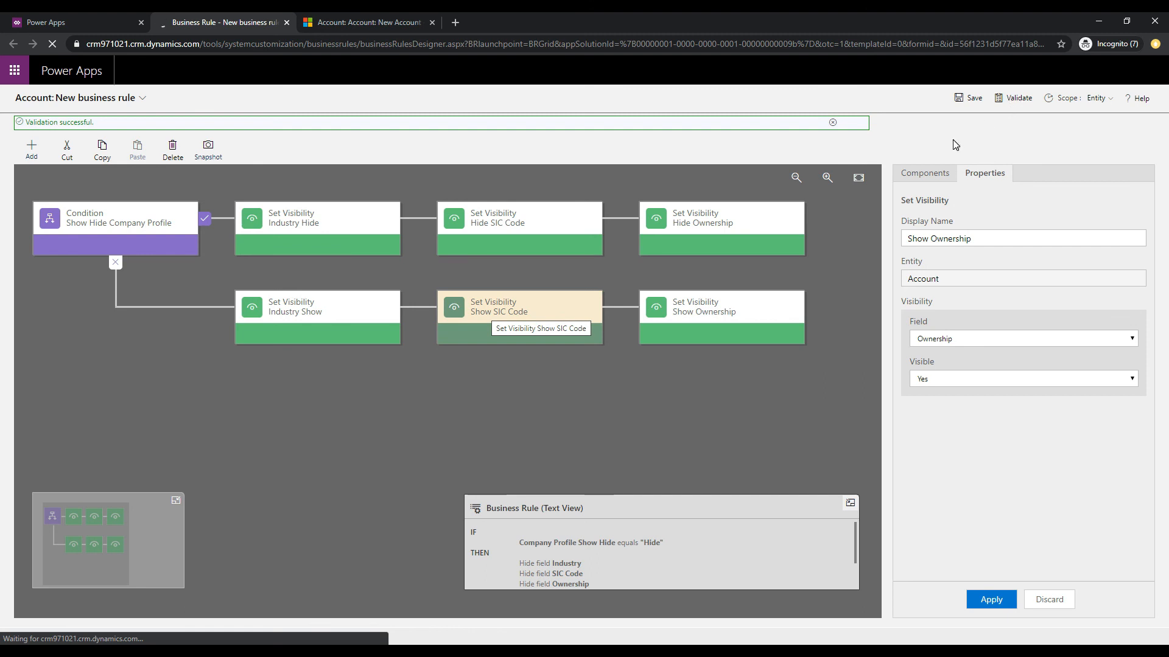
Save and activate the Account business rule, confirming activation, and return to the Account form
left_click(990, 599)
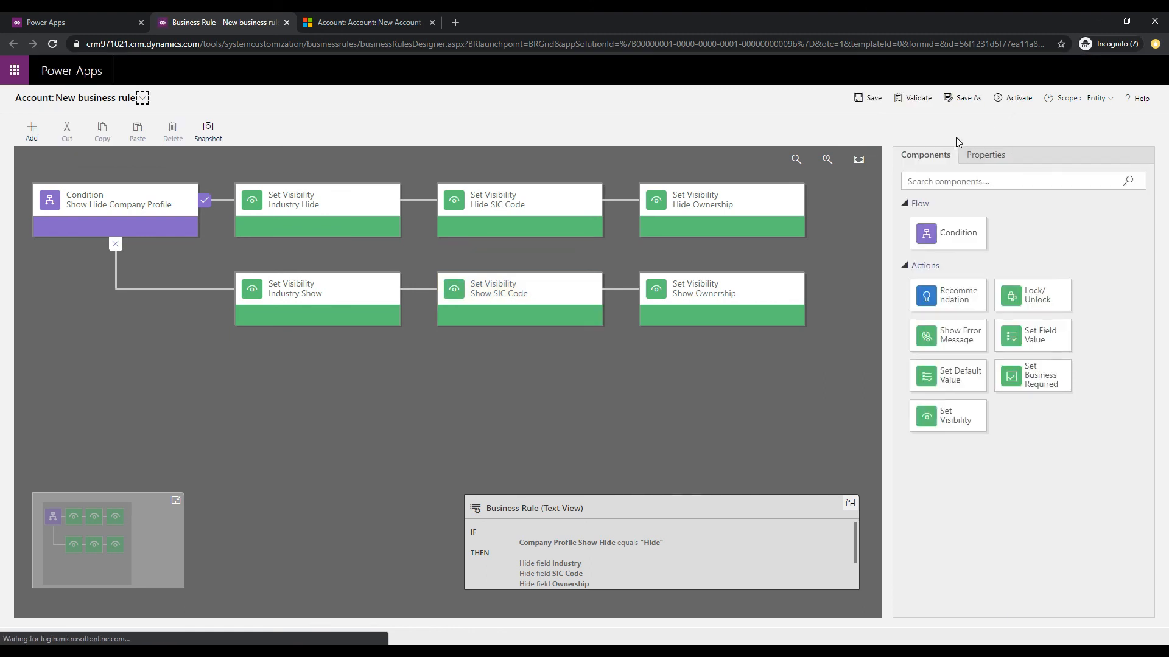
mouse_move(1018, 97)
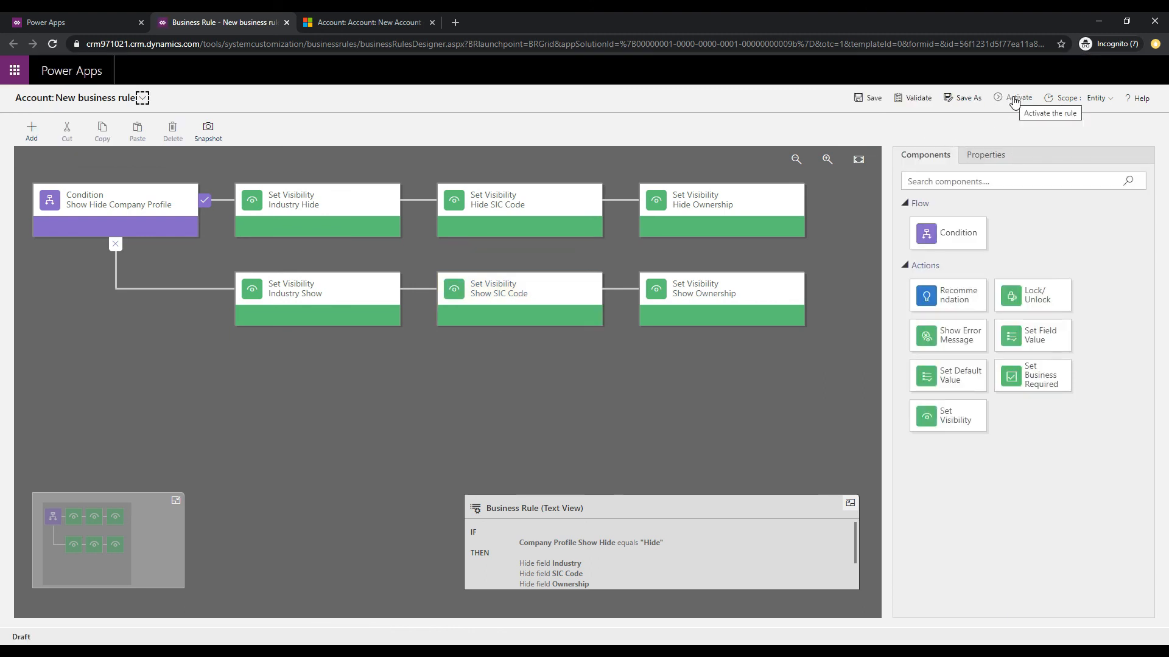
left_click(911, 97)
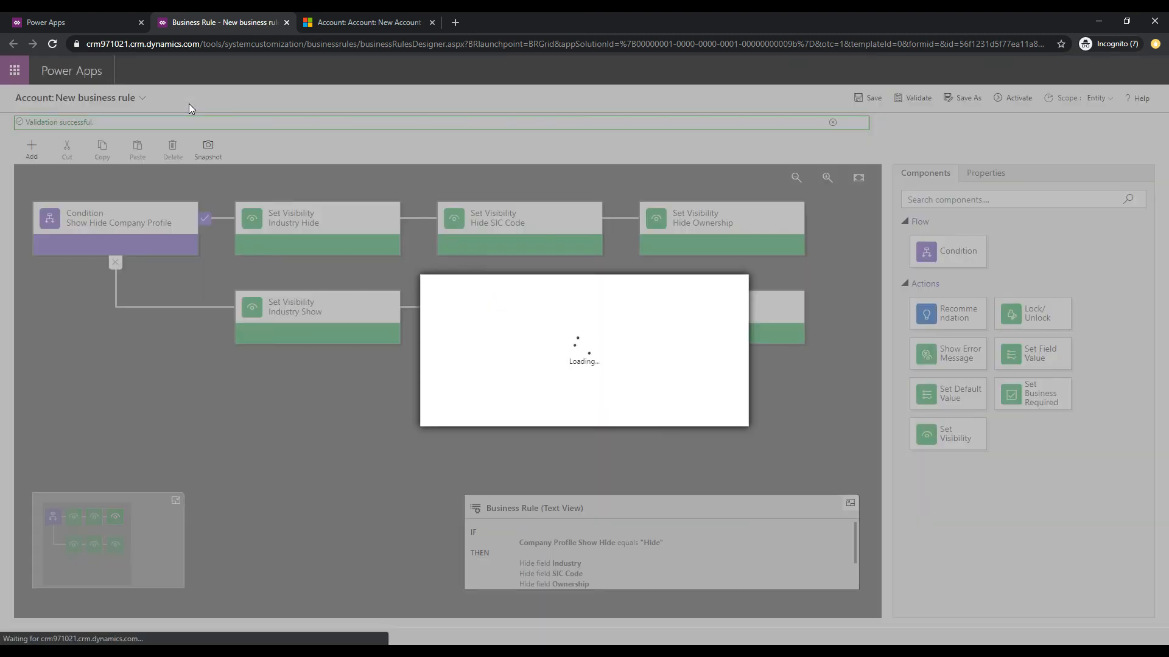
left_click(1017, 98)
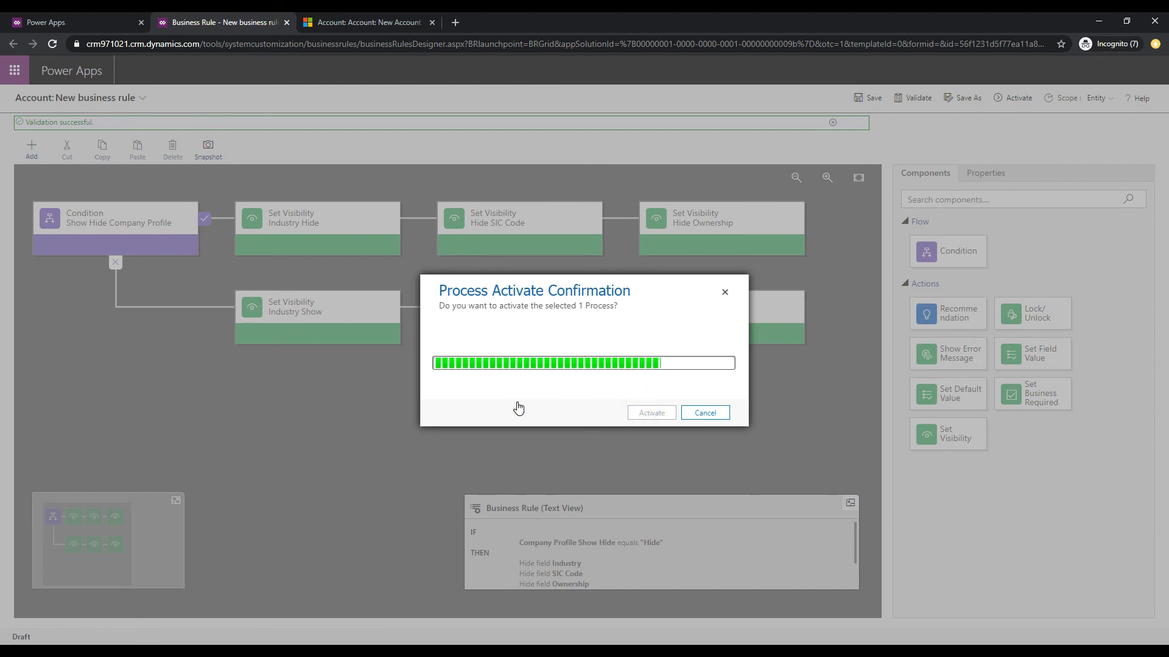
left_click(650, 413)
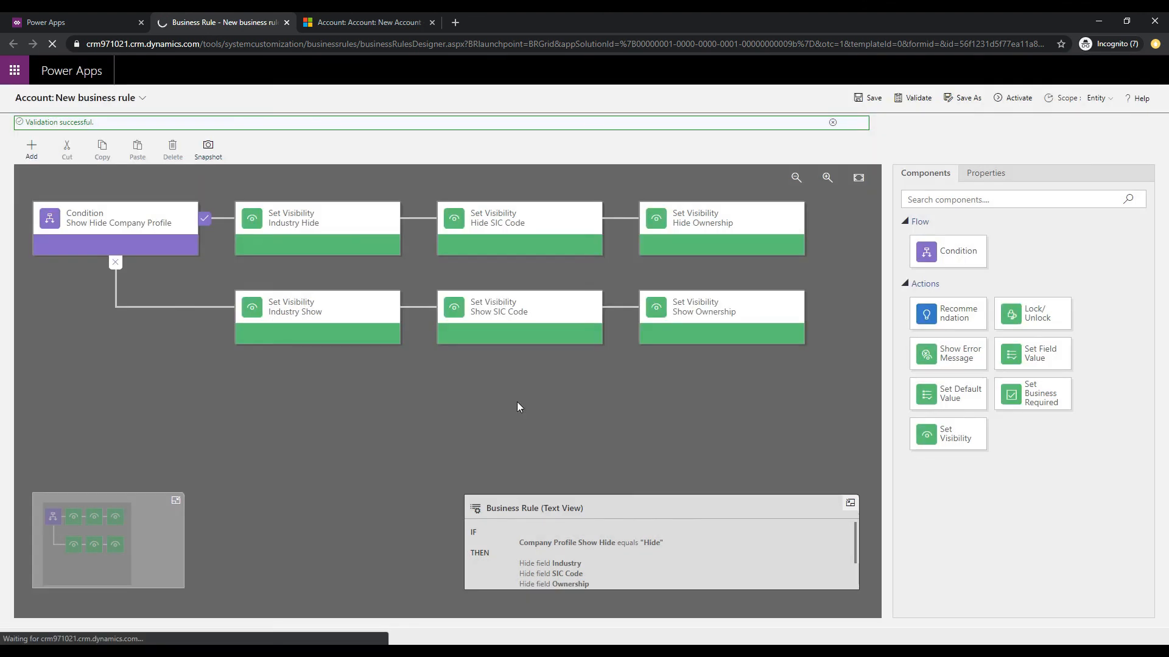
left_click(367, 22)
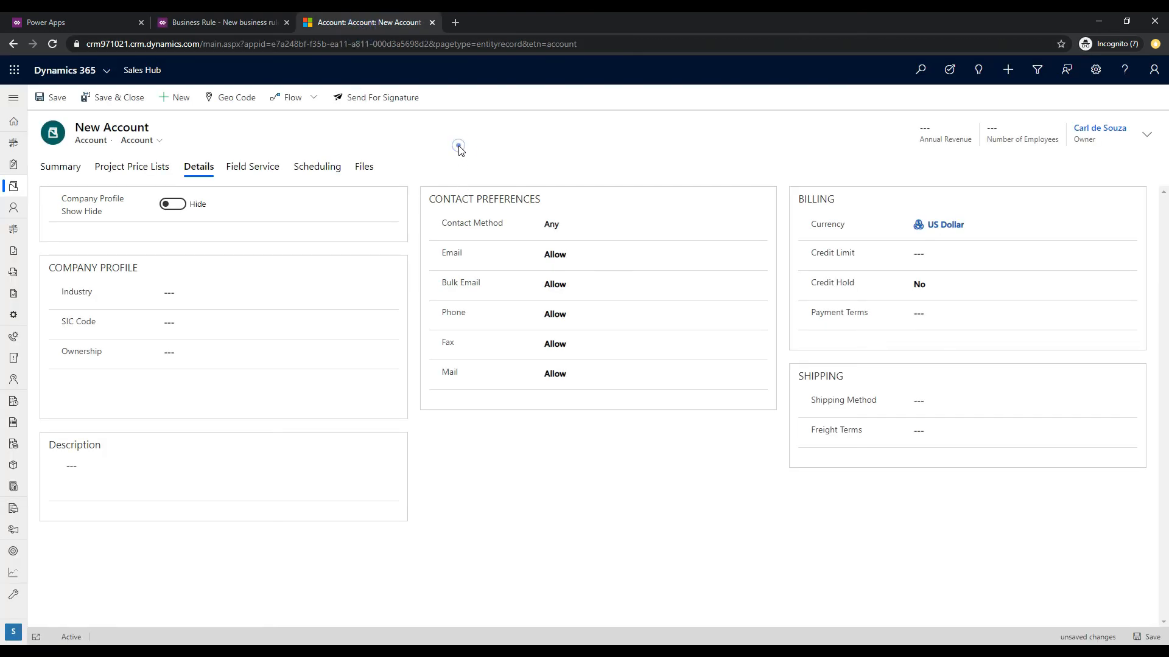
Reload the Account form and show its Details section with the profile fields hidden
left_click(52, 43)
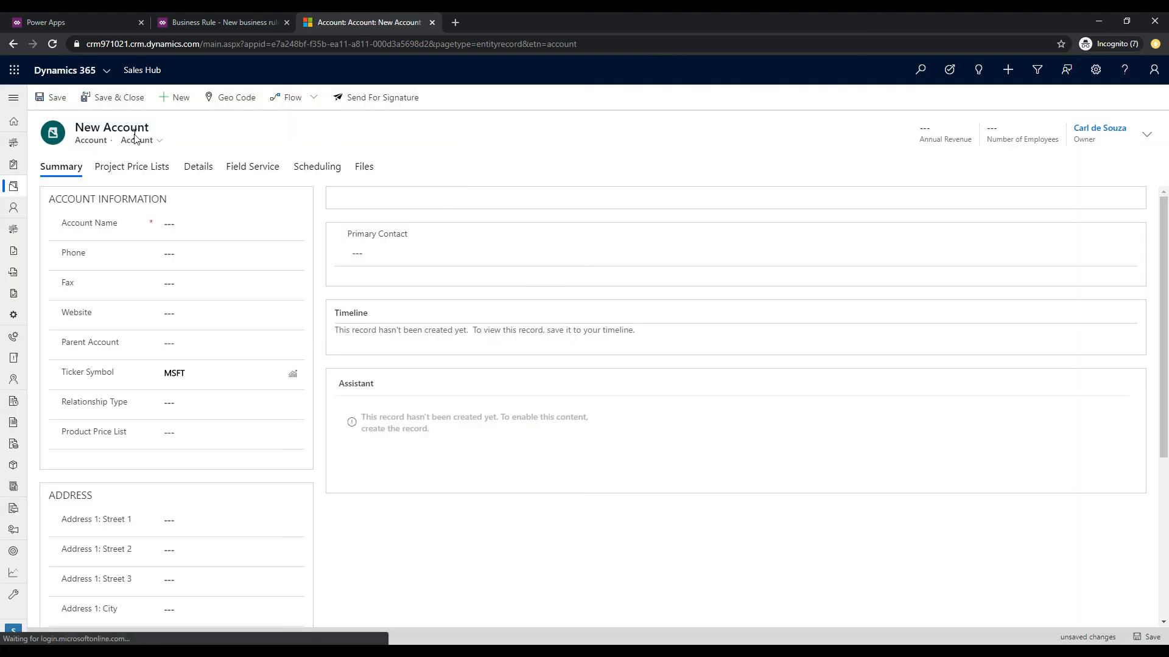
left_click(198, 166)
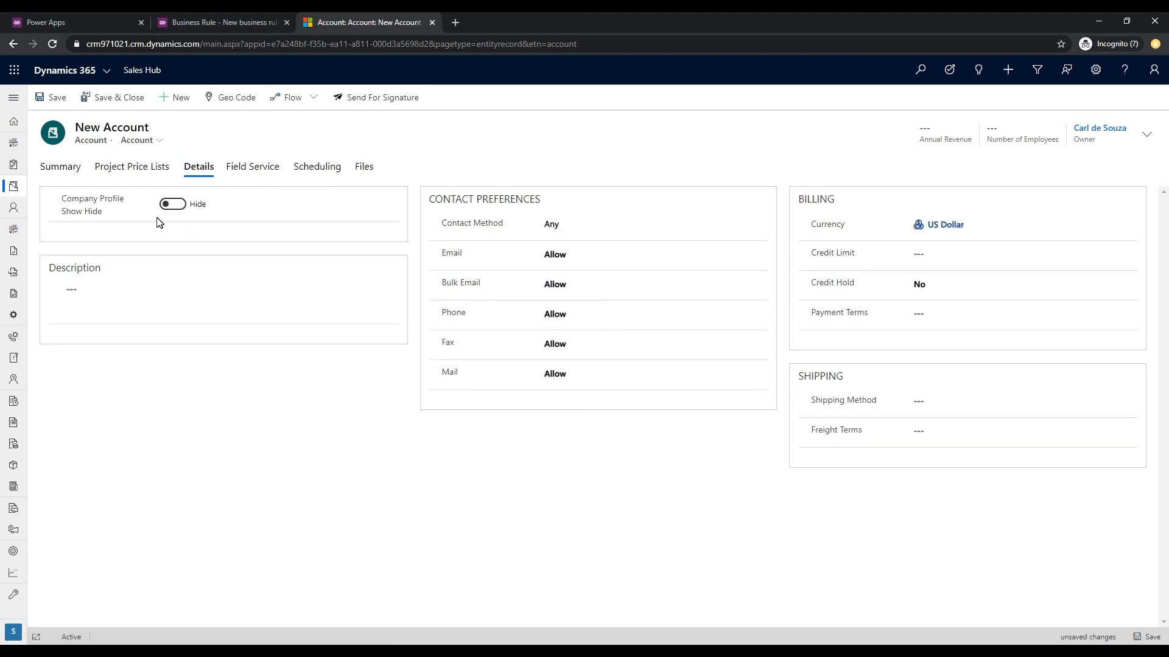
mouse_move(133, 250)
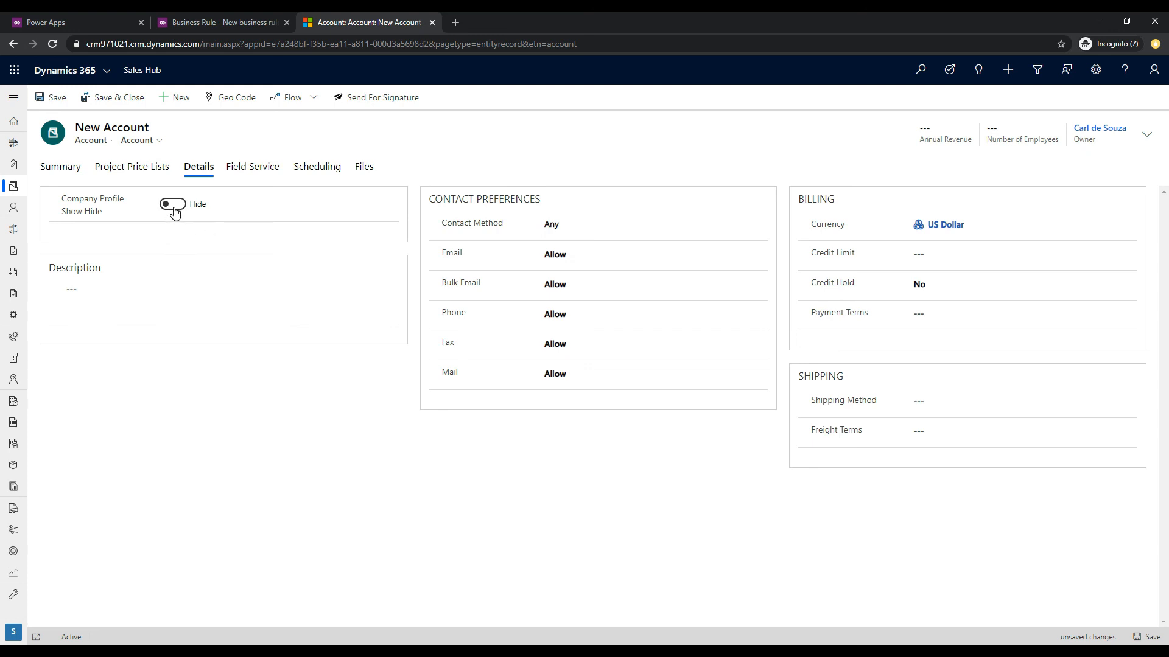
left_click(172, 205)
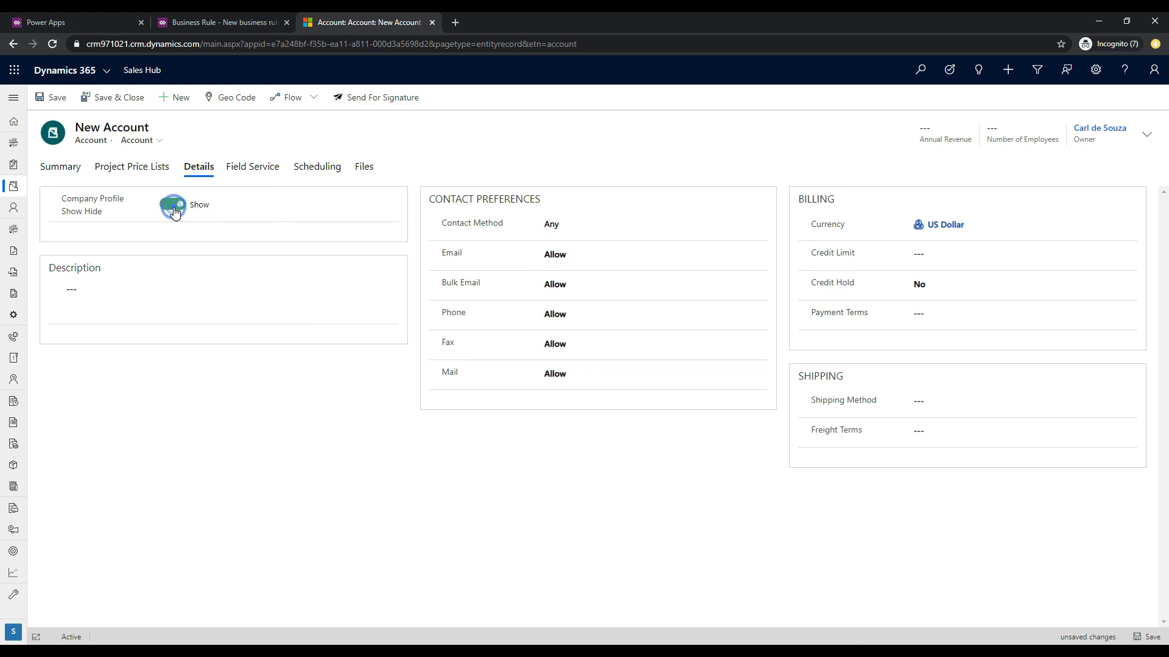
left_click(171, 205)
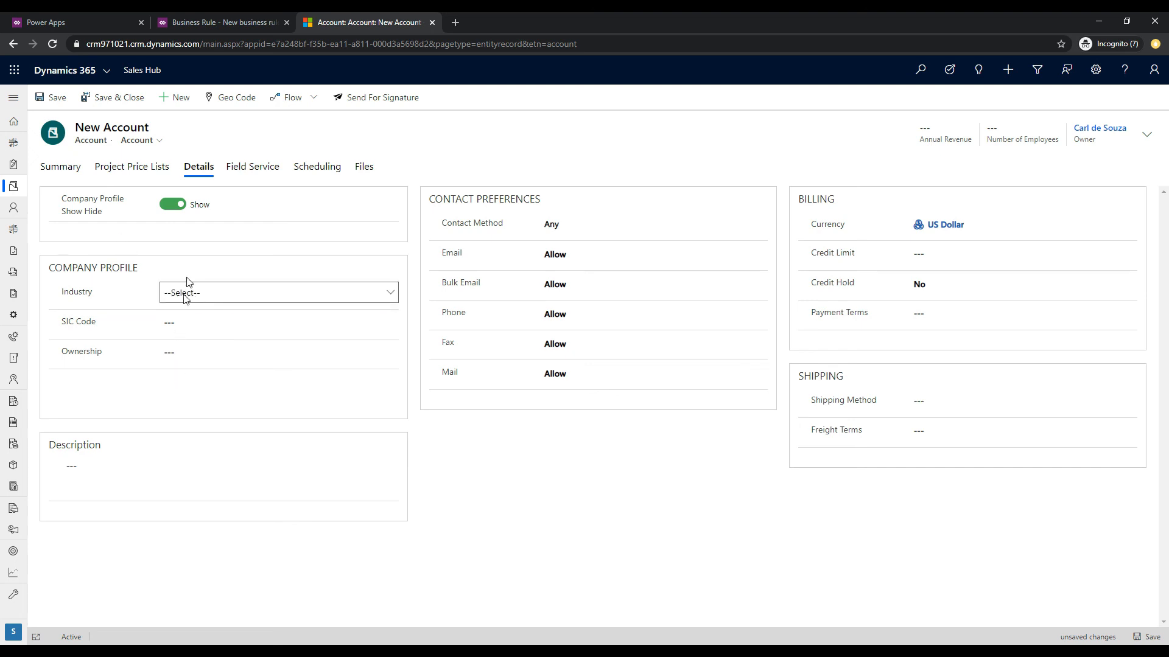
left_click(172, 204)
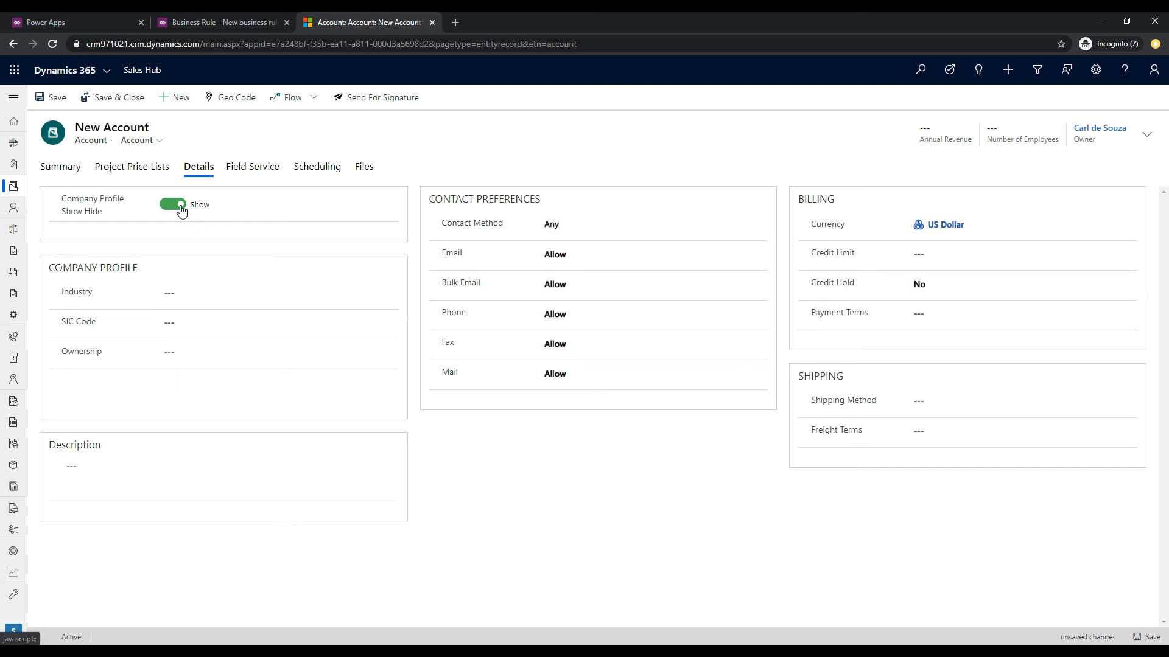
left_click(172, 205)
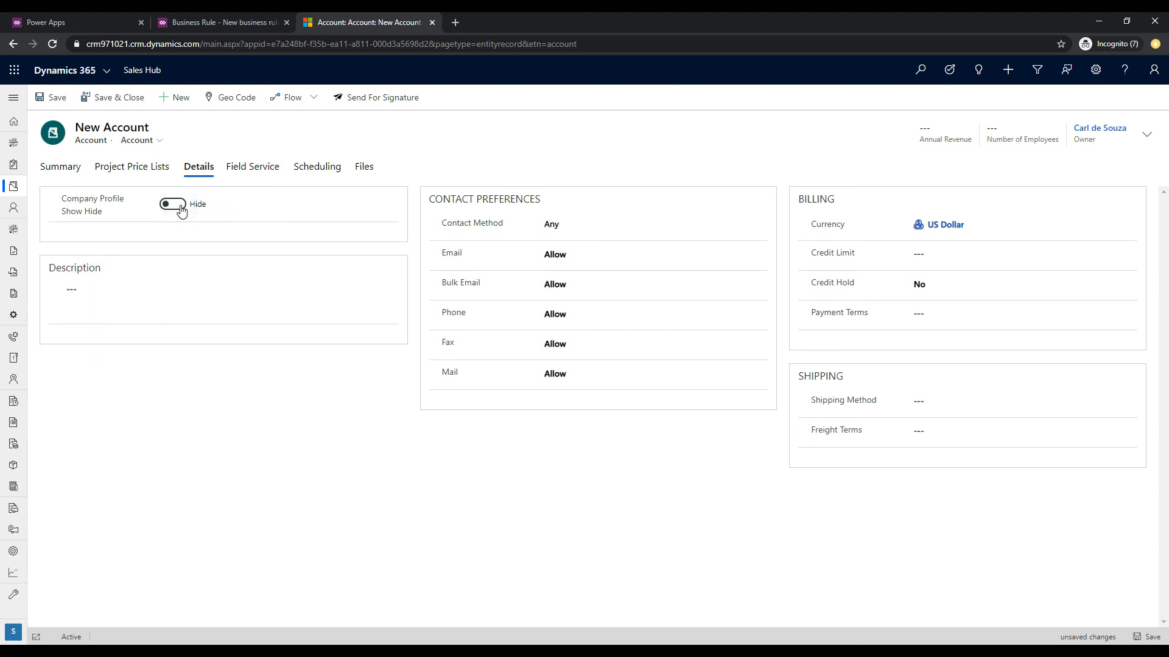
left_click(172, 204)
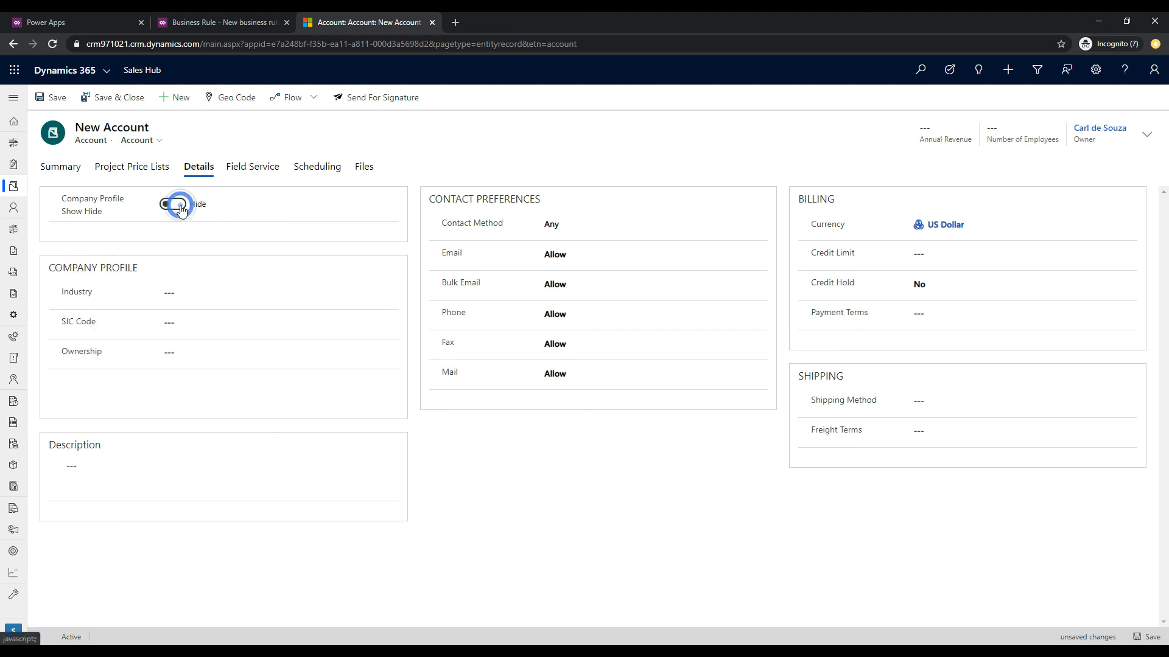
left_click(176, 204)
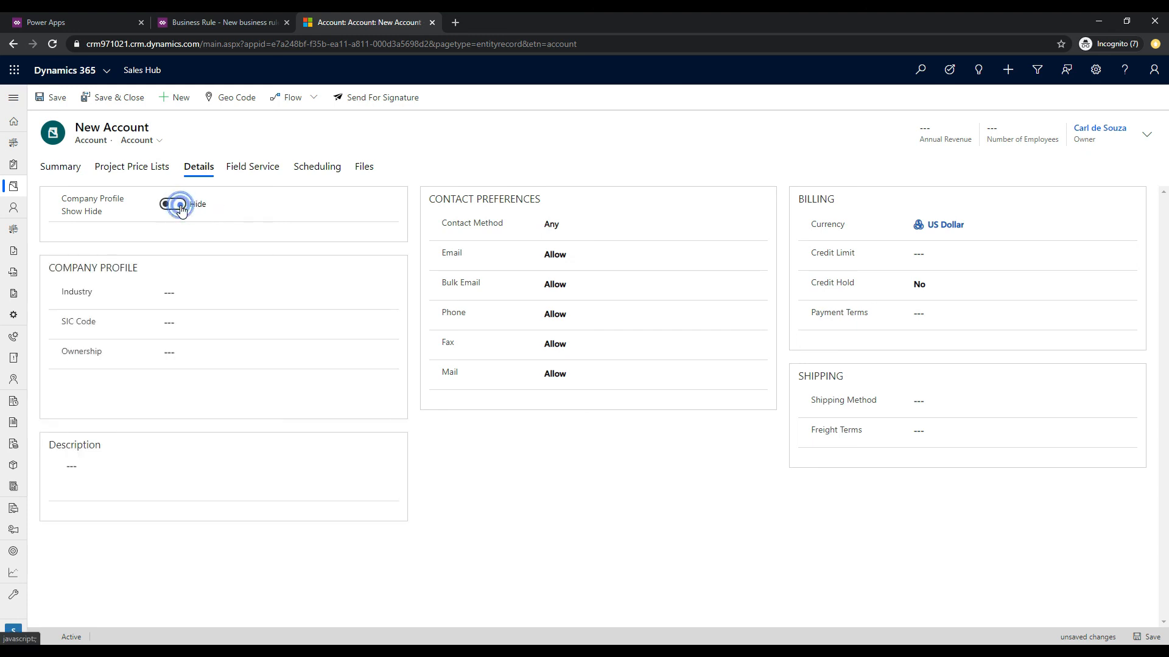
left_click(173, 205)
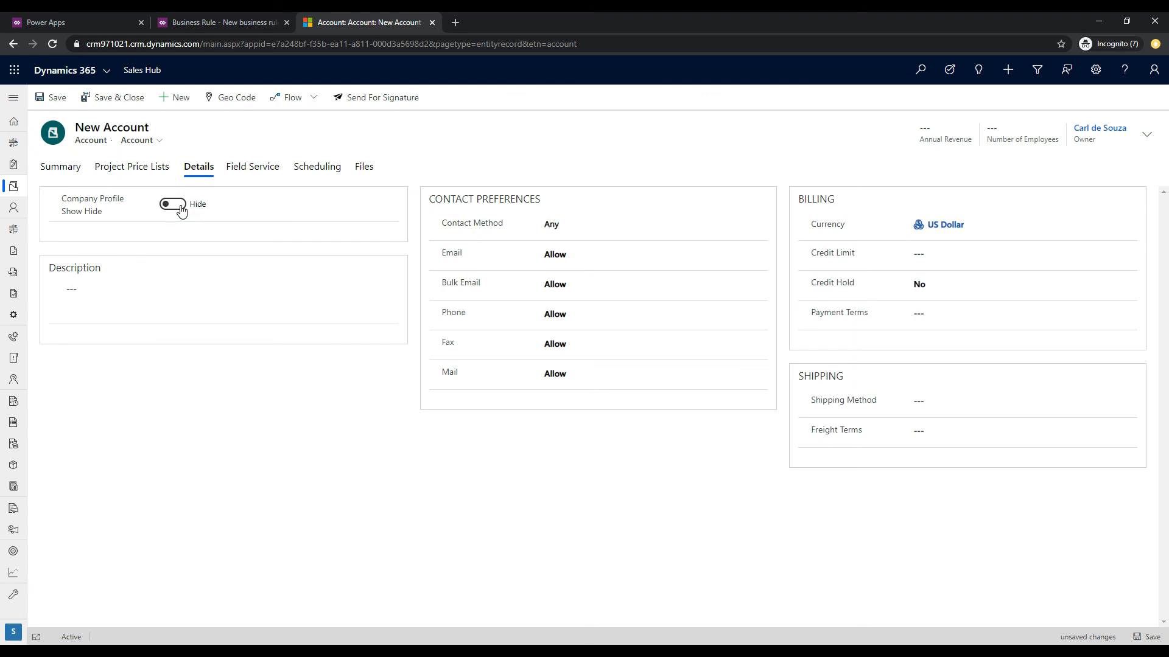